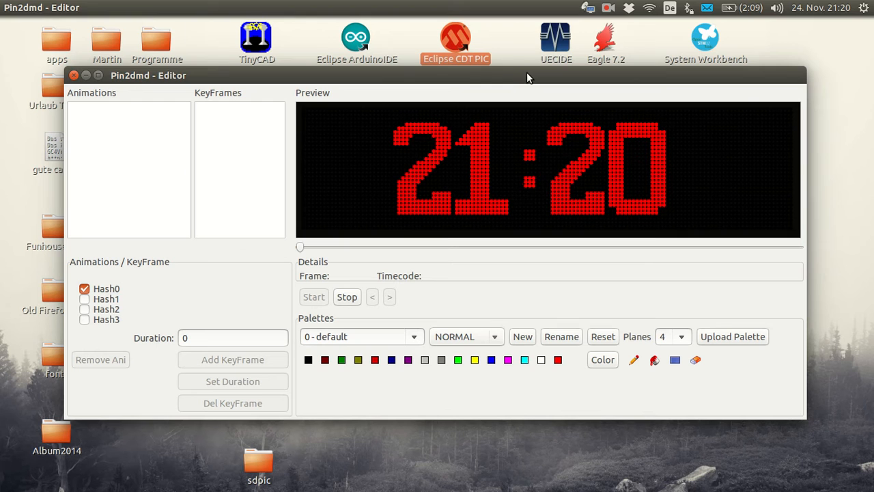
mouse_move(525, 67)
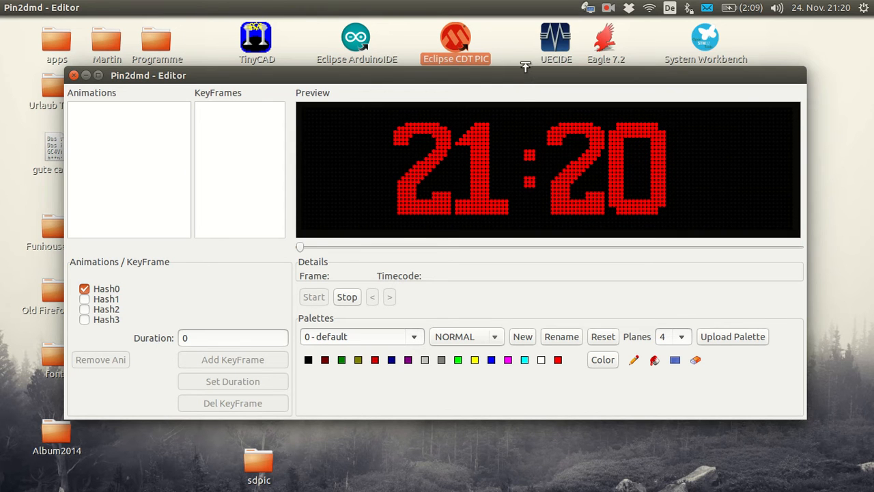
mouse_move(525, 105)
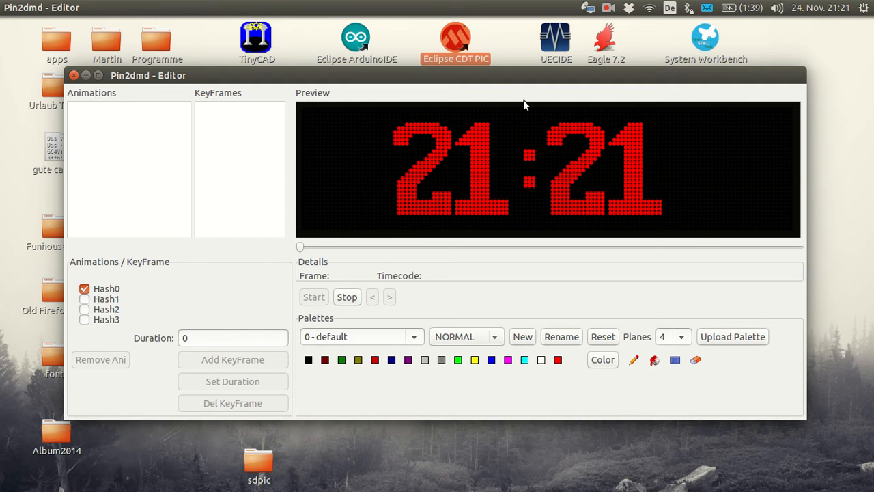
mouse_move(218, 149)
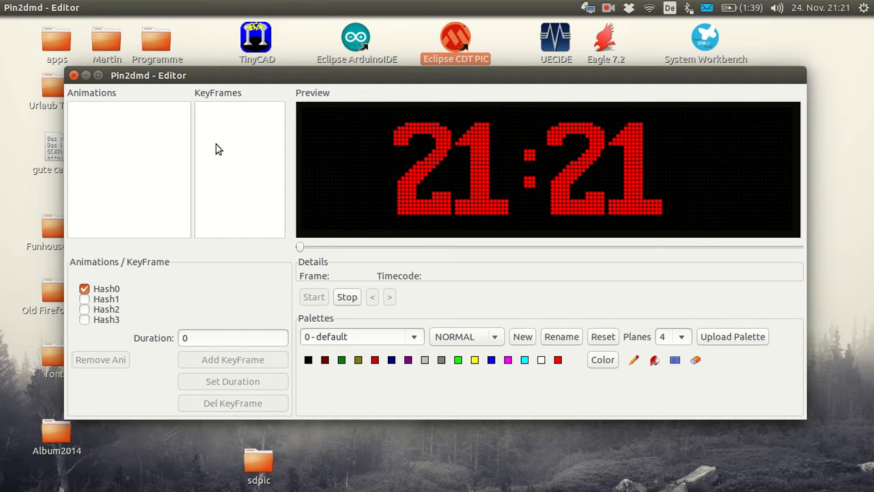
Load the drwho-dump recording from the Pinball folder as an animation.
click(93, 8)
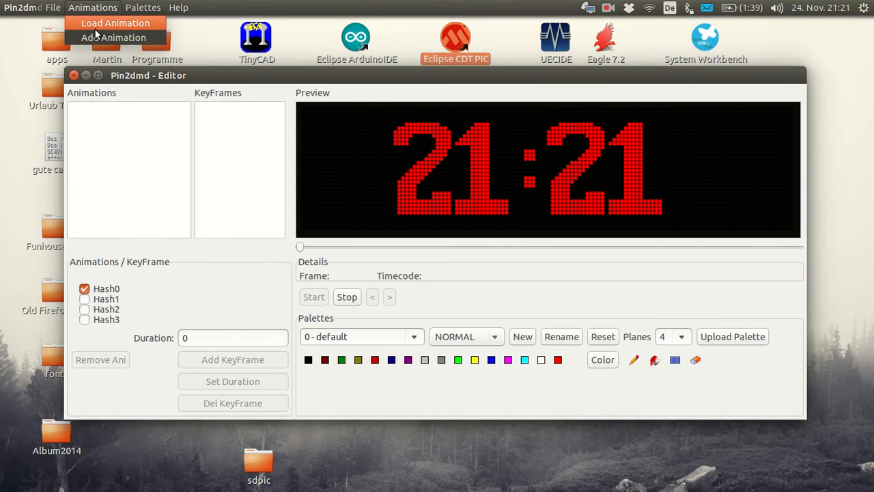
click(115, 22)
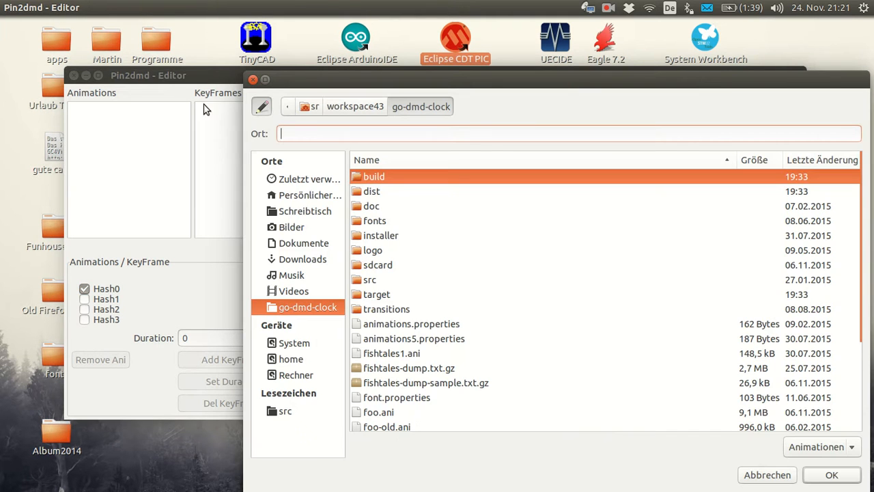
mouse_move(388, 368)
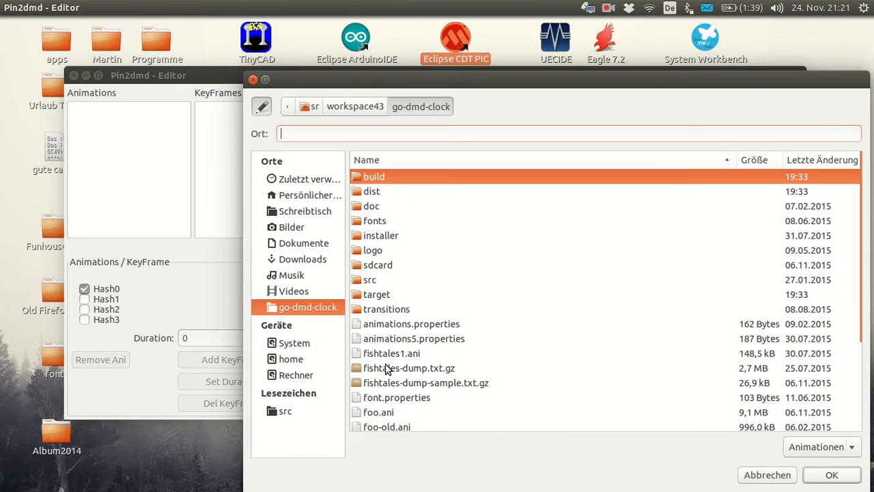
click(308, 179)
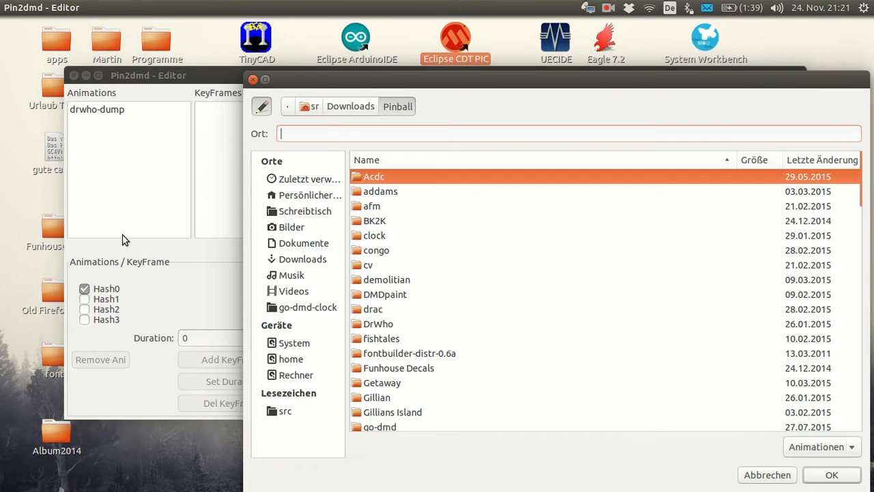
Load drwho2-dump.txt.gz from the Pinball folder as a second animation.
click(302, 260)
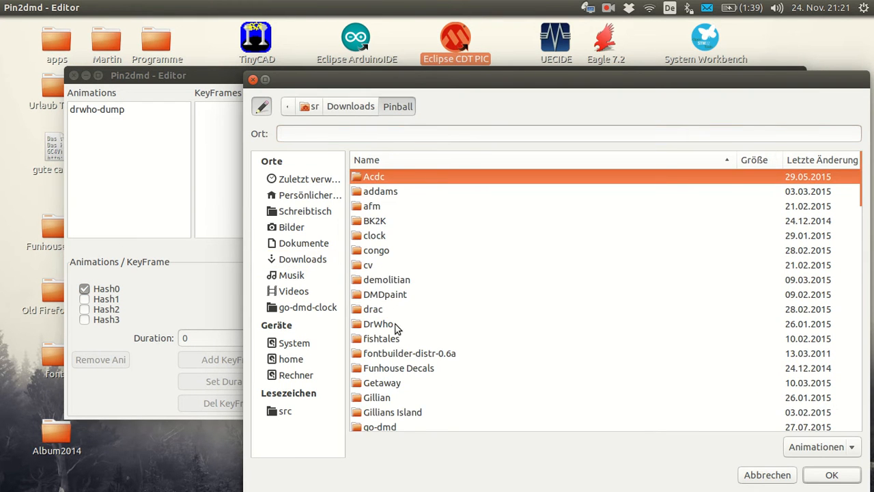
scroll(down, 3)
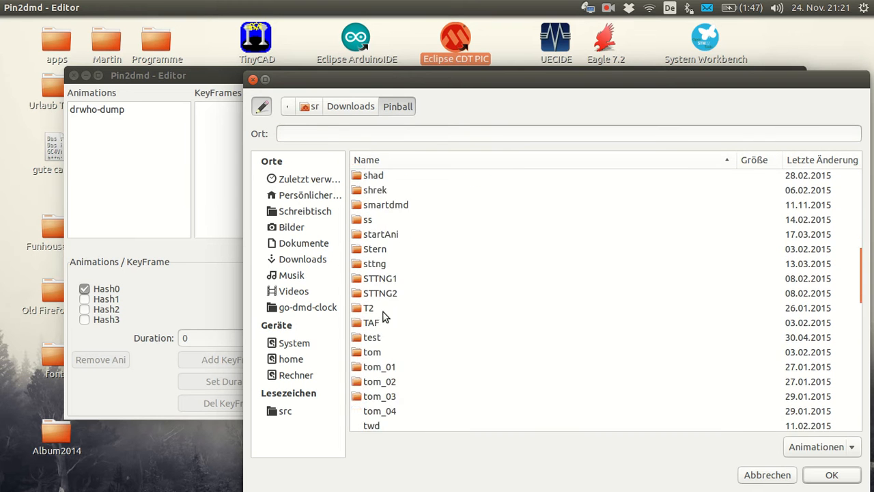
click(407, 347)
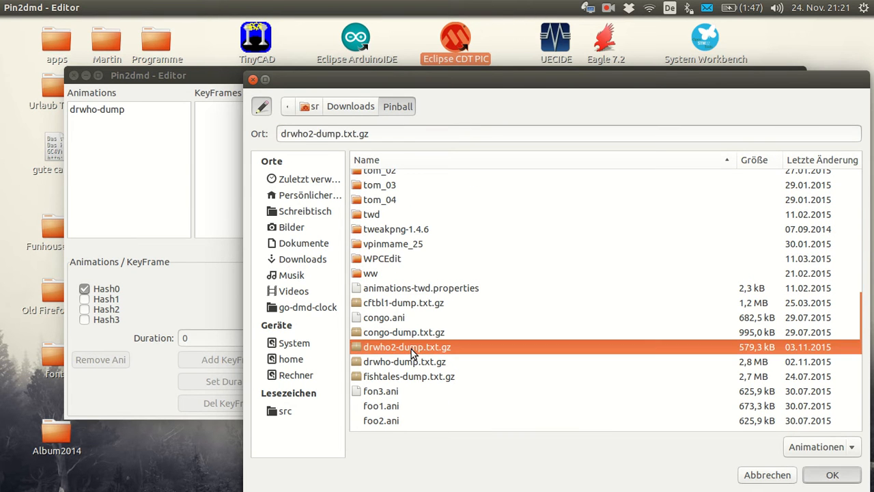
click(831, 475)
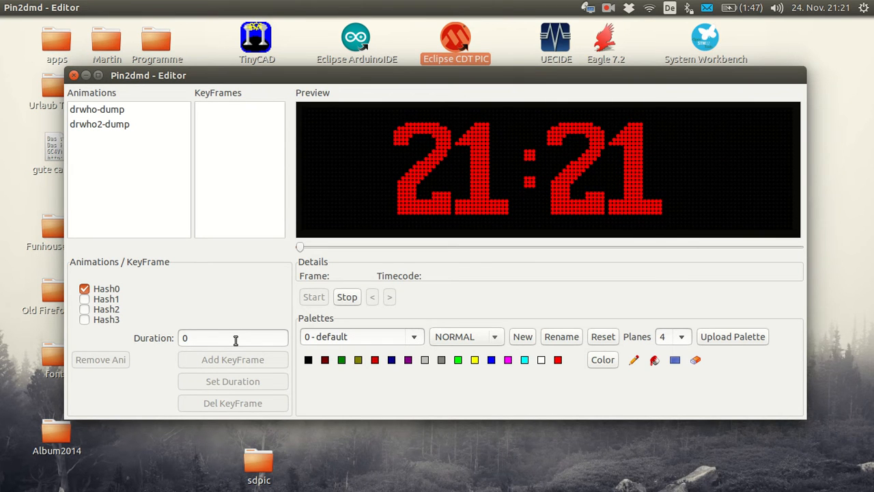
mouse_move(222, 292)
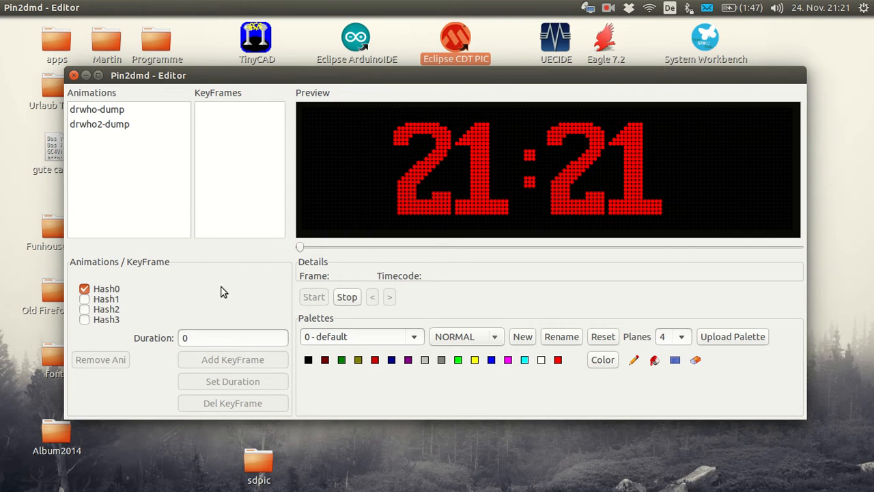
mouse_move(102, 115)
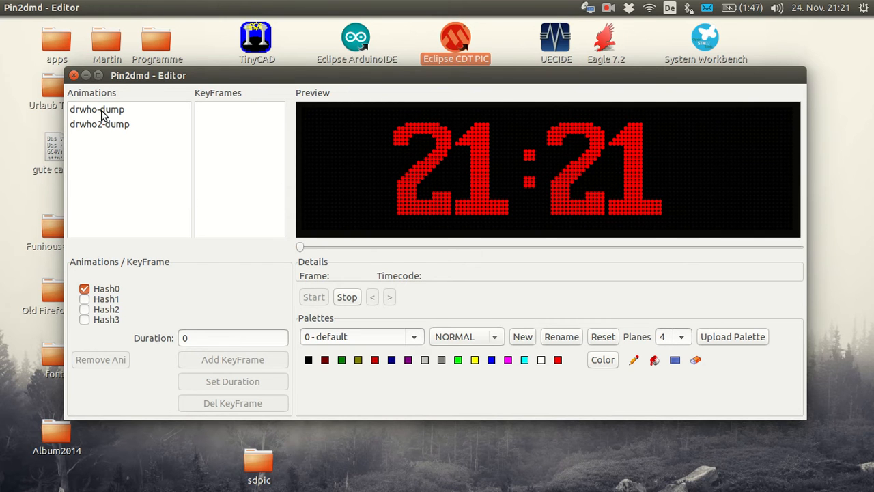
Play drwho-dump, scrub ahead to the Transmat Ready scene near frame 7831 and stop there.
click(96, 109)
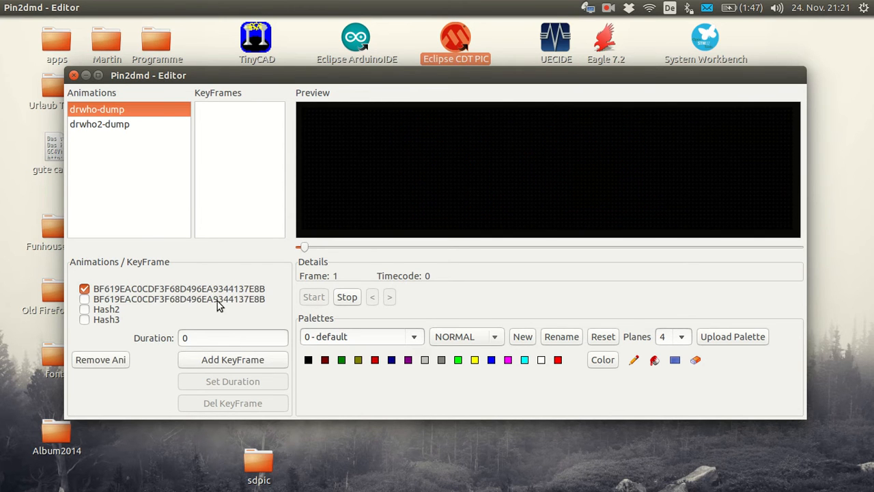
click(314, 297)
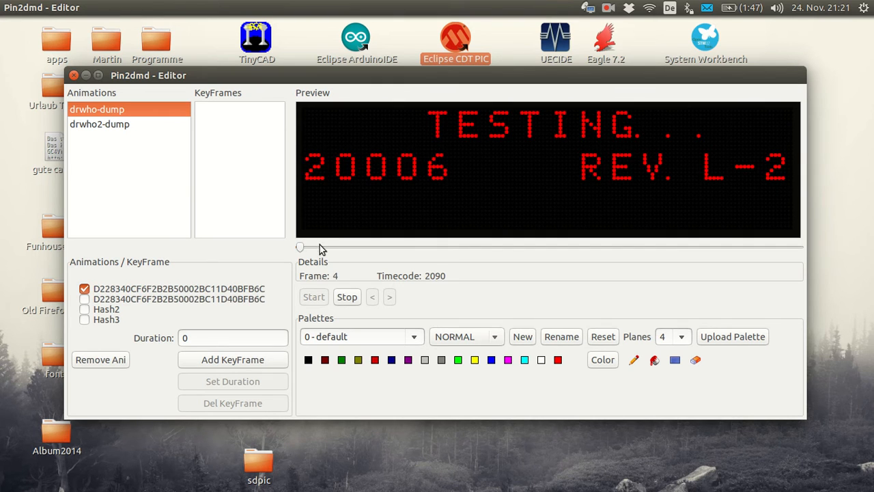
drag(299, 245, 487, 246)
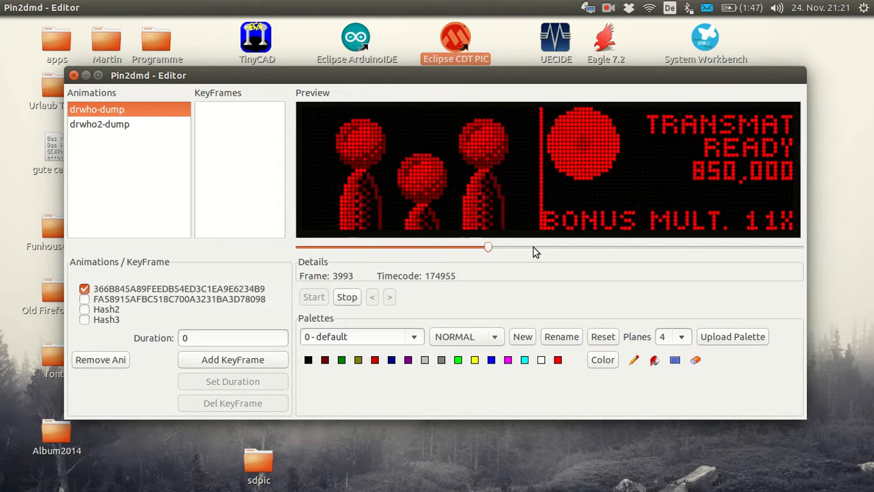
drag(489, 247, 662, 247)
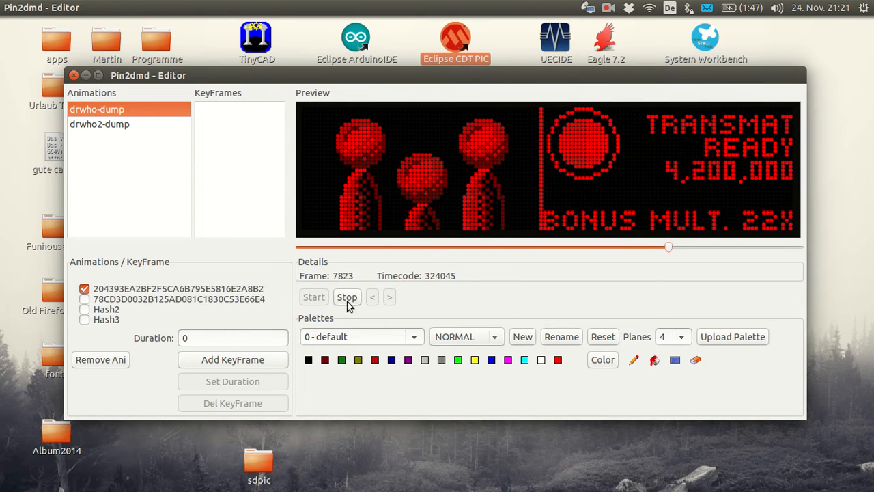
click(347, 297)
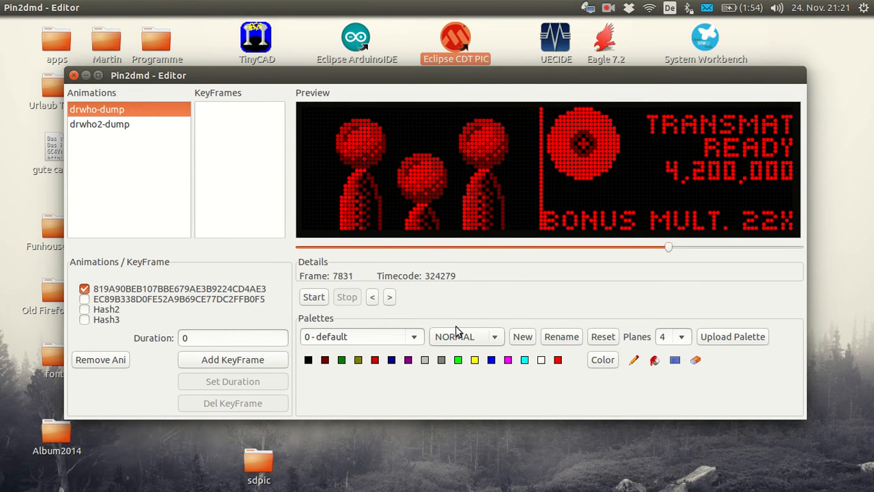
mouse_move(515, 295)
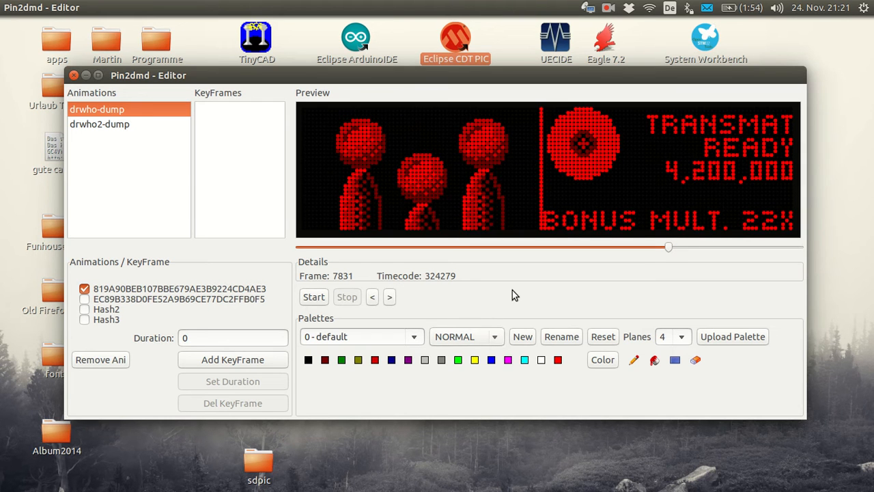
mouse_move(388, 265)
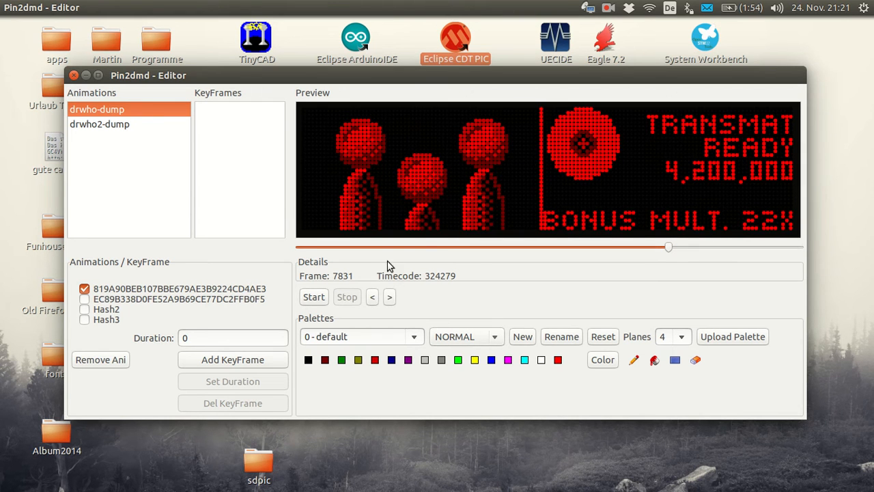
mouse_move(684, 341)
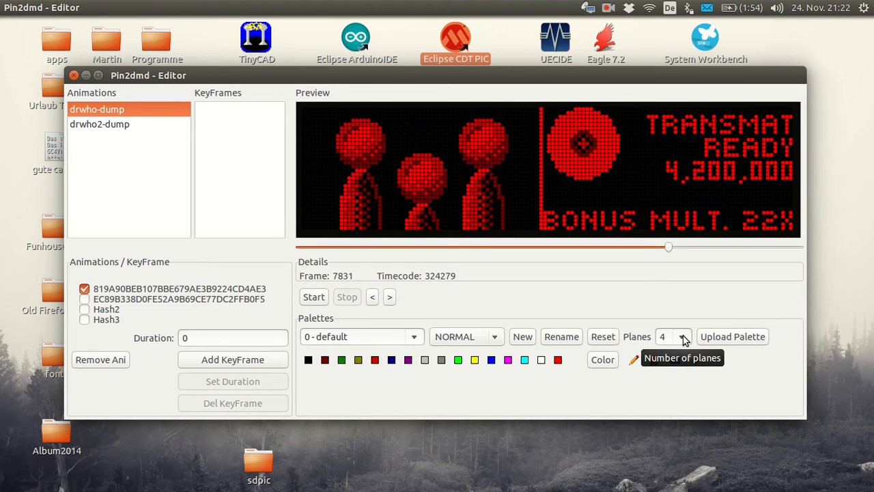
Set the palette to 2 planes and select its red entry for recolouring.
click(683, 336)
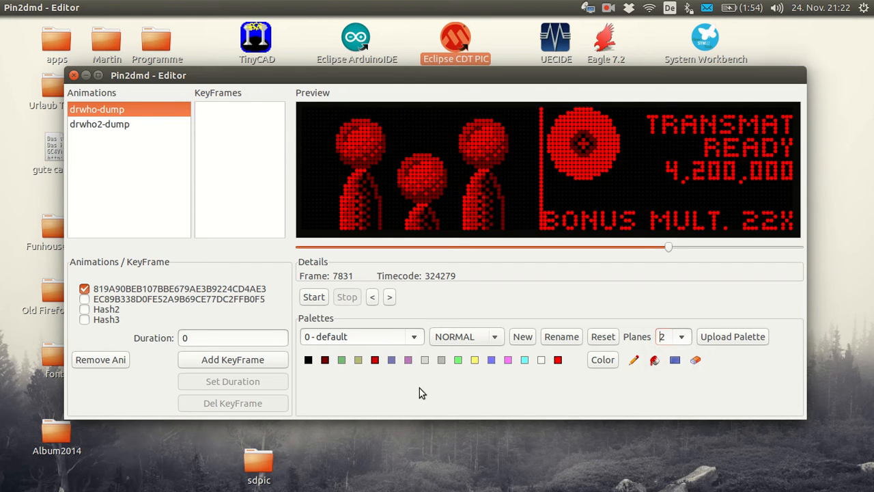
mouse_move(383, 403)
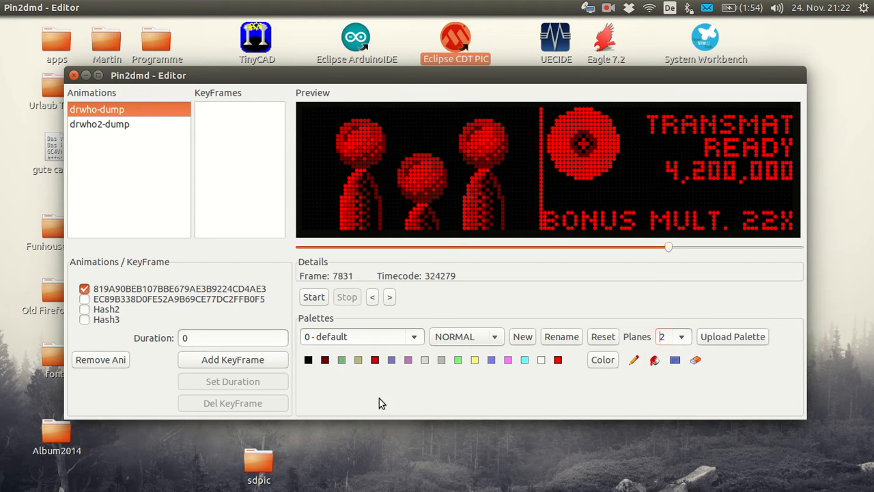
mouse_move(330, 374)
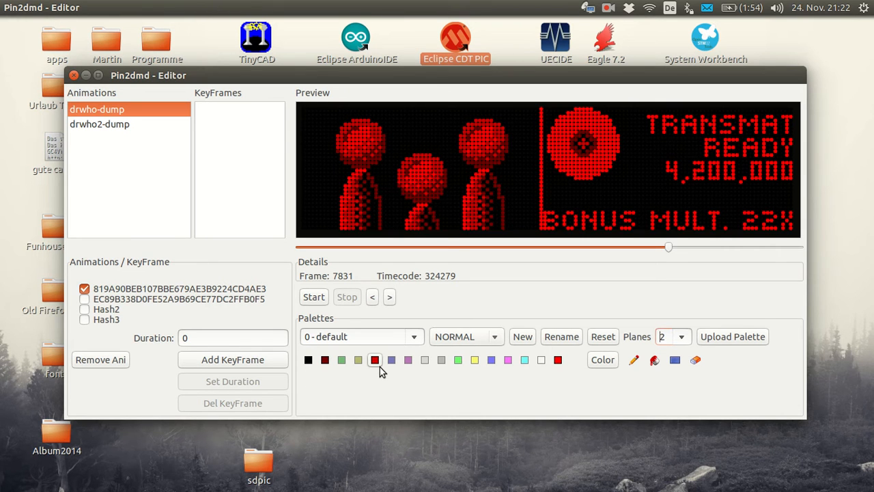
mouse_move(571, 396)
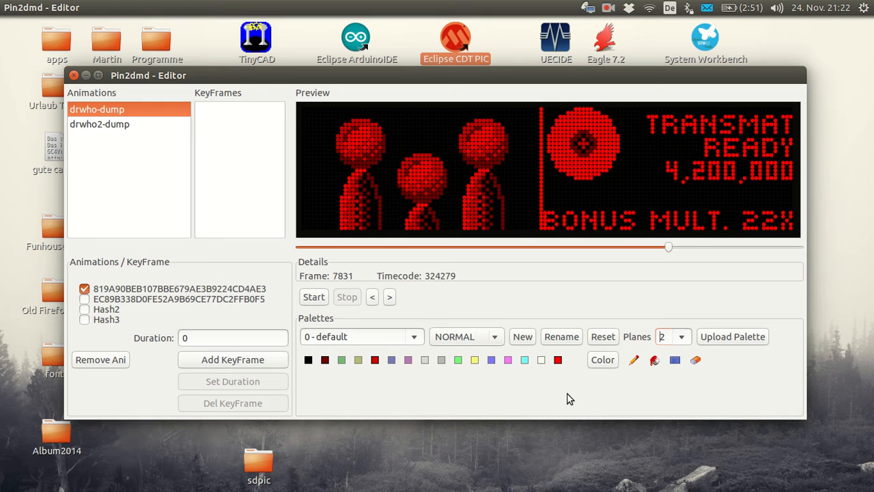
click(374, 360)
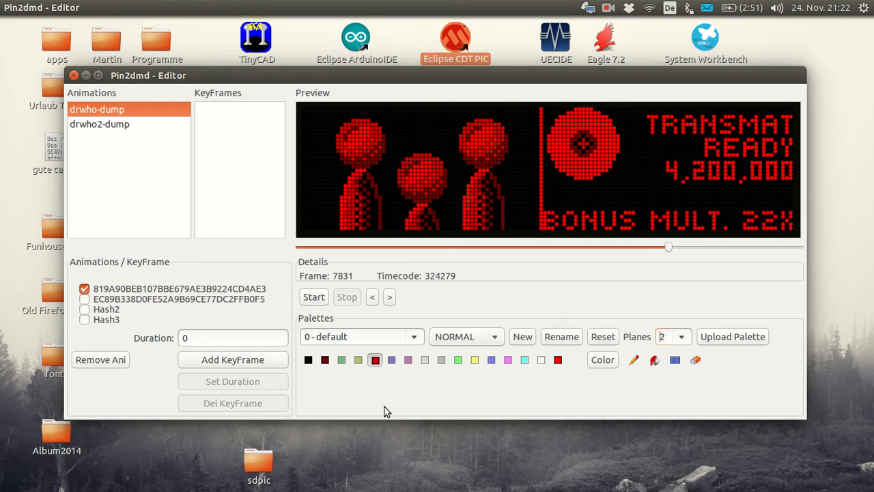
Recolour a palette entry, trying orange and settling on a brownish grey.
click(602, 359)
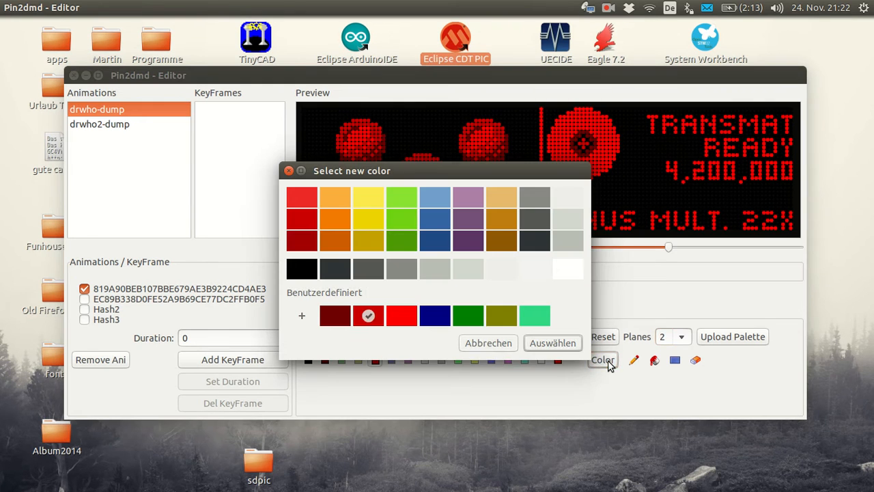
click(369, 219)
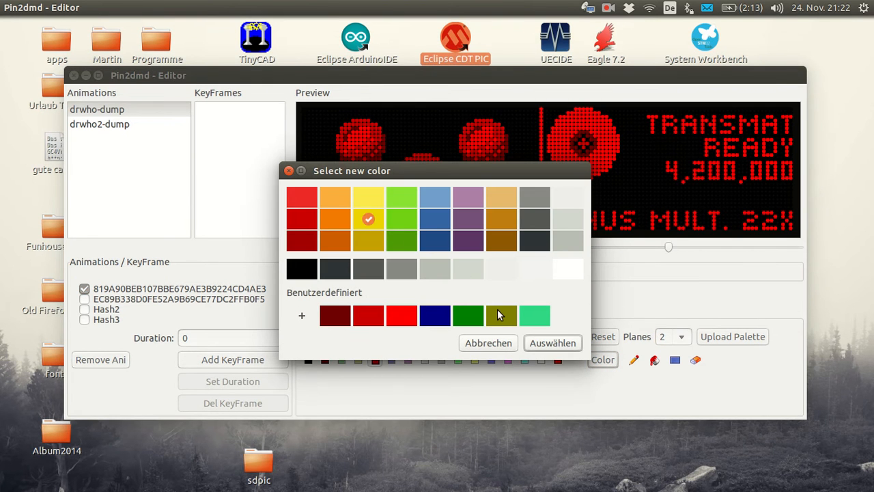
click(552, 343)
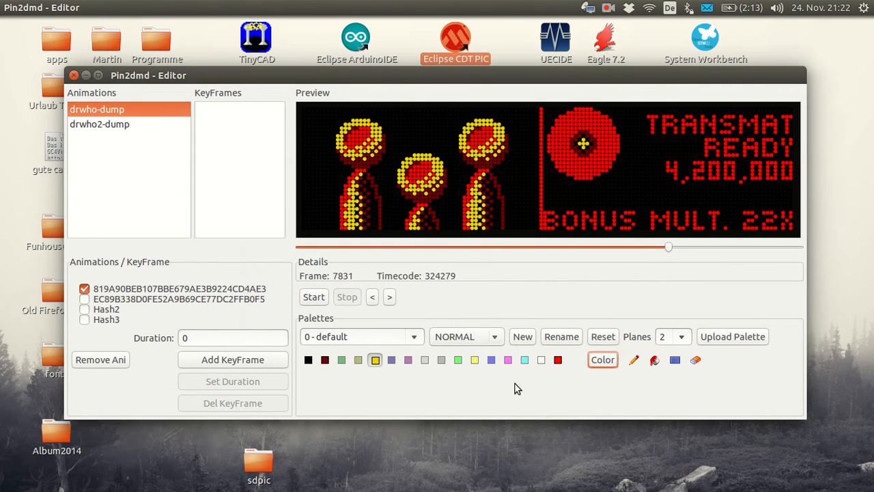
click(602, 360)
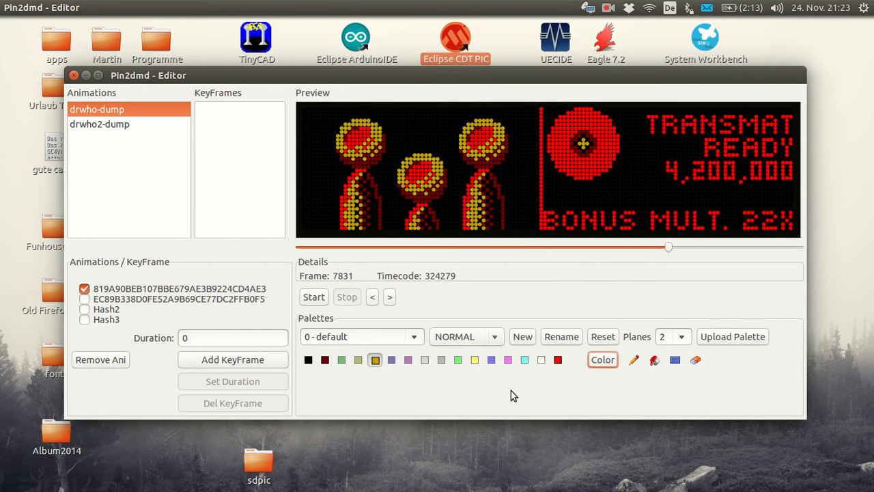
click(325, 361)
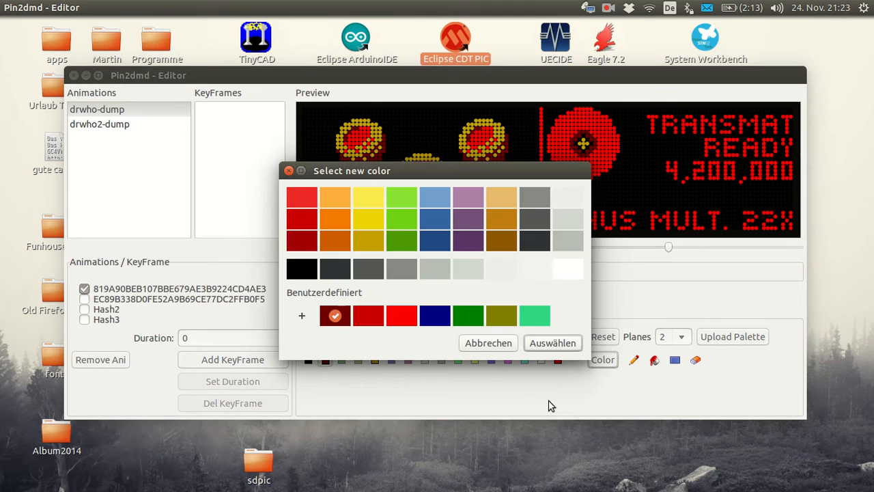
mouse_move(413, 341)
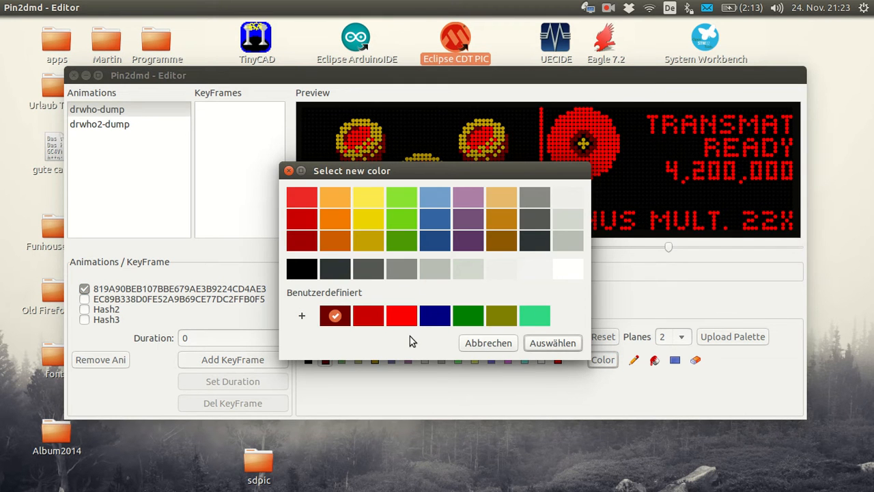
mouse_move(403, 249)
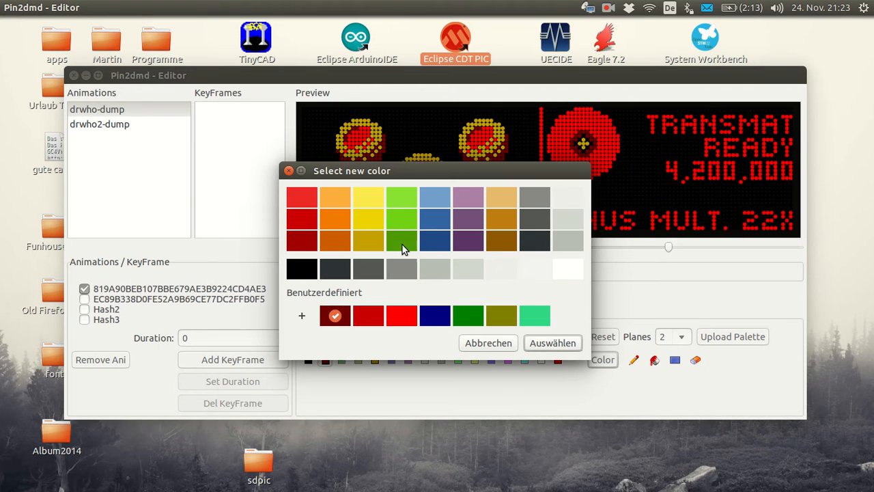
click(501, 218)
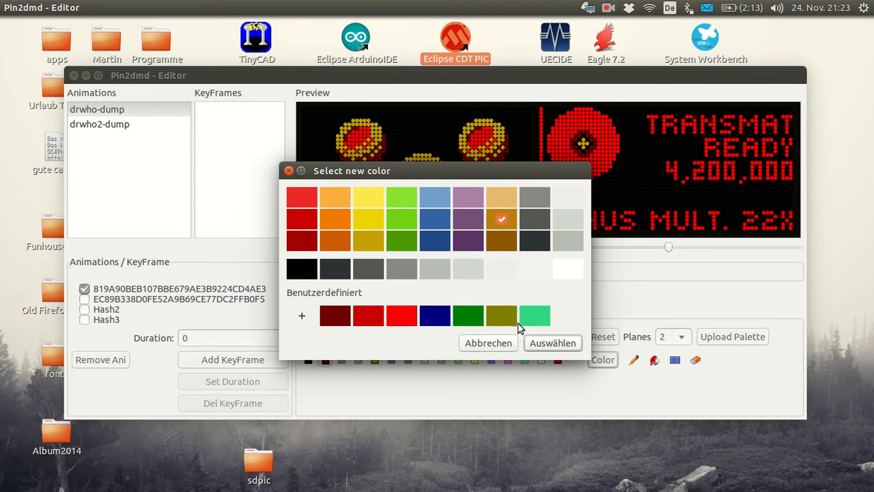
click(552, 342)
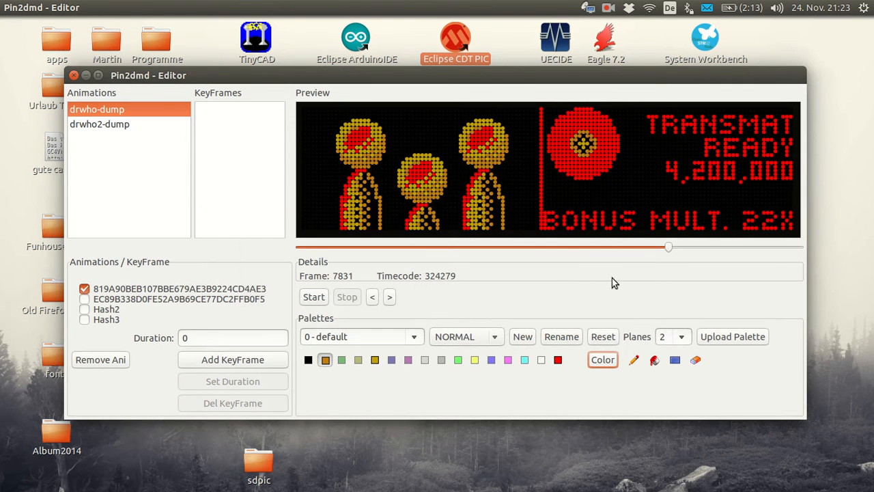
Scrub the preview to the GOLD DALEKS and REPAIR TARGETS frames to check the colours.
drag(668, 246, 599, 247)
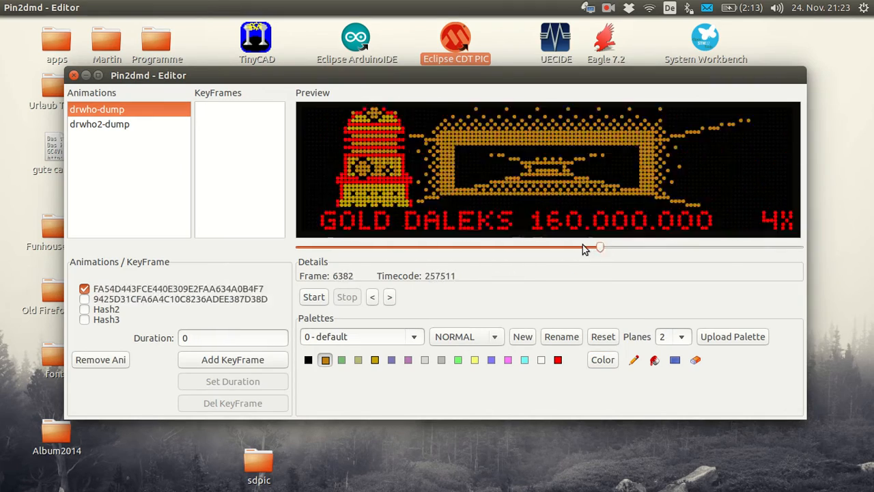
drag(599, 246, 407, 246)
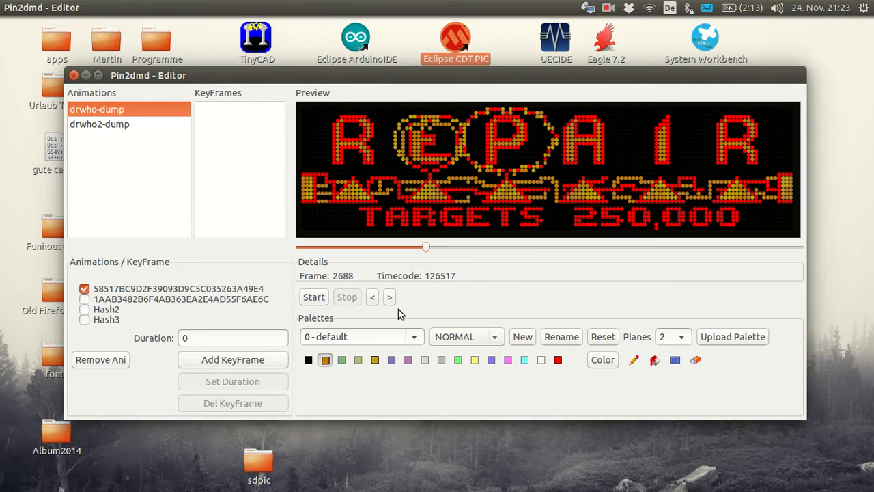
Replace the red palette colour with yellow #FFD800 and adjust another swatch.
click(557, 360)
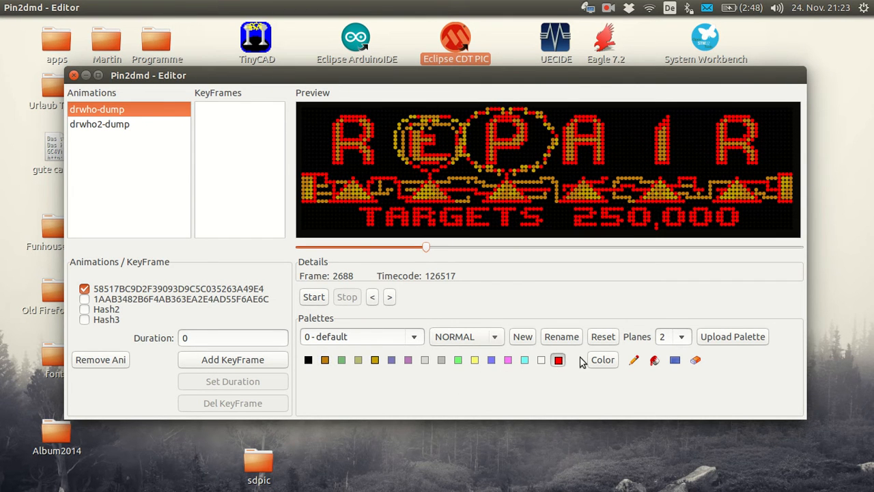
click(602, 359)
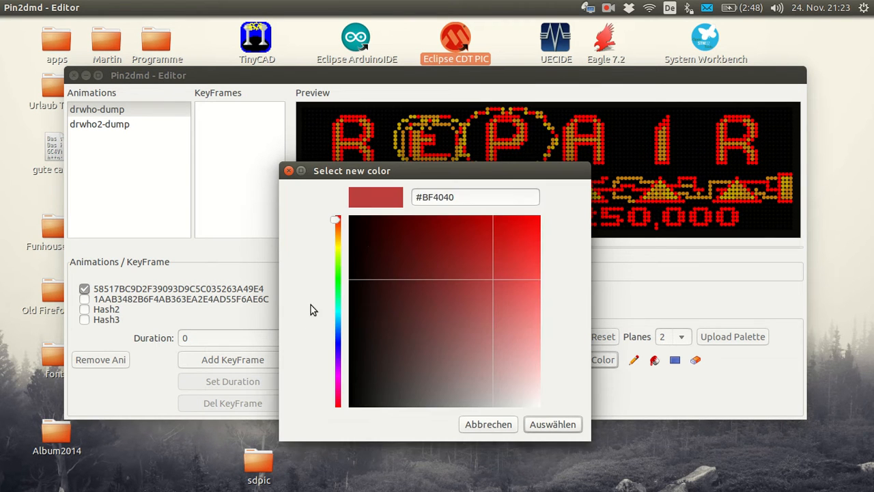
click(336, 246)
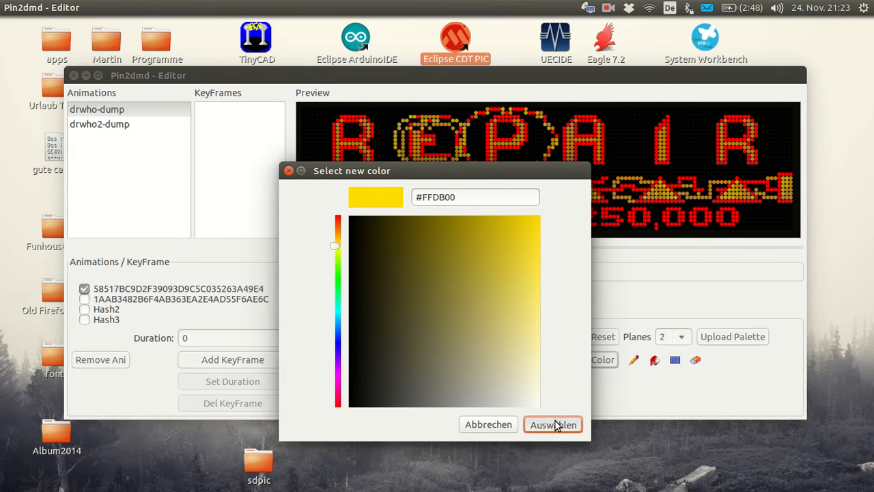
click(552, 423)
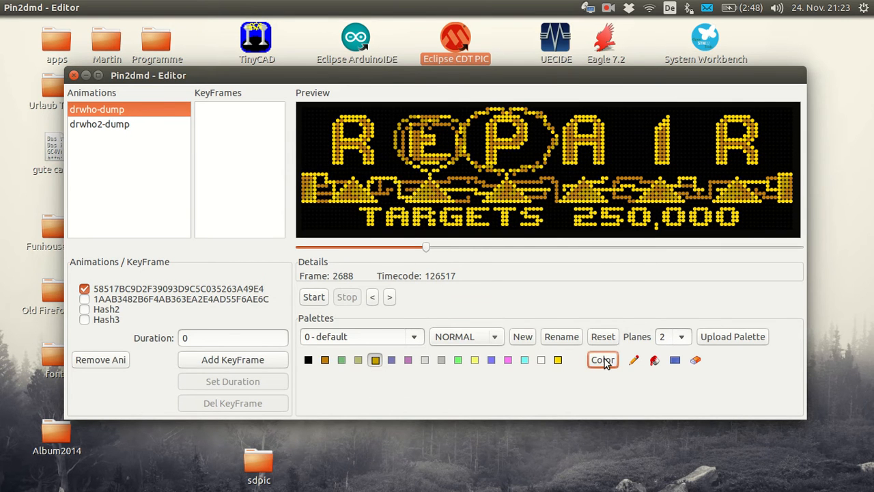
click(602, 361)
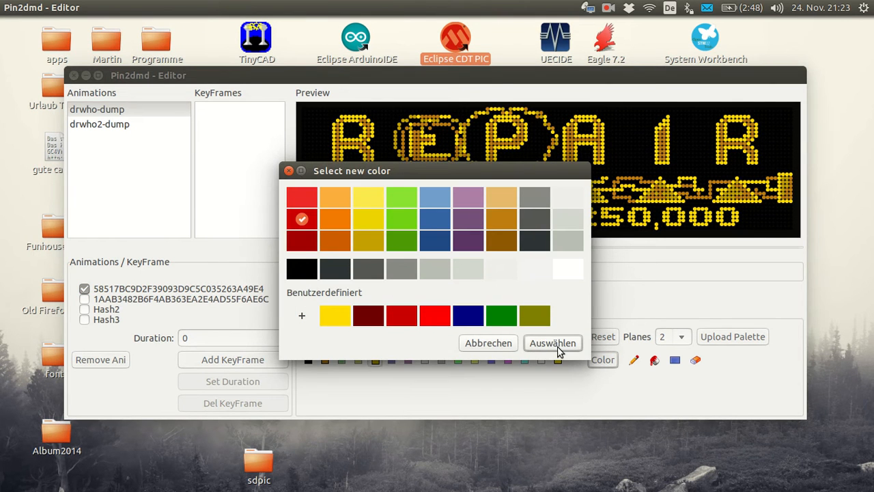
click(551, 342)
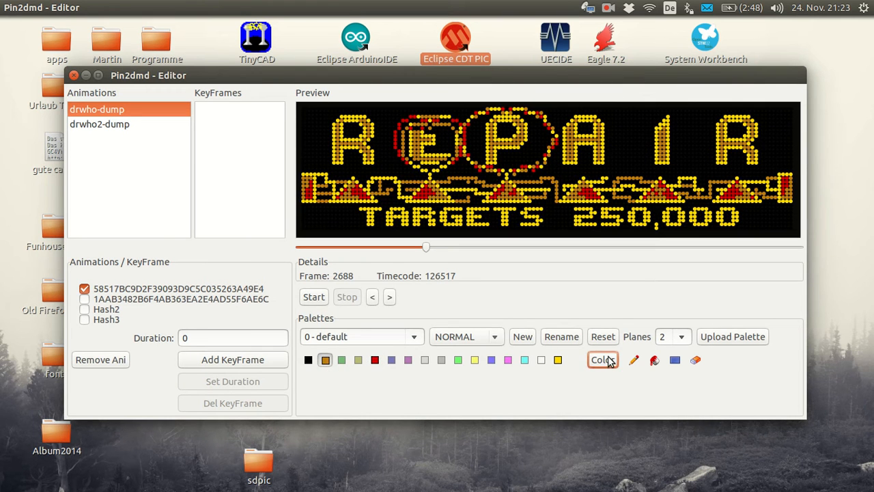
click(602, 360)
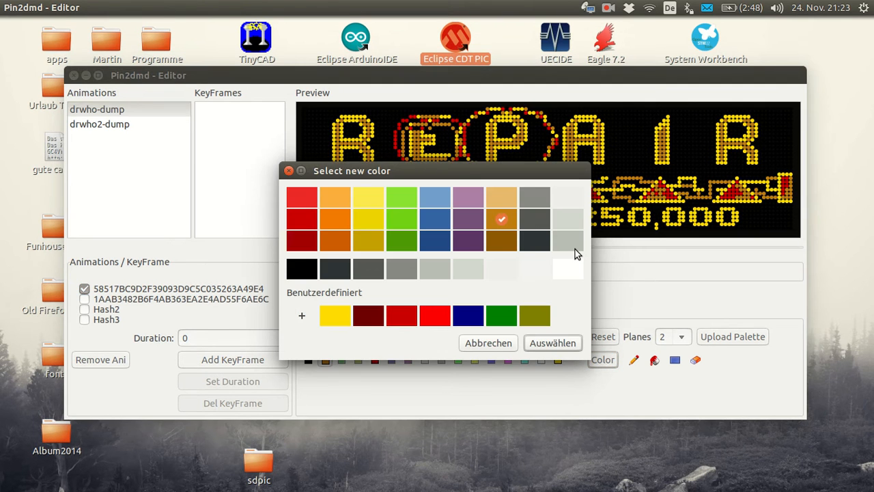
mouse_move(576, 223)
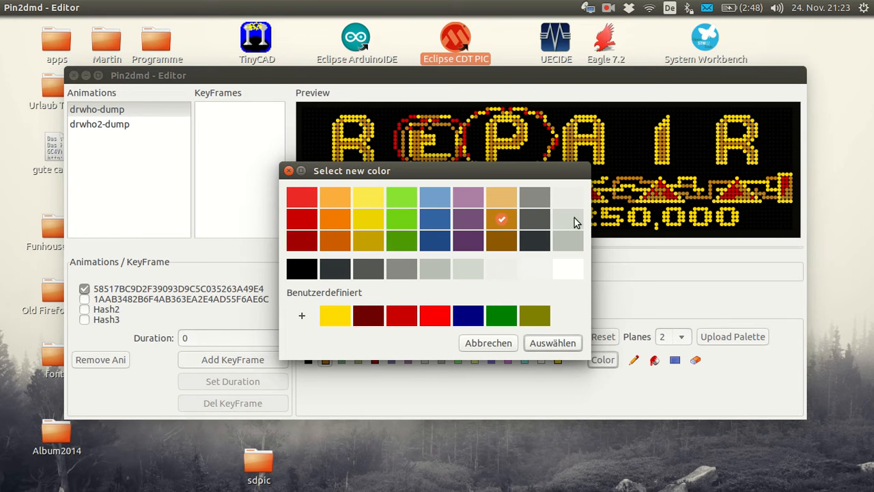
mouse_move(512, 221)
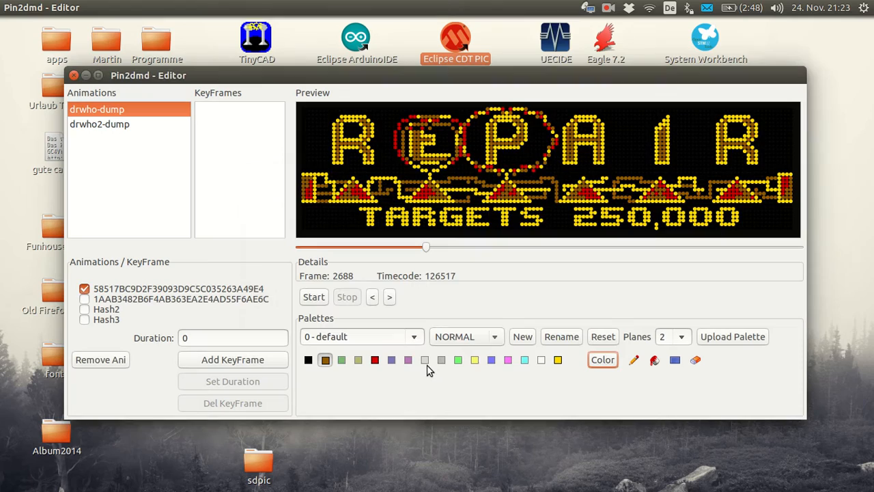
Scrub through FACTOR 11 and TRANSMAT READY frames, ending near frame 624 on Repair Targets.
drag(426, 248, 492, 248)
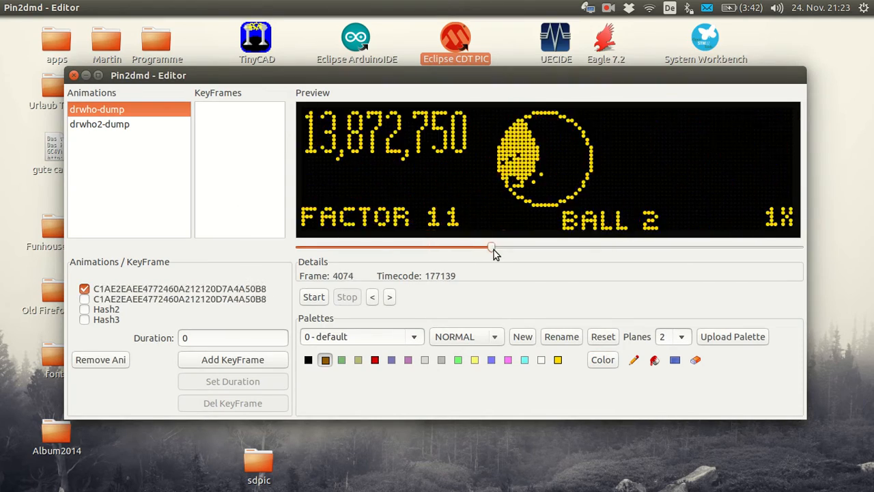
drag(491, 247, 553, 247)
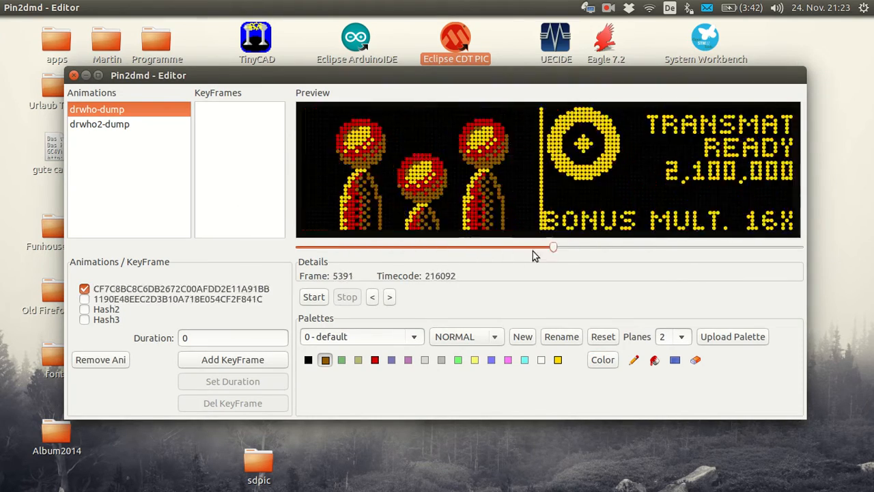
drag(553, 245, 336, 246)
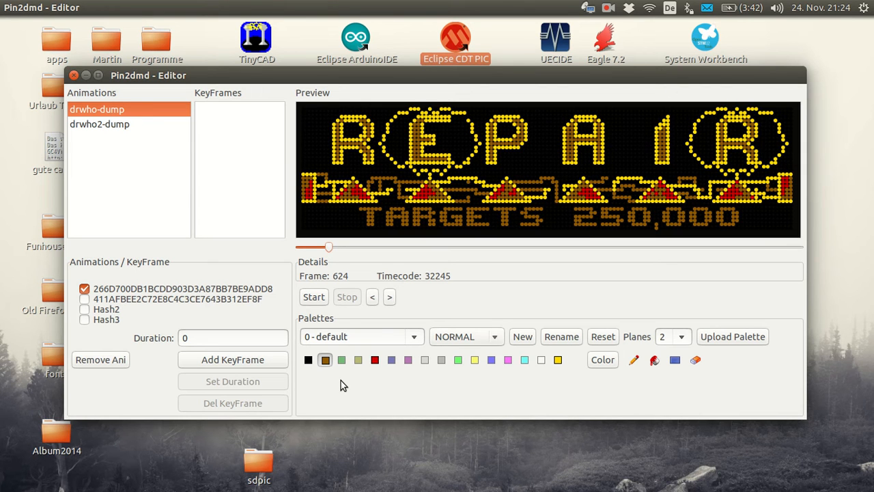
mouse_move(522, 342)
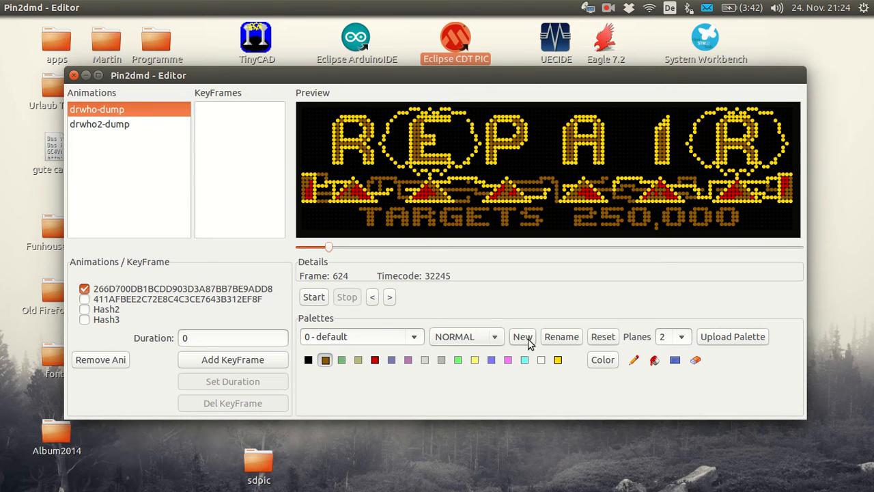
Create a new palette, select it from the palette list and rename it Bally.
click(521, 336)
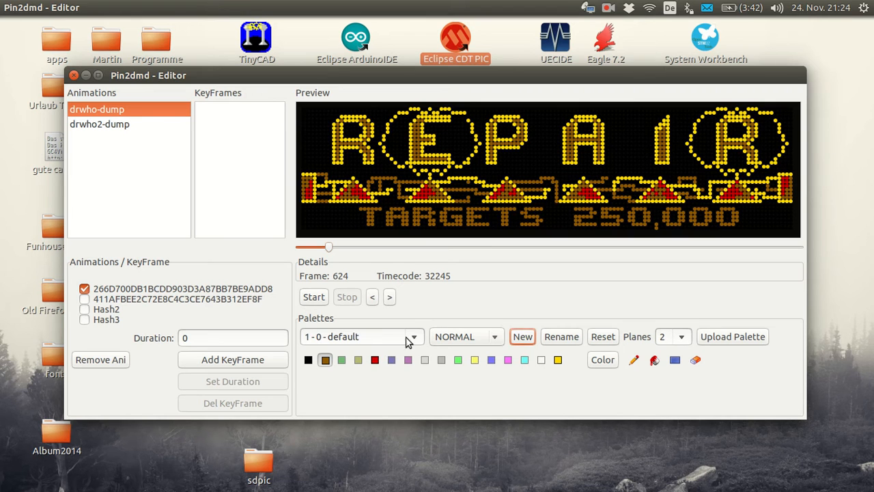
click(415, 336)
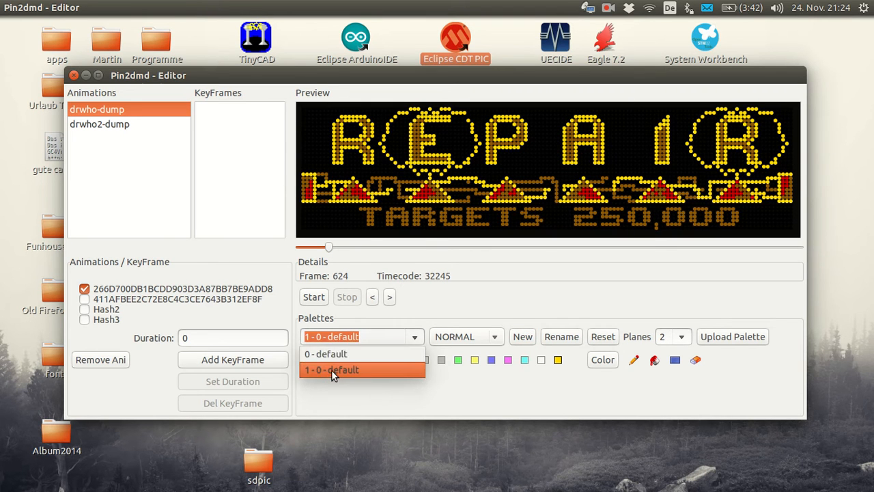
click(330, 368)
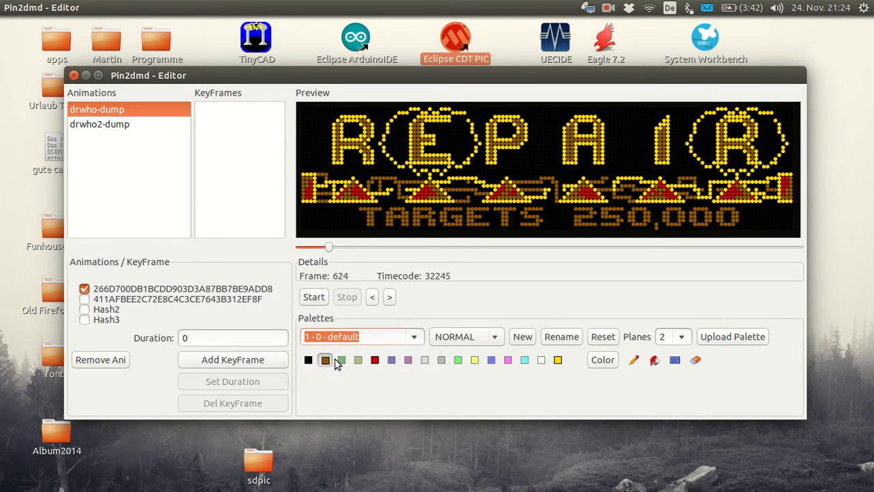
mouse_move(409, 344)
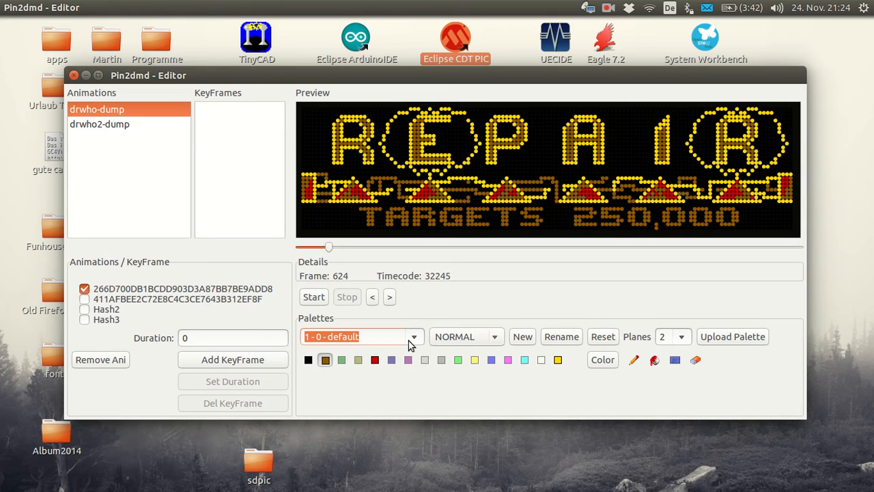
click(415, 336)
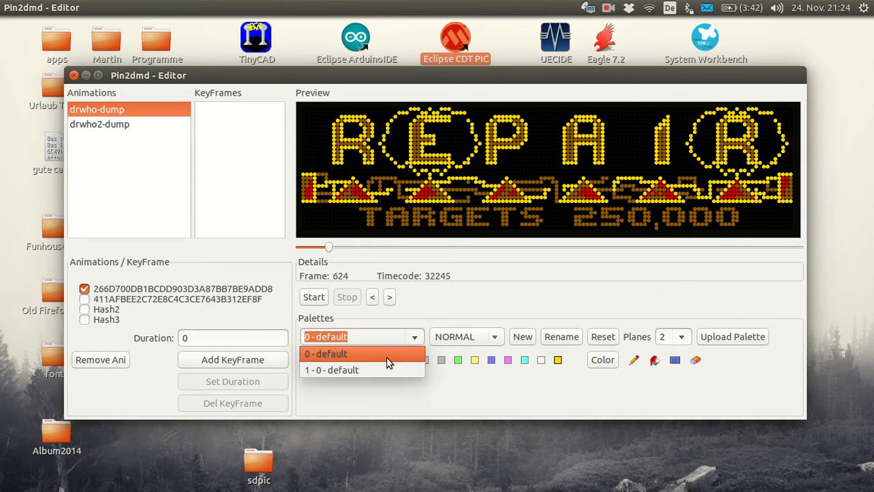
click(331, 368)
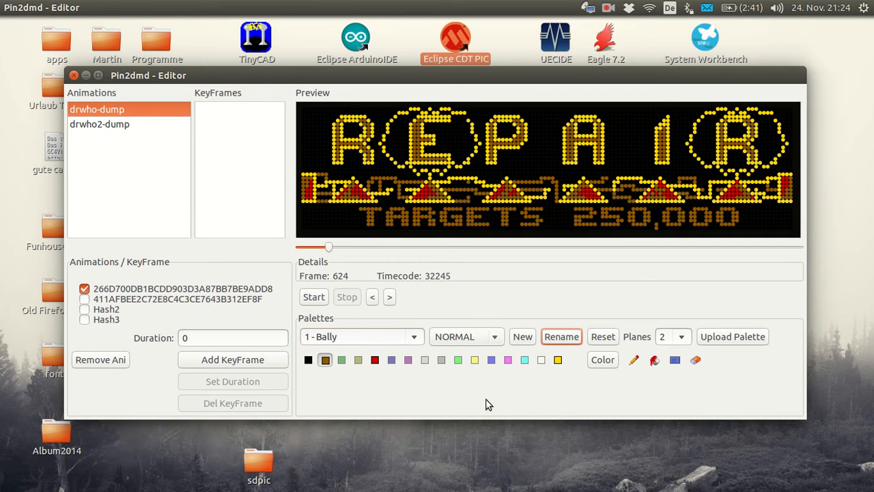
mouse_move(498, 305)
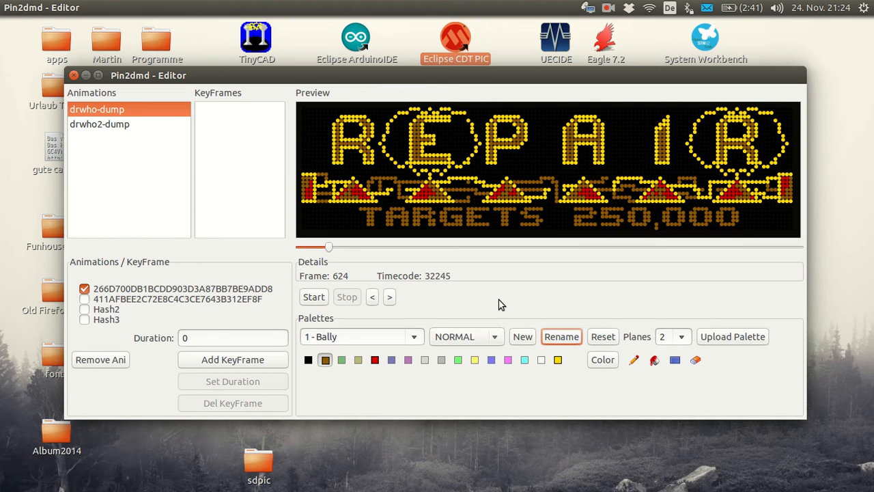
mouse_move(225, 177)
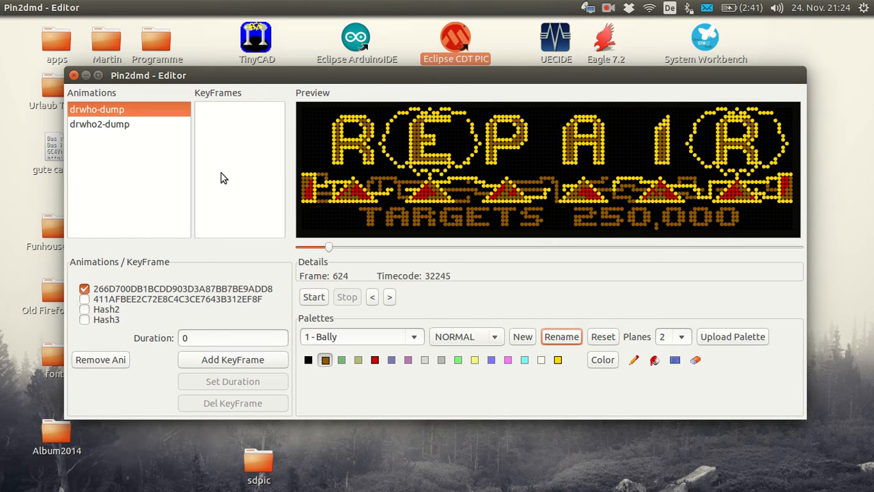
Open drwho2-dump and move to the nearly black frame 2518 past the DotMation frame.
click(99, 123)
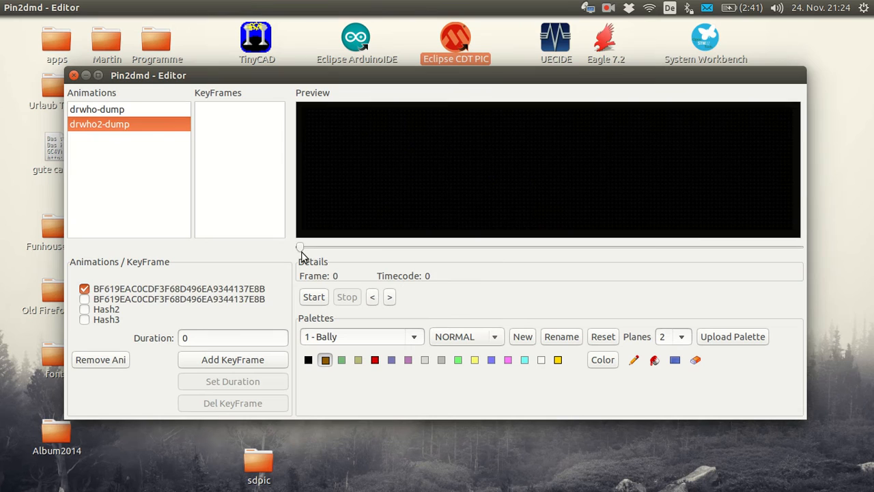
drag(301, 247, 681, 248)
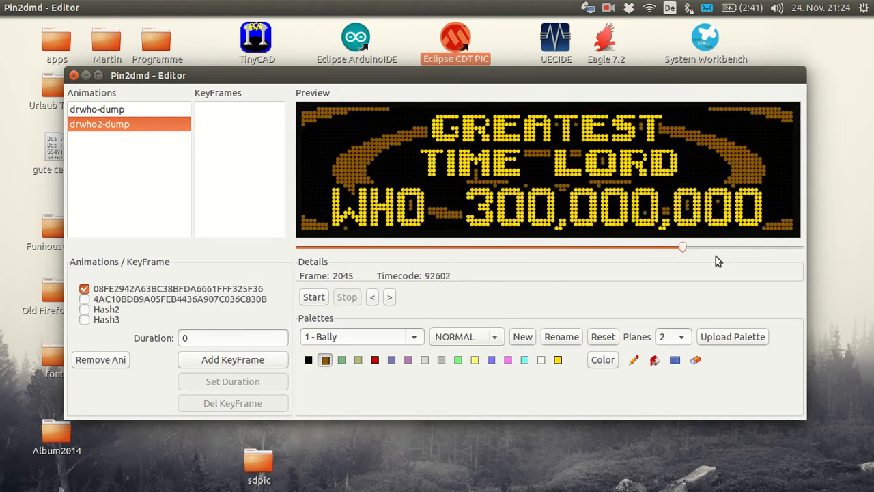
drag(682, 247, 764, 247)
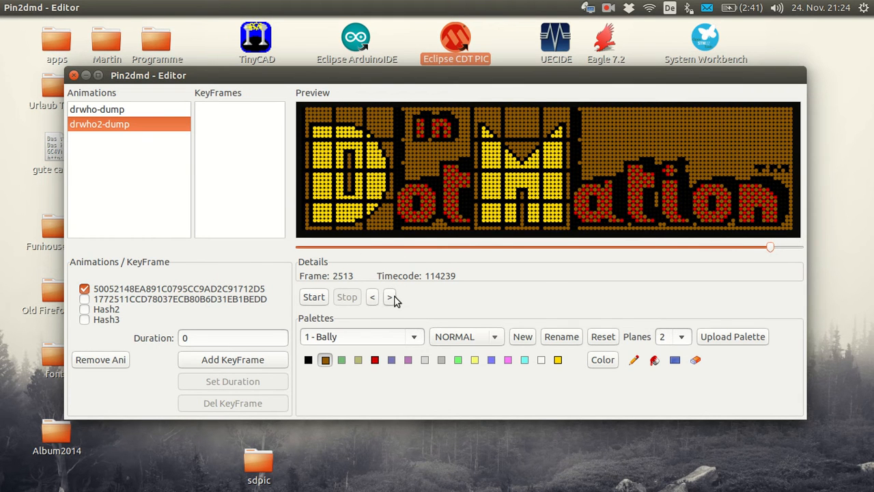
click(389, 297)
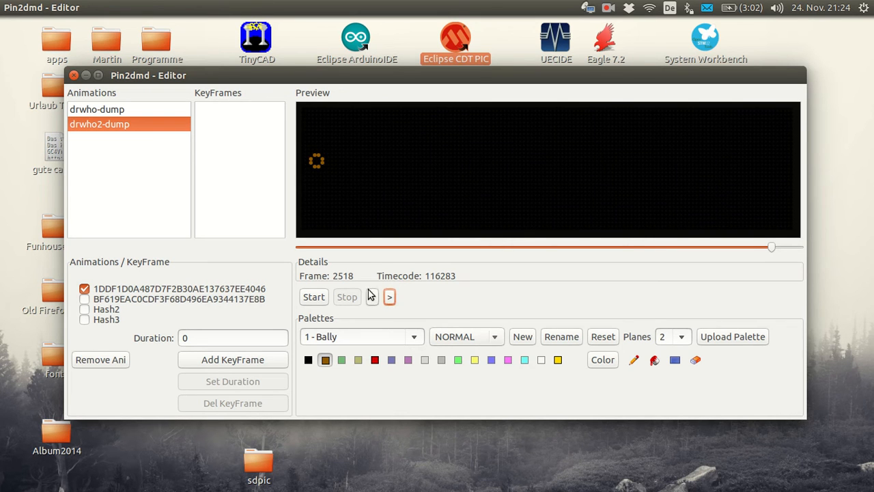
click(371, 296)
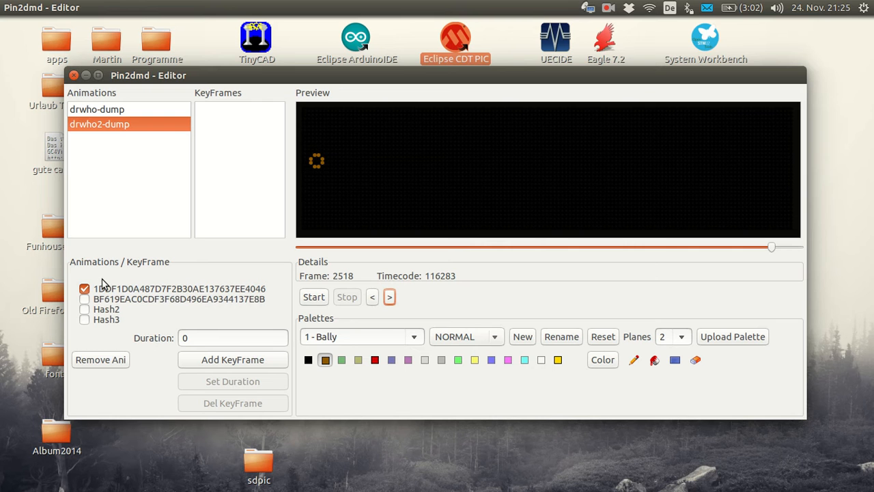
mouse_move(103, 297)
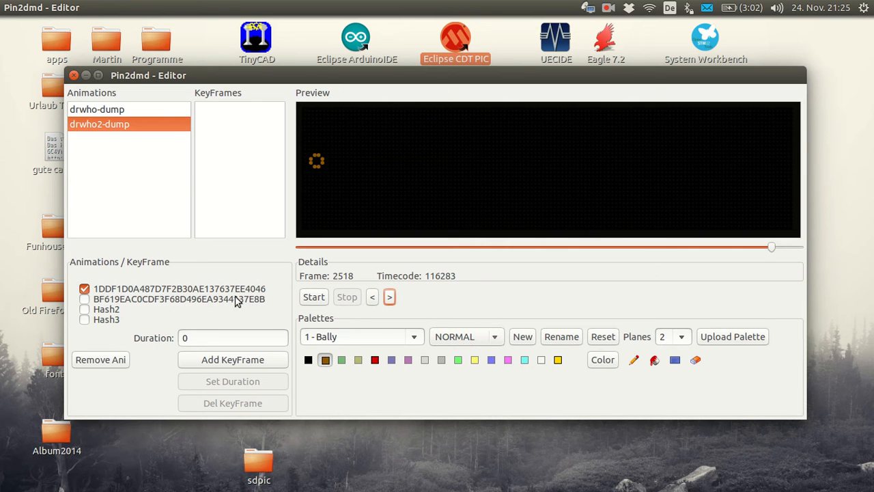
mouse_move(79, 306)
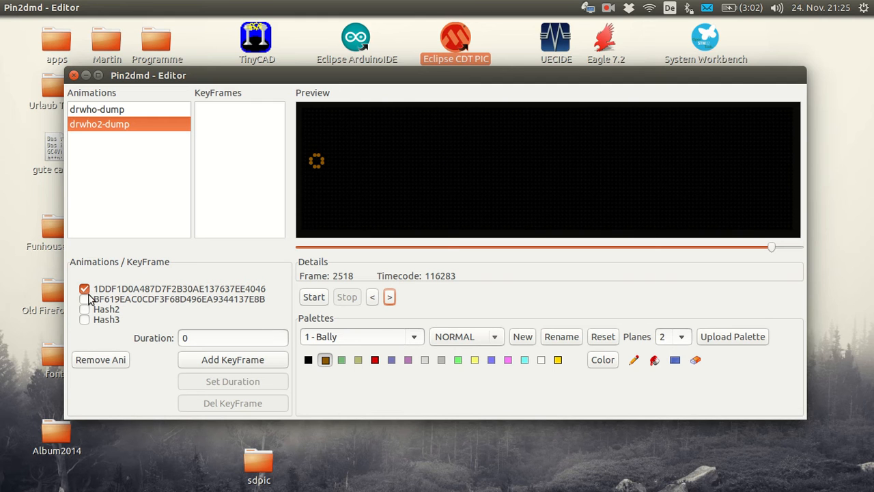
mouse_move(98, 303)
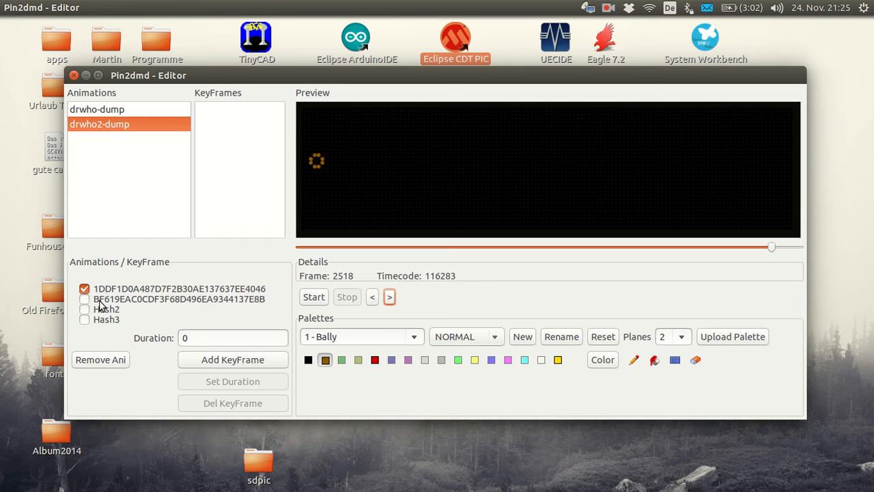
mouse_move(114, 308)
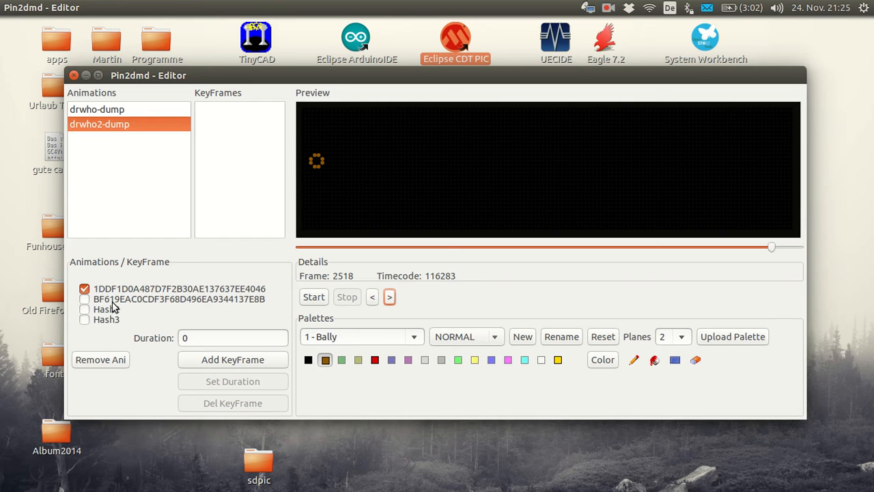
mouse_move(164, 303)
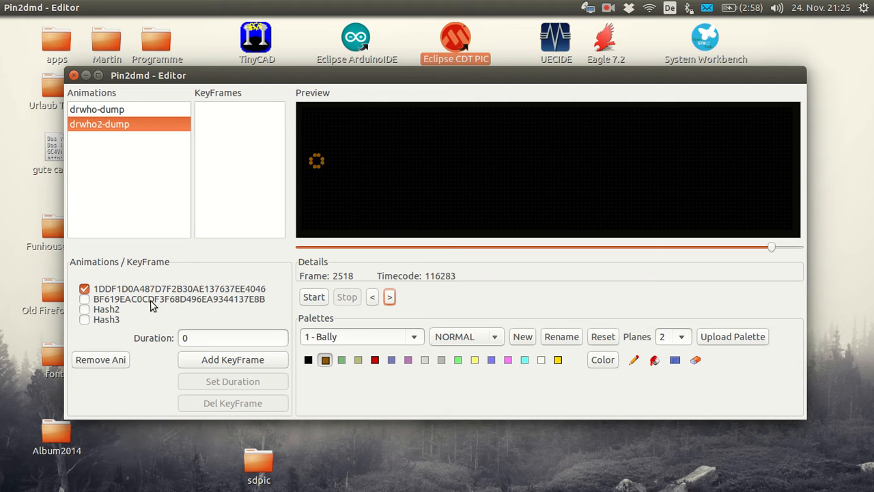
mouse_move(87, 296)
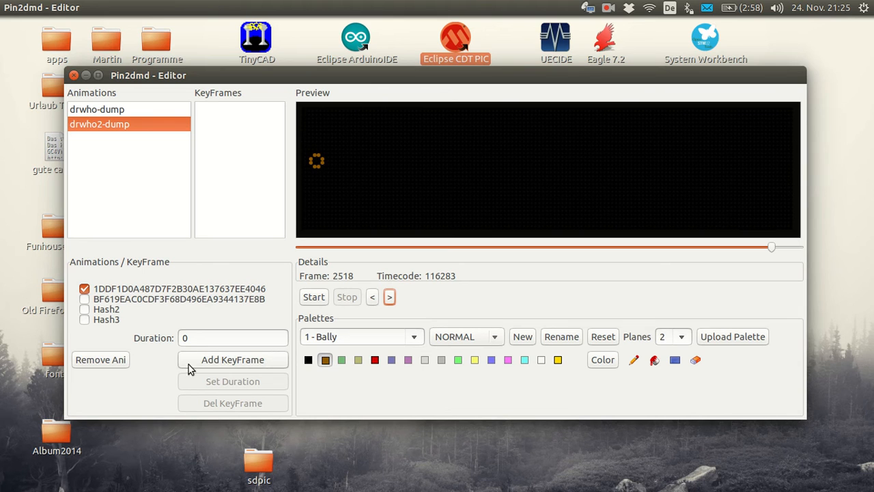
Add KeyFrame 1 at frame 2518 and change the yellow palette colour to blue.
click(232, 359)
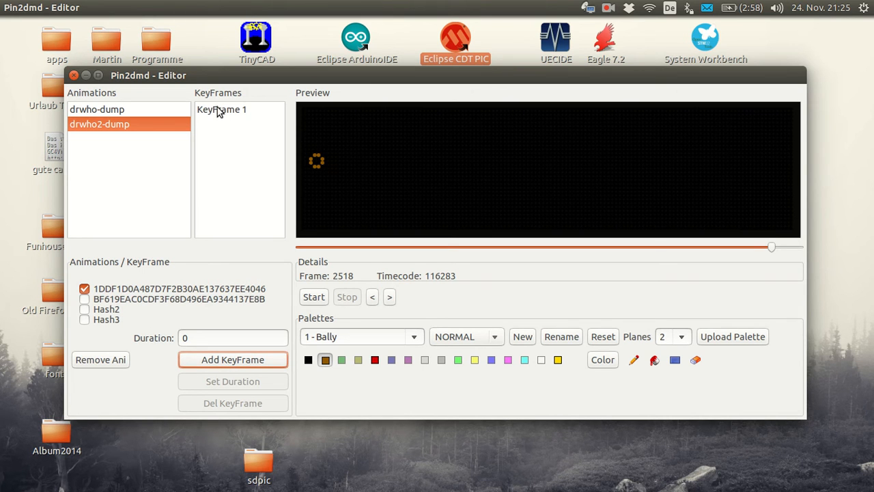
click(221, 109)
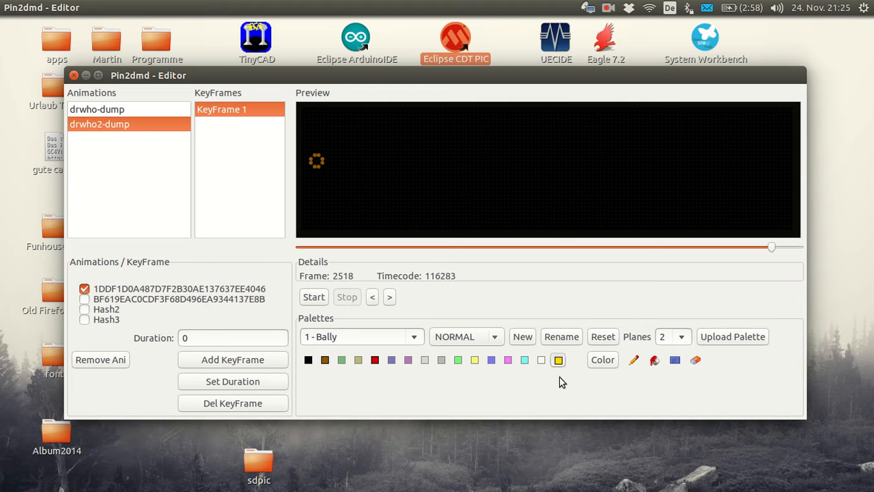
click(602, 359)
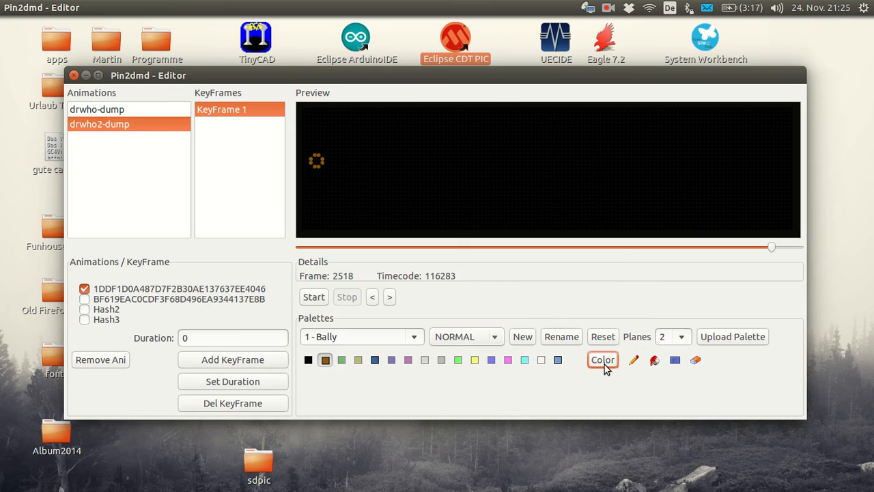
click(602, 361)
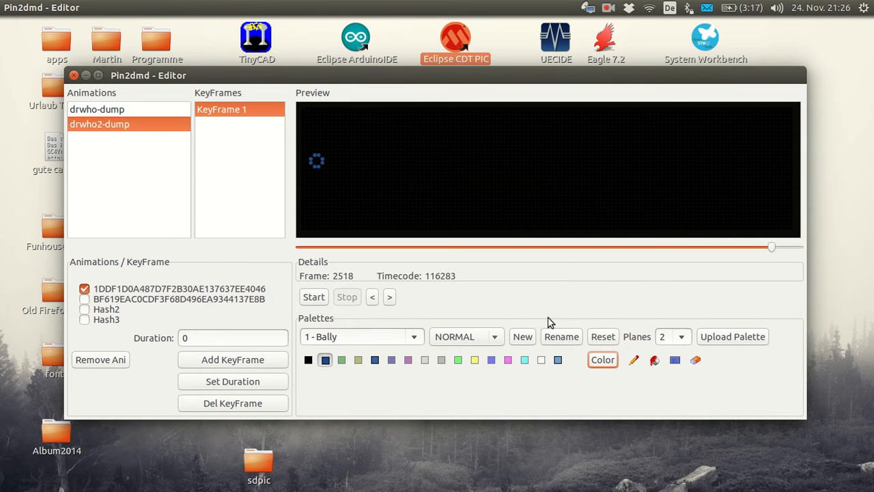
Step forward frame by frame through the blue Bally logo to frame 2564.
click(389, 296)
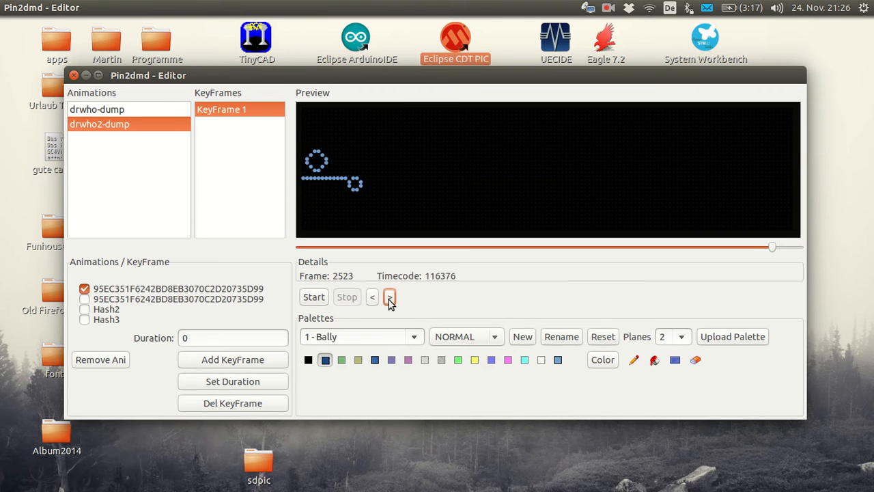
click(390, 296)
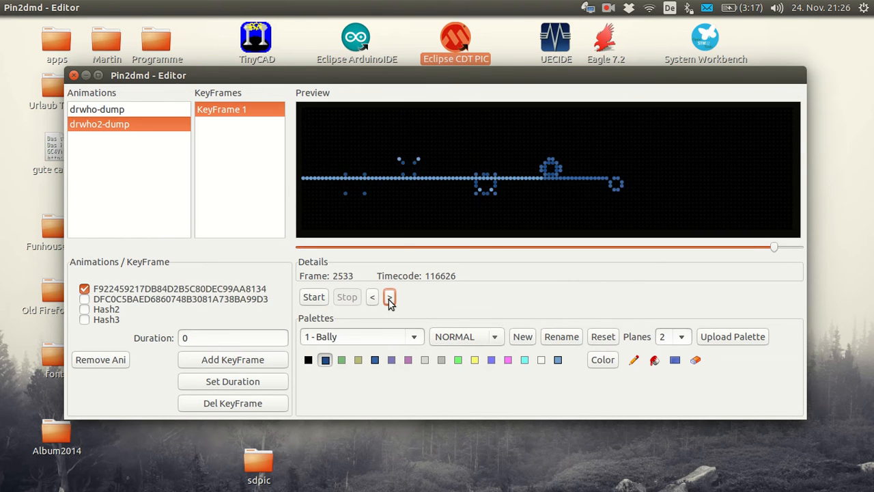
click(389, 296)
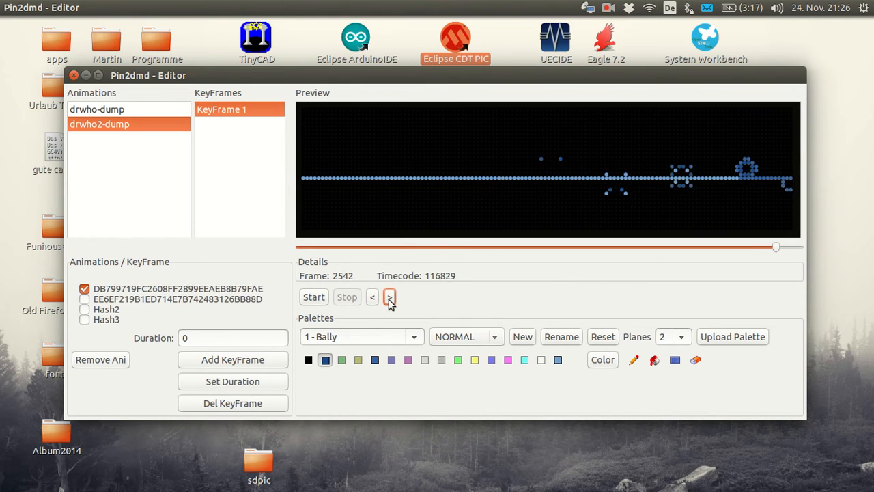
click(390, 297)
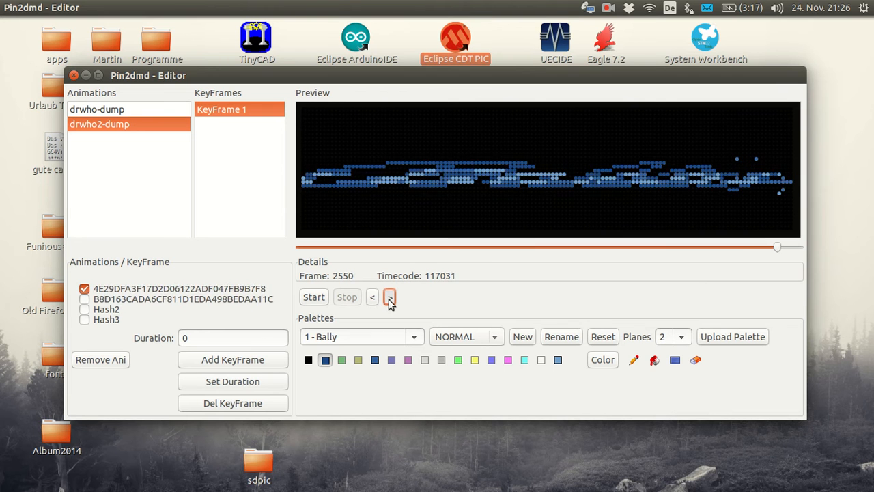
click(389, 298)
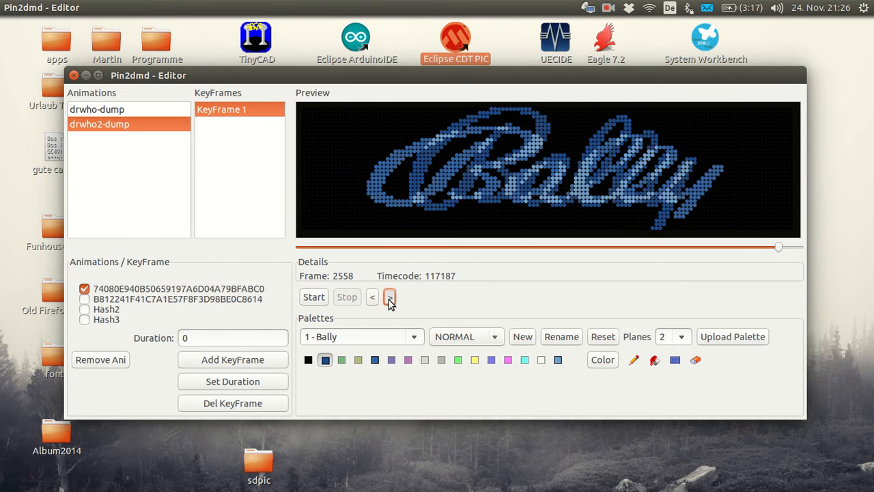
click(389, 298)
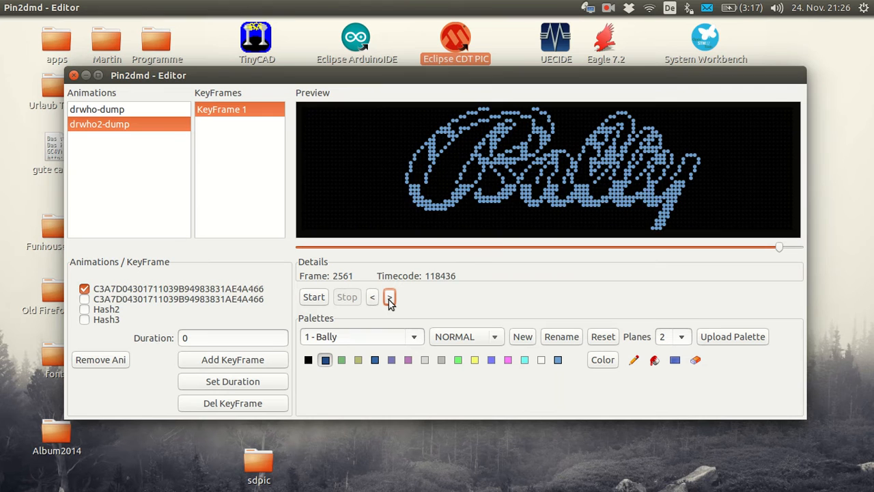
click(389, 296)
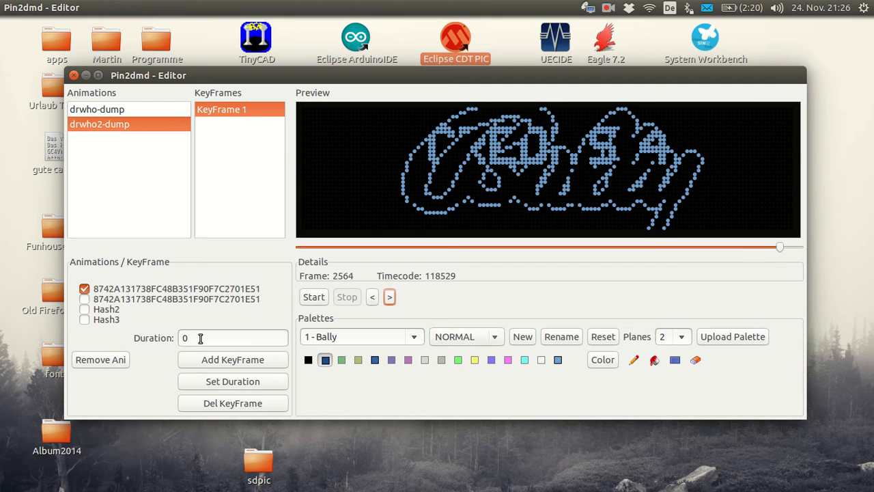
mouse_move(175, 341)
text(2246)
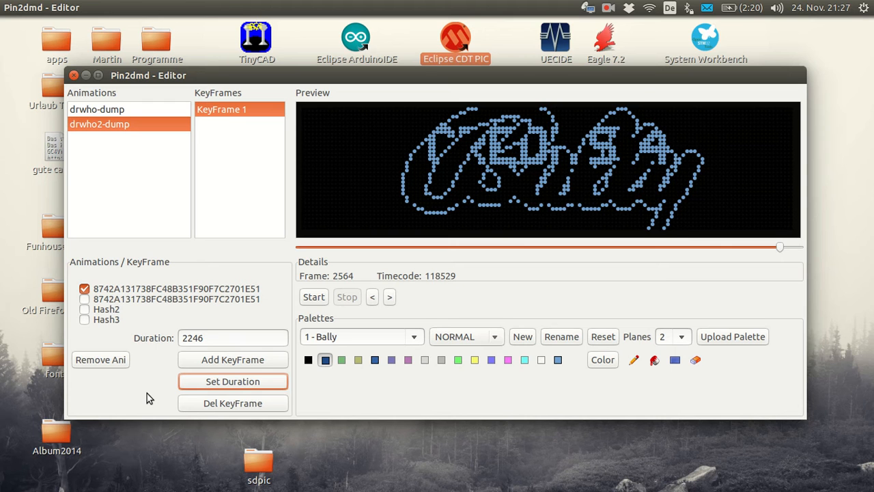
mouse_move(426, 401)
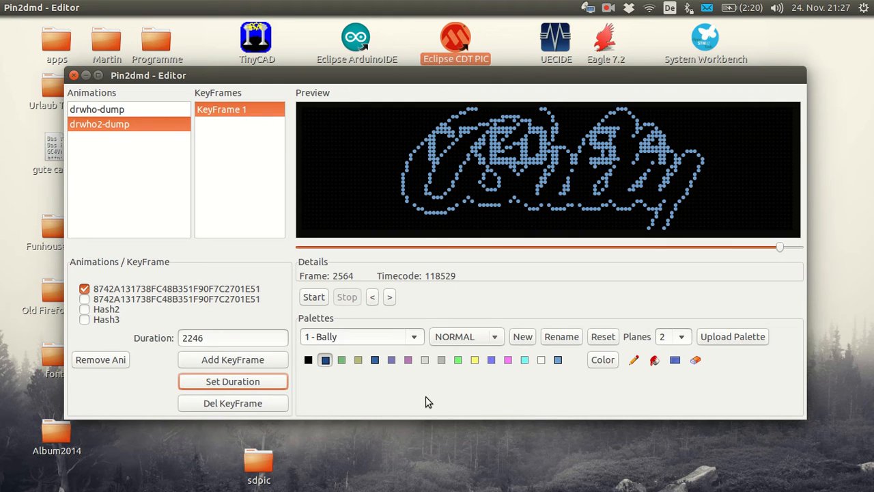
mouse_move(439, 388)
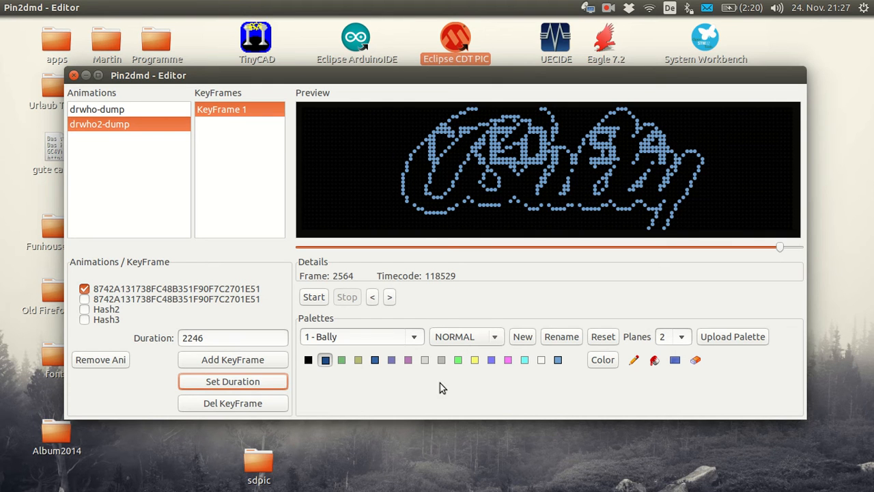
mouse_move(467, 335)
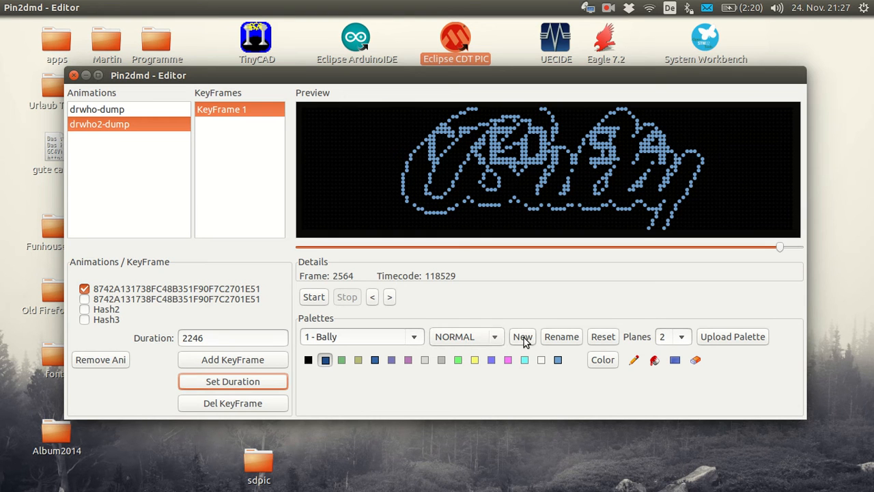
Create the DrWho palette, pick 1 - Bally from the list and move playback back near frame 2547.
click(522, 335)
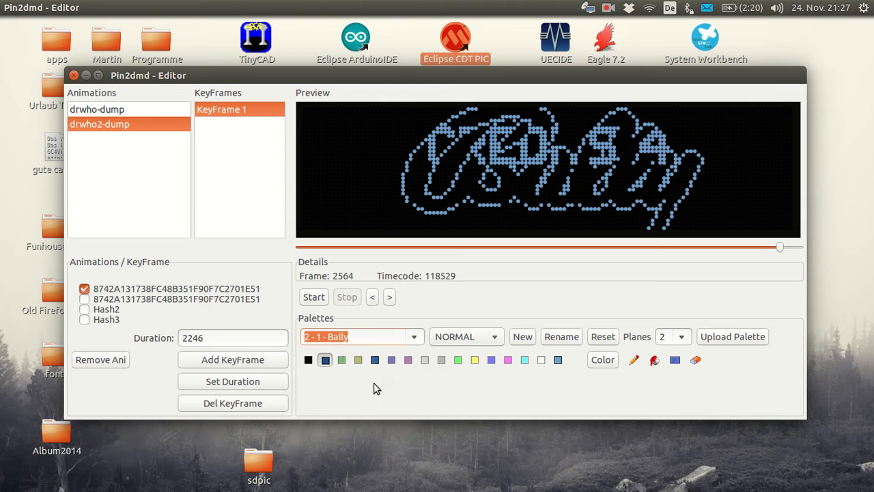
click(415, 336)
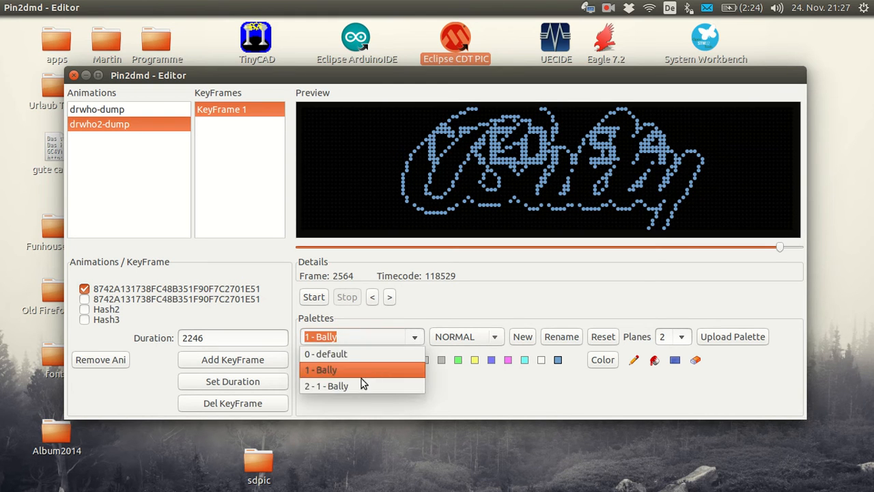
click(325, 385)
text(2 - DrWho)
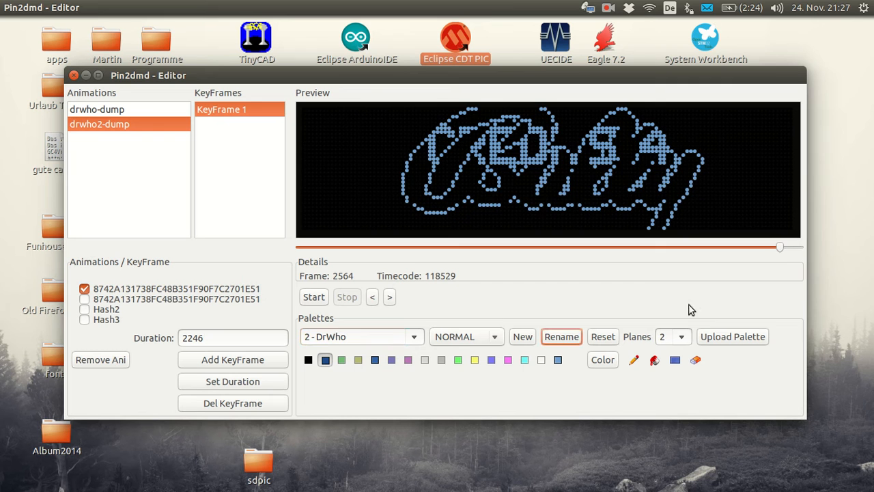
drag(778, 246, 776, 246)
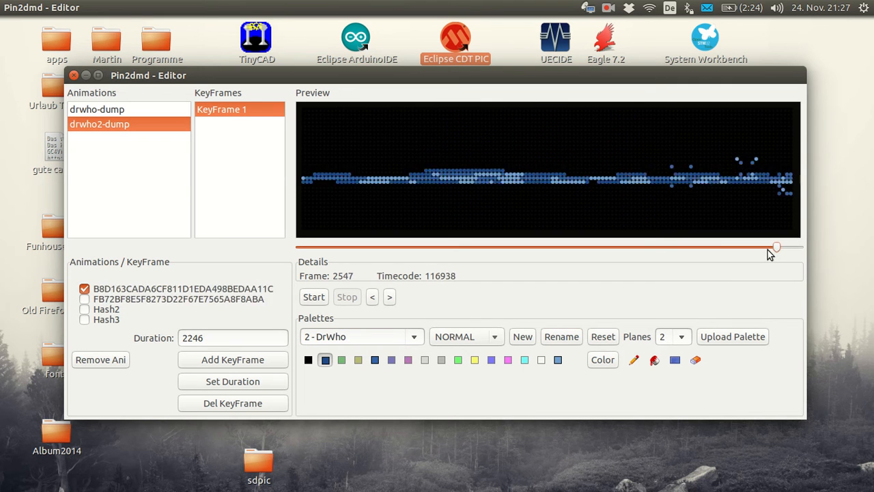
Scrub playback back past the text, score bars and logo scenes to the diamond emblem scene.
drag(776, 246, 766, 246)
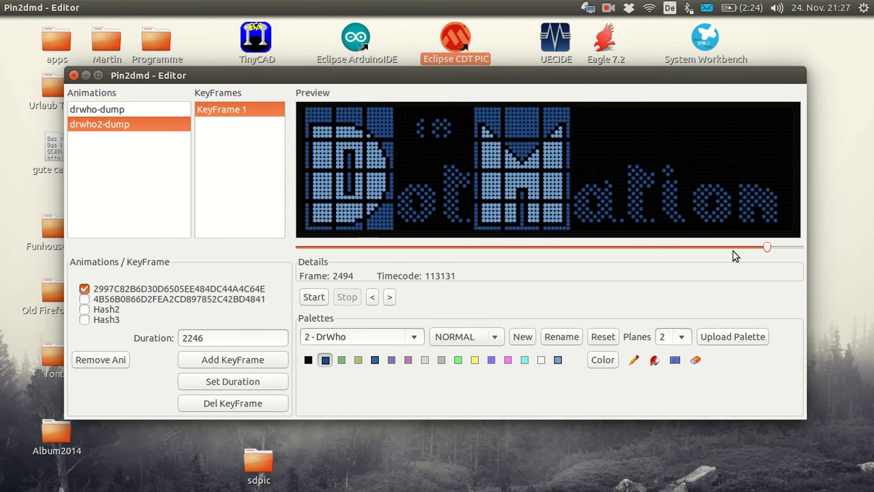
drag(766, 246, 753, 246)
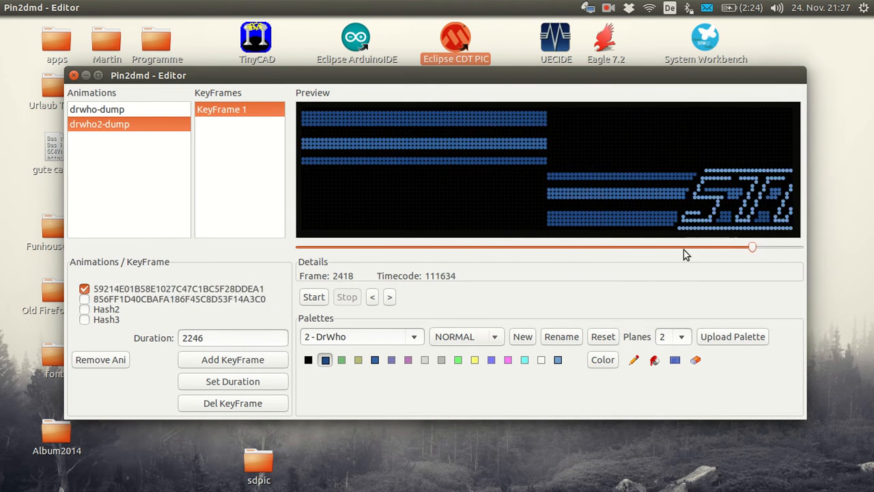
drag(751, 246, 740, 246)
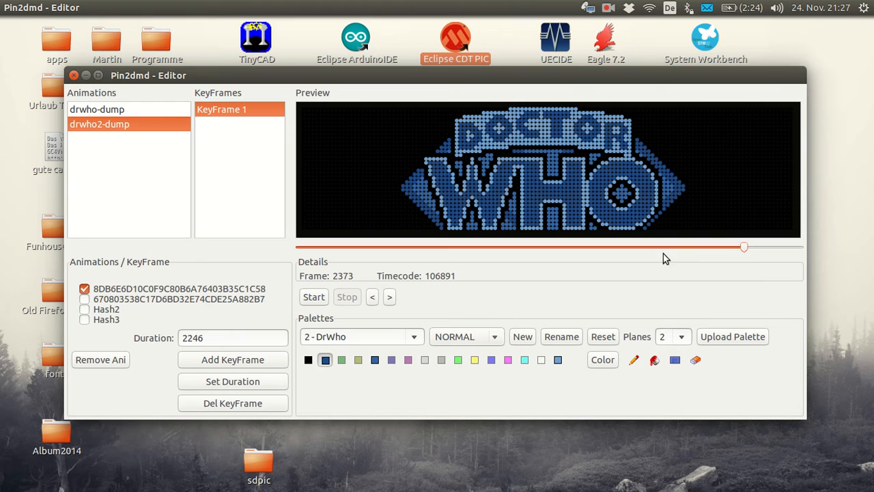
drag(743, 246, 740, 246)
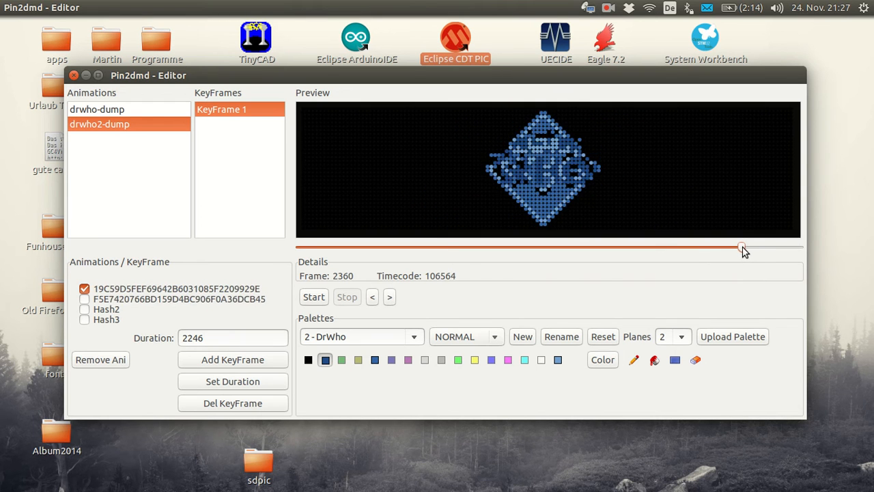
Step frame by frame through the black frame to land on frame 2353, the diamond's first frame.
click(371, 296)
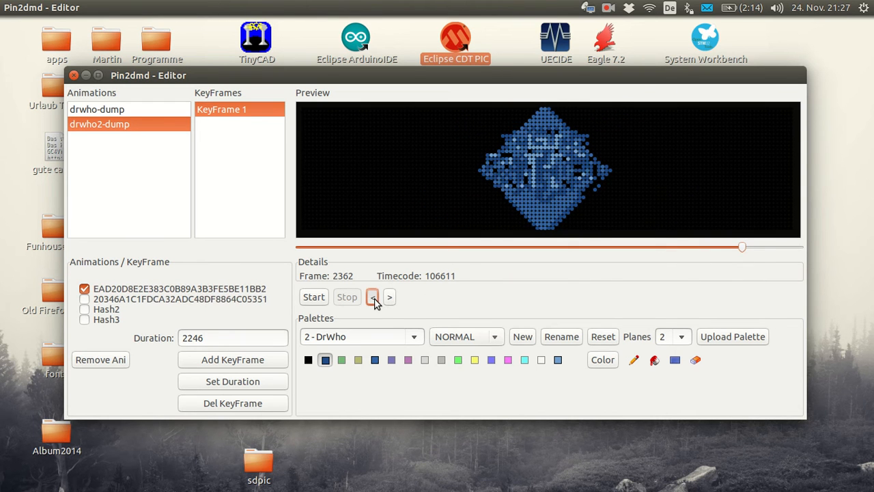
click(373, 296)
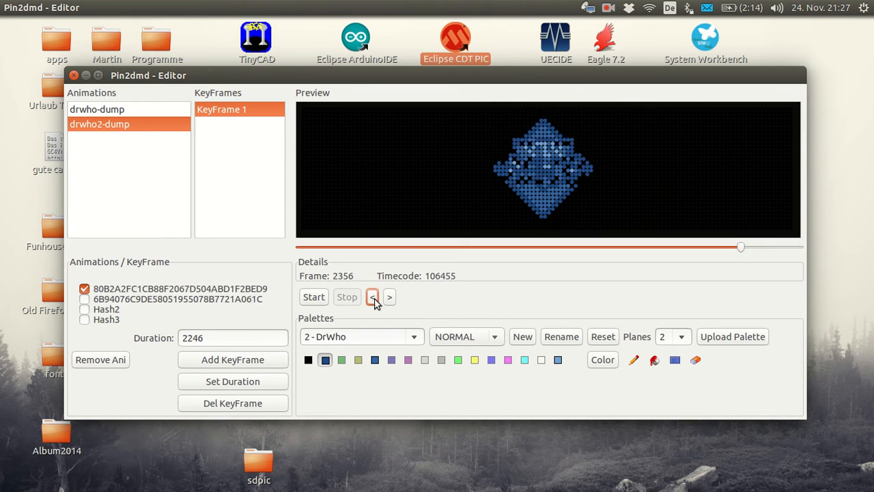
click(371, 296)
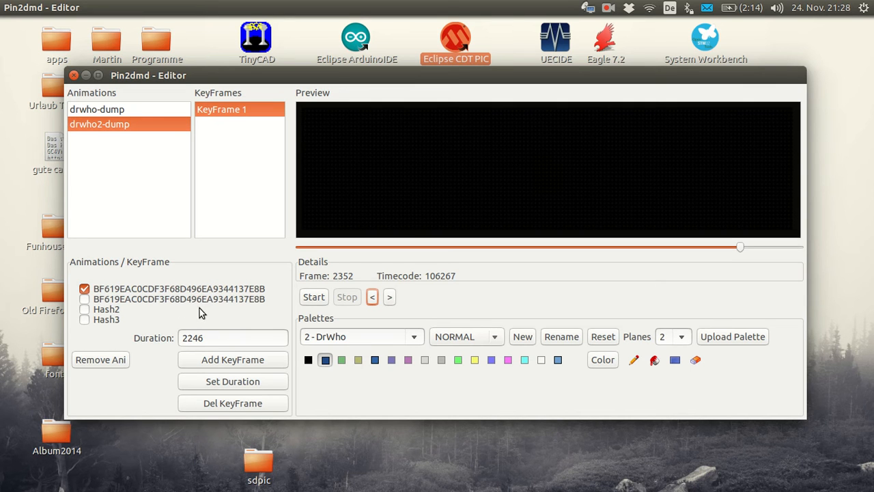
mouse_move(85, 288)
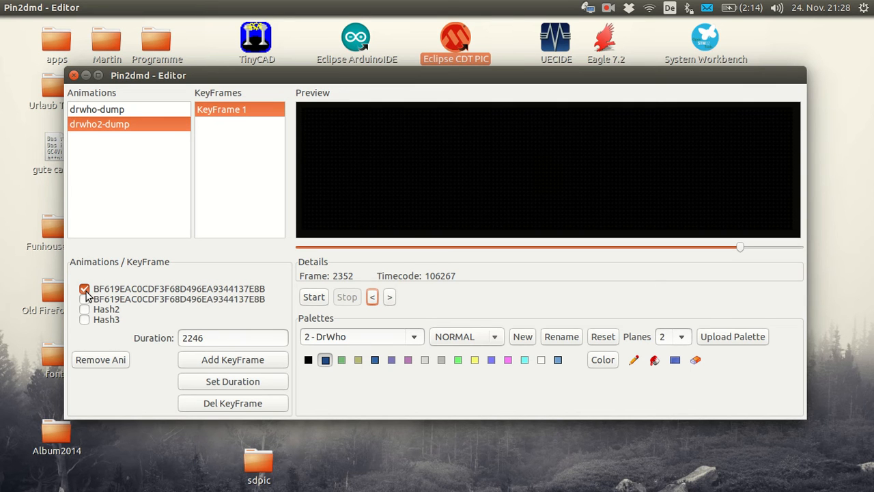
mouse_move(123, 293)
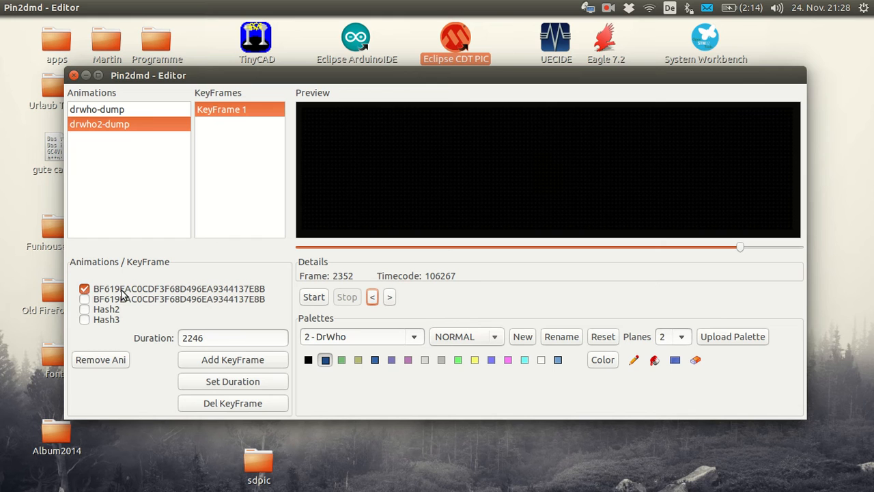
mouse_move(169, 303)
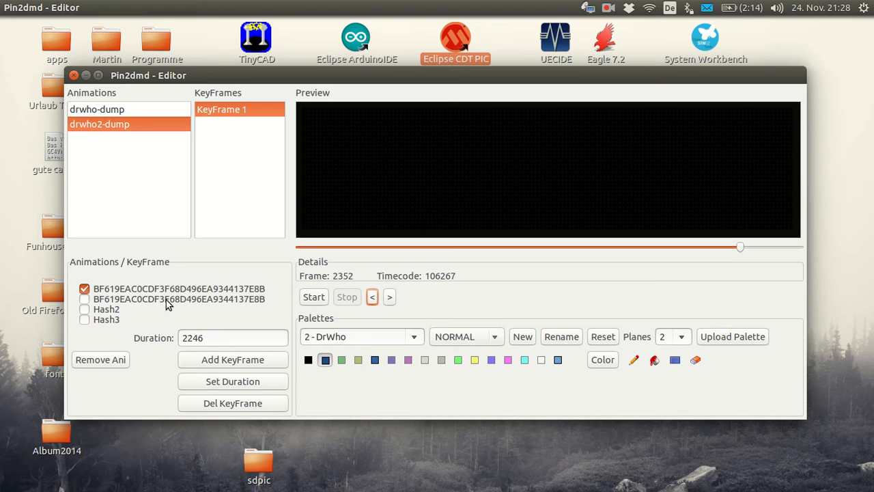
mouse_move(396, 304)
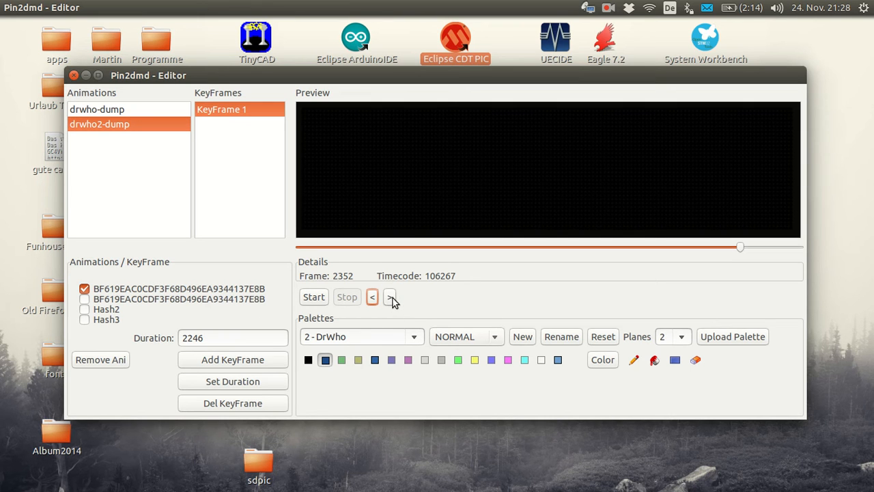
click(389, 296)
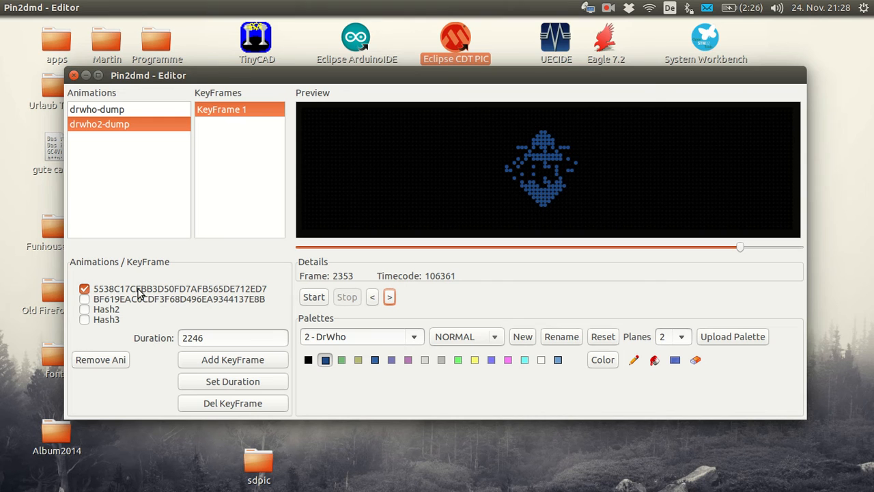
mouse_move(262, 399)
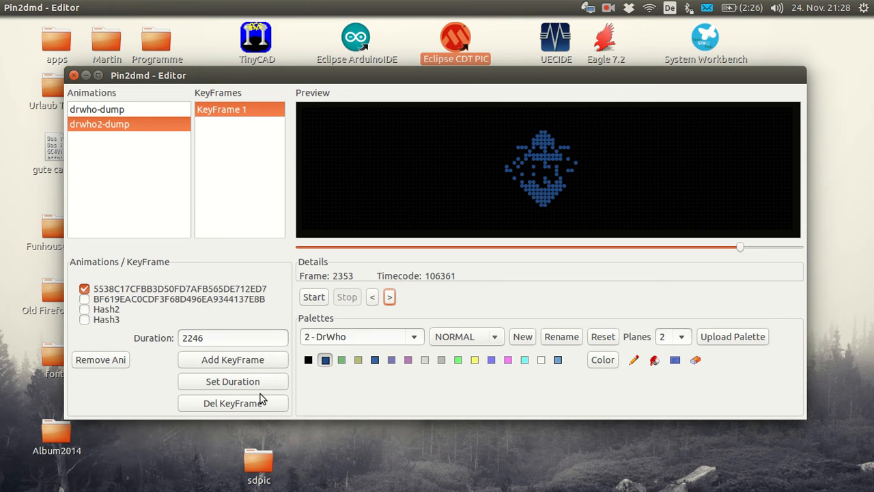
Add KeyFrame 2 at frame 2353 and select it.
click(232, 359)
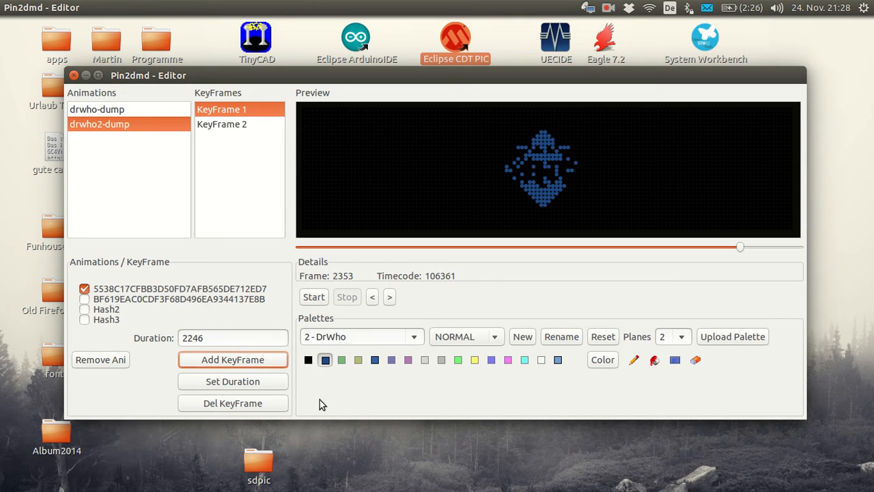
click(222, 123)
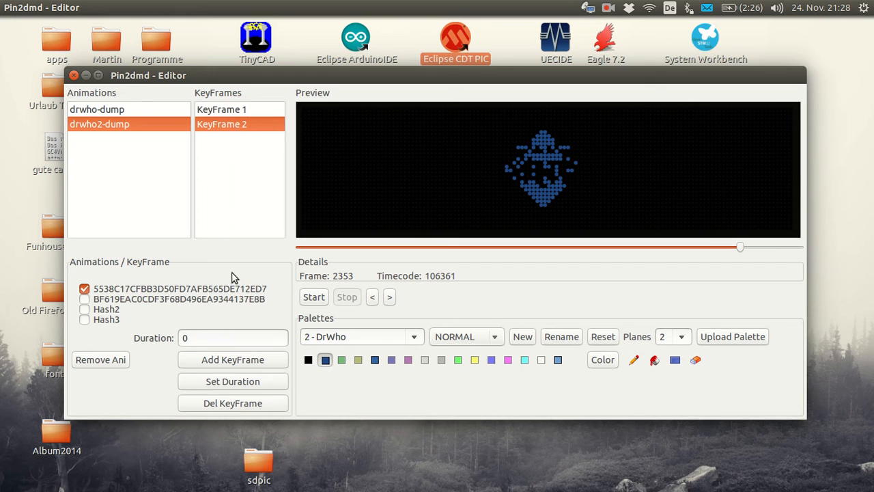
mouse_move(330, 330)
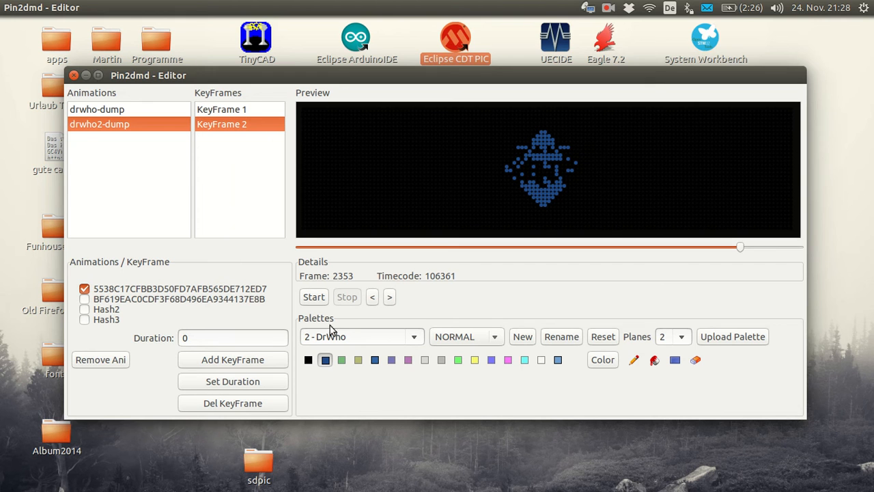
mouse_move(380, 332)
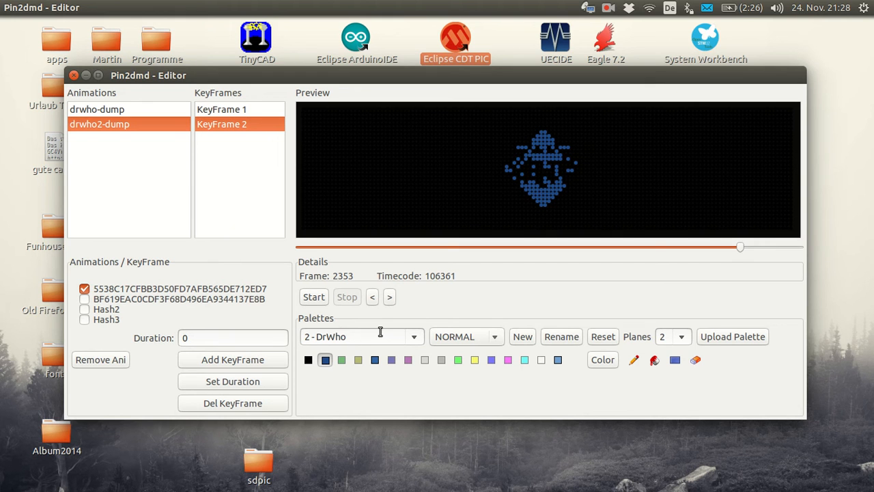
mouse_move(391, 341)
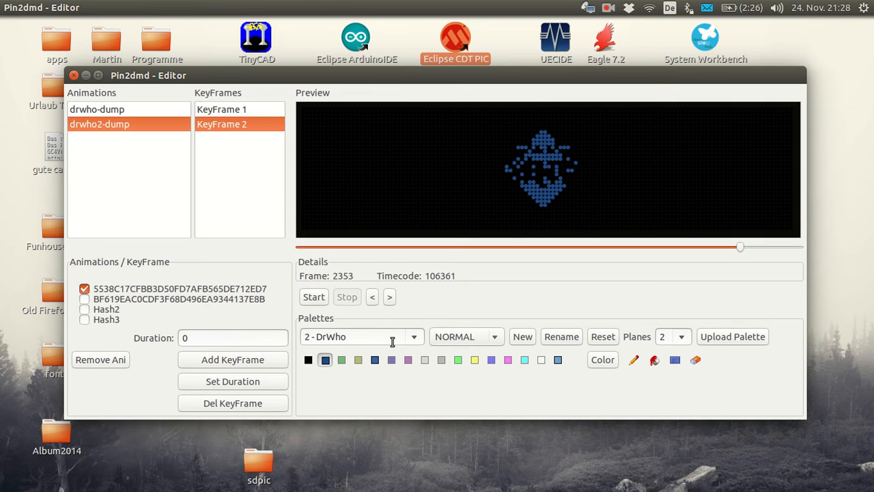
mouse_move(560, 374)
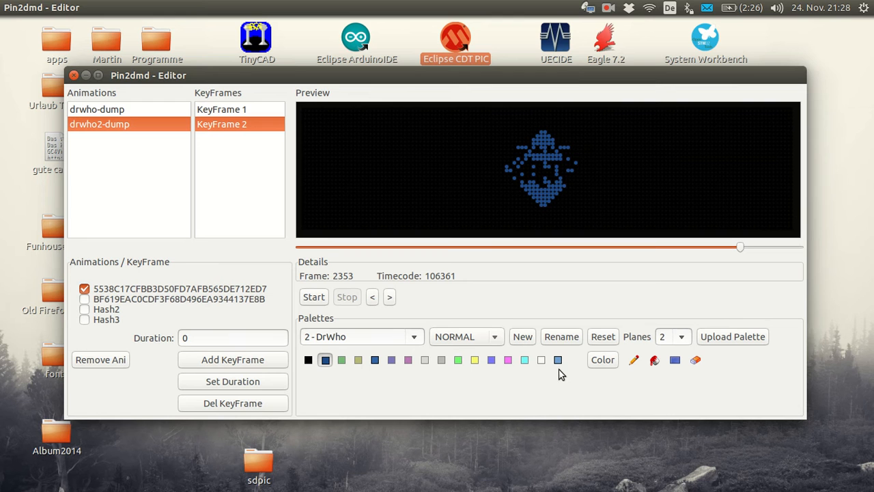
mouse_move(362, 349)
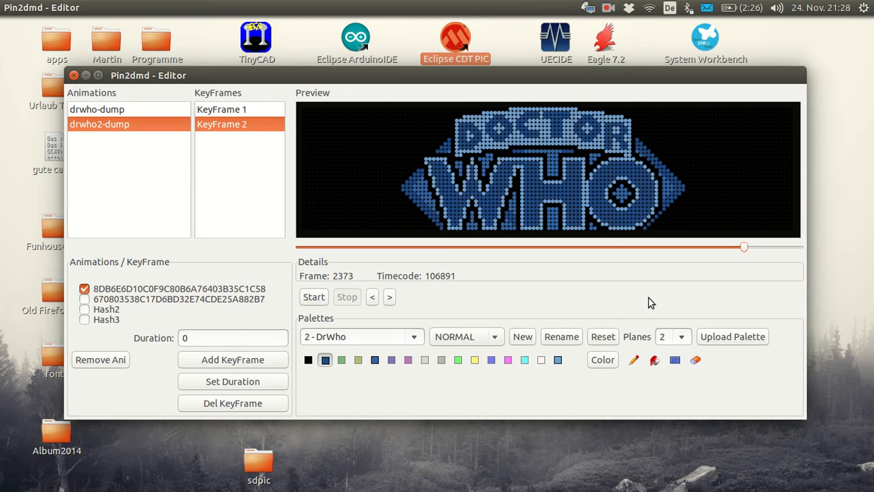
mouse_move(545, 306)
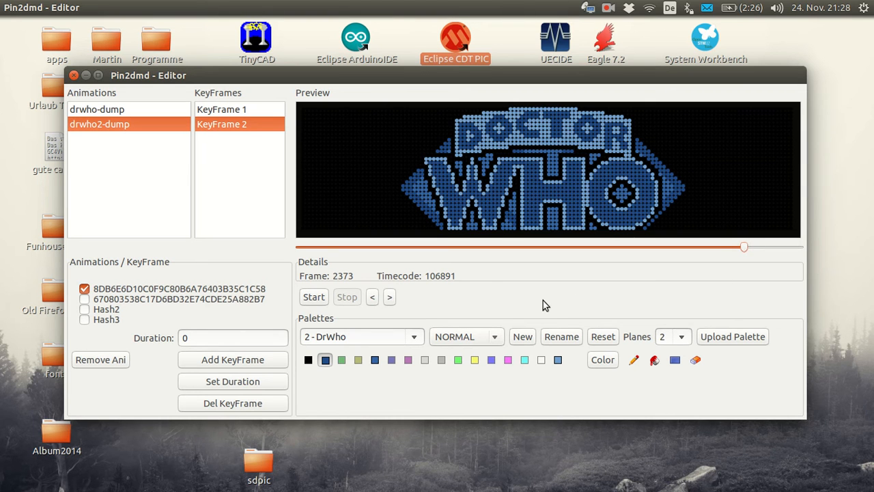
mouse_move(545, 305)
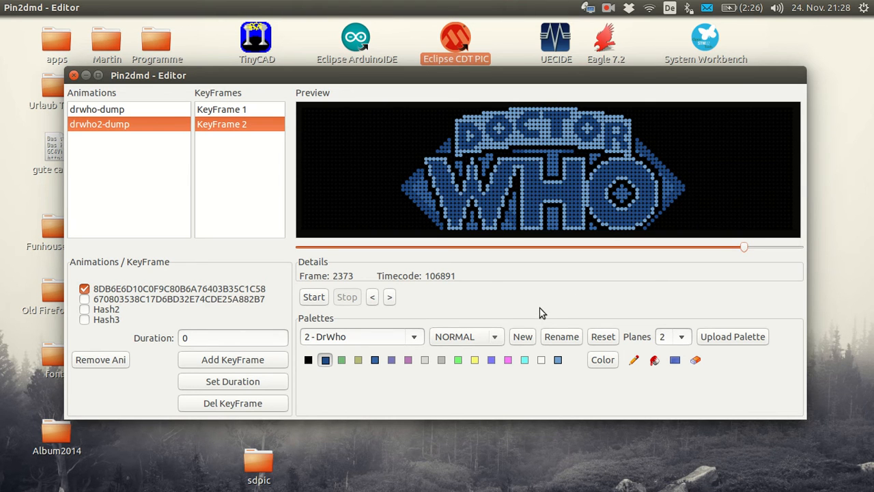
Preview the logo frame in palette 1 - Bally, then return to palette 2 - DrWho.
click(362, 336)
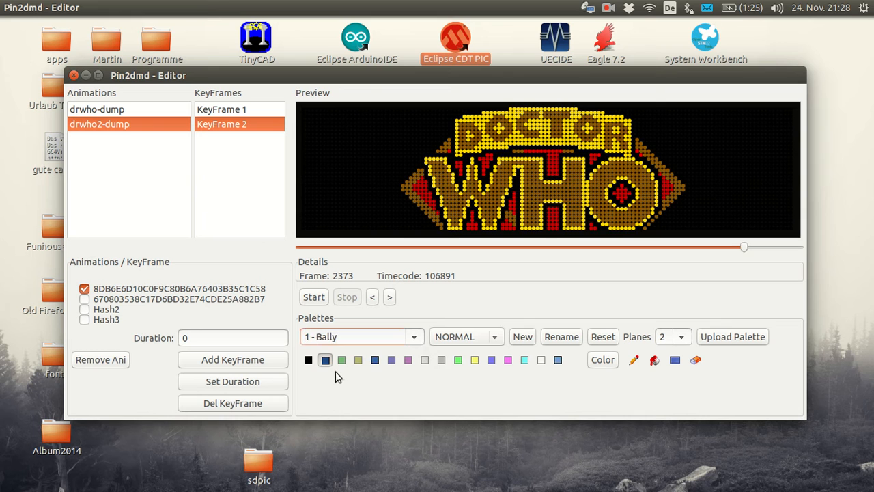
click(415, 335)
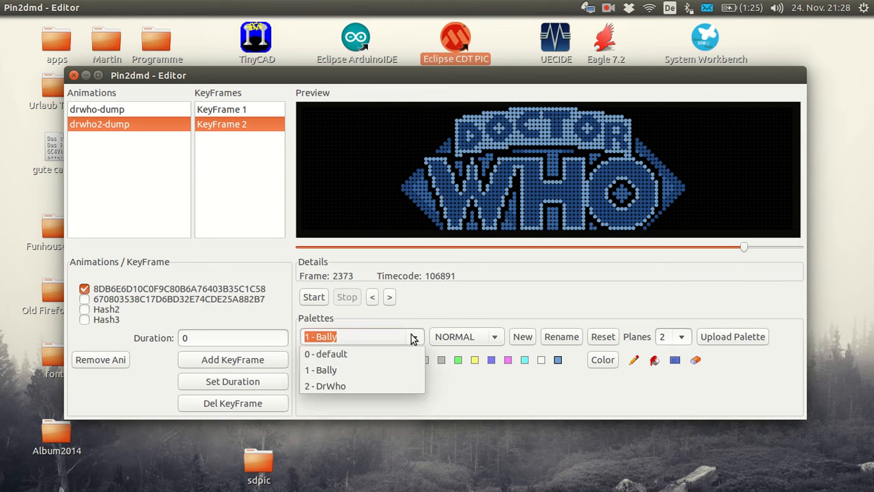
click(325, 385)
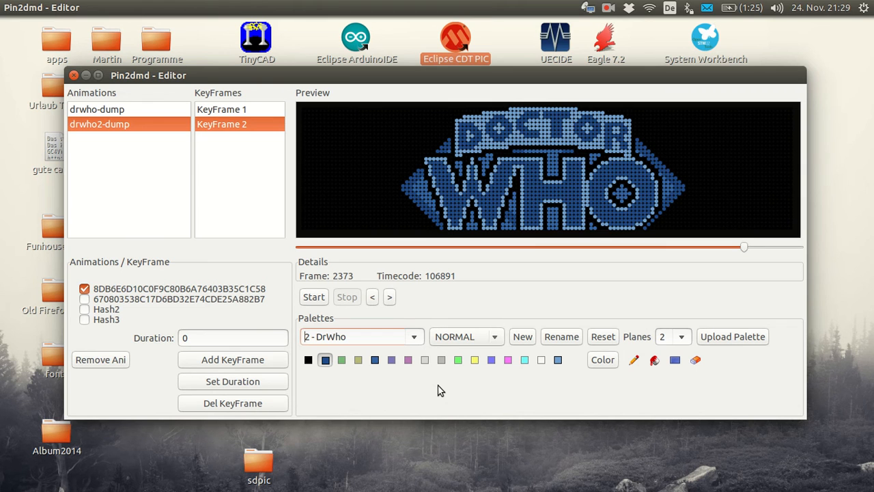
mouse_move(543, 369)
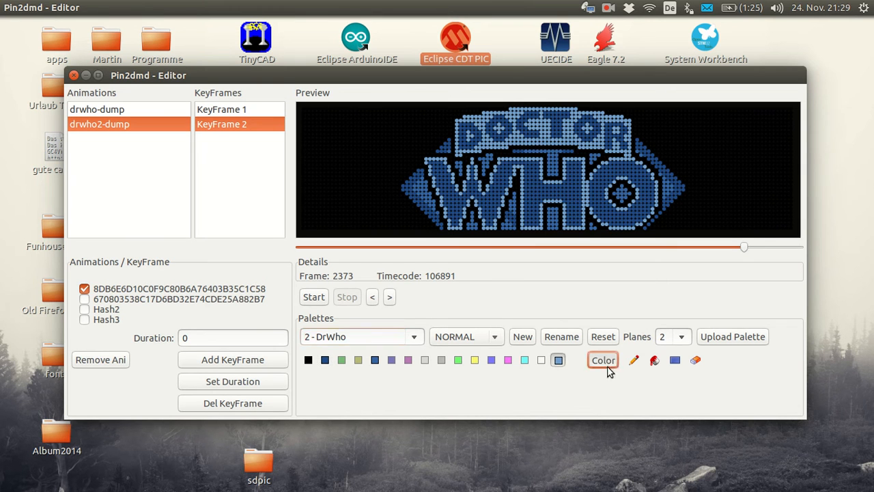
Recolour the fifth DrWho palette entry to green via the colour chooser.
click(602, 360)
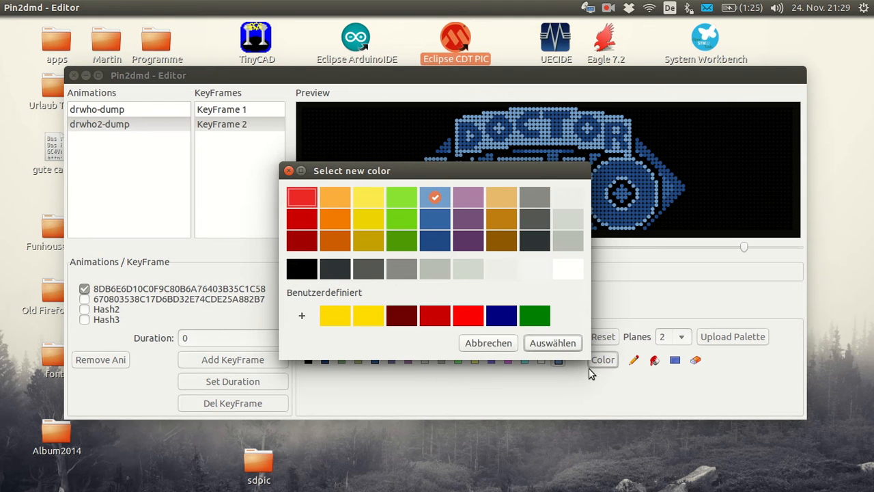
mouse_move(488, 285)
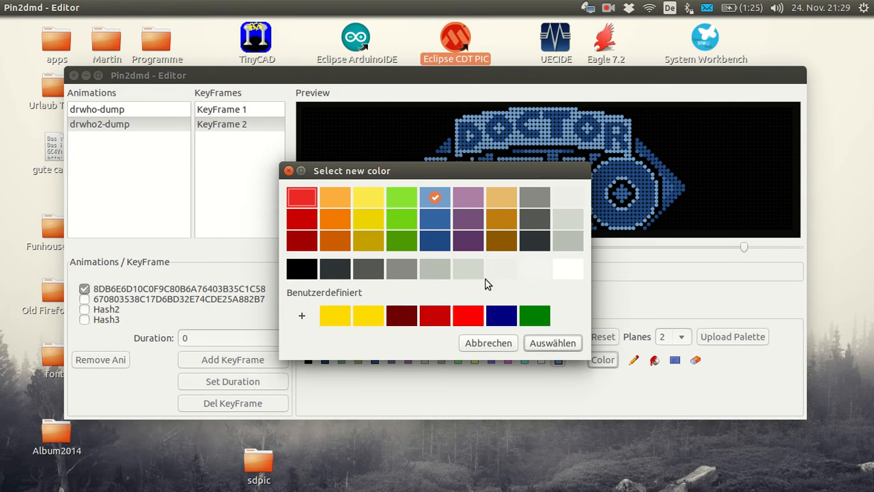
click(551, 342)
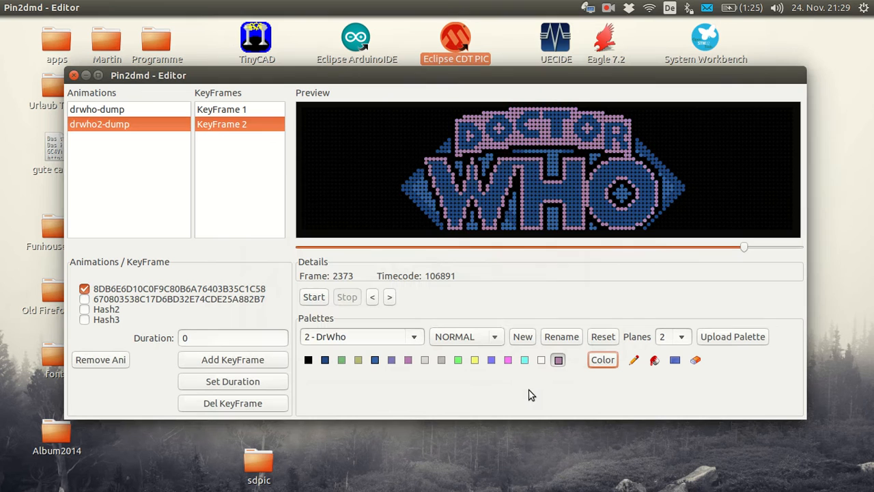
mouse_move(363, 382)
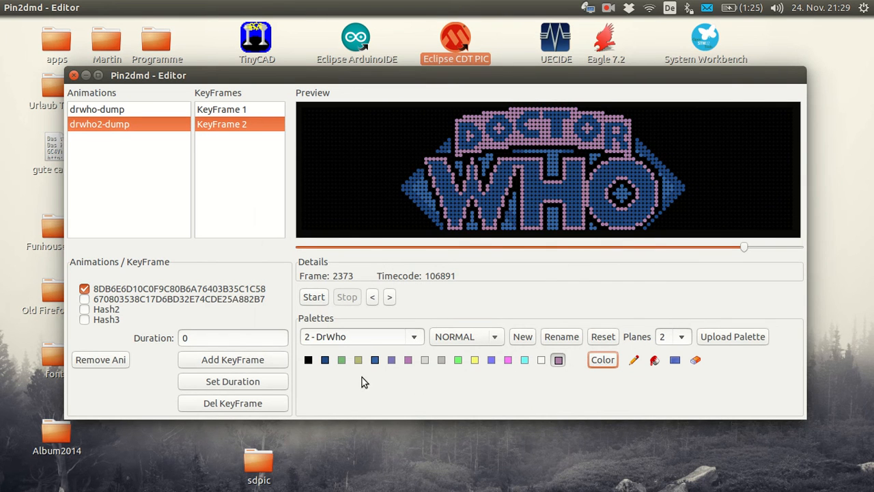
click(374, 361)
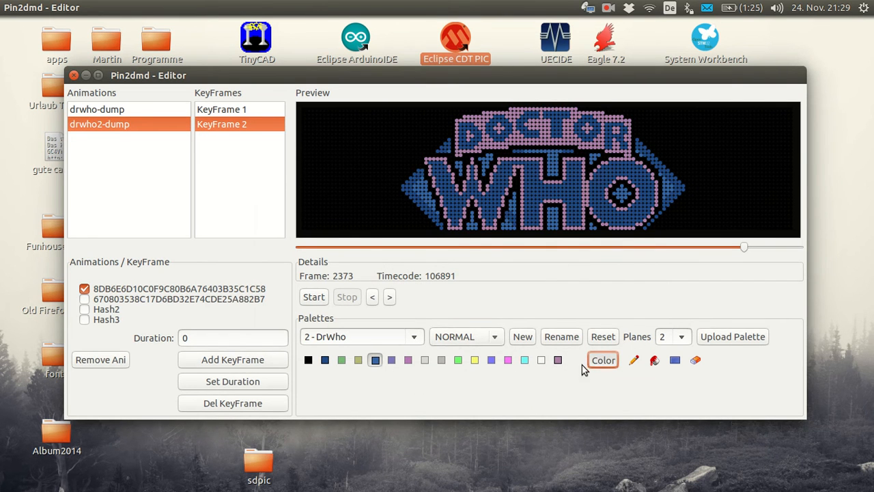
click(603, 360)
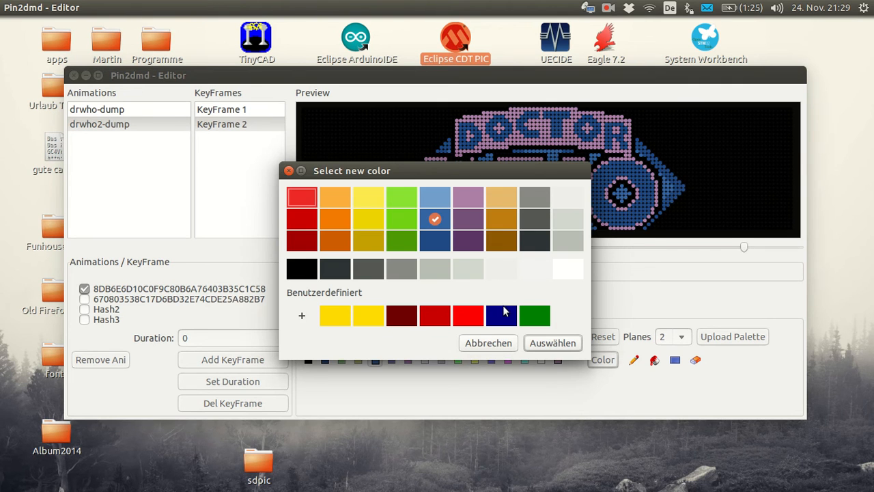
click(551, 343)
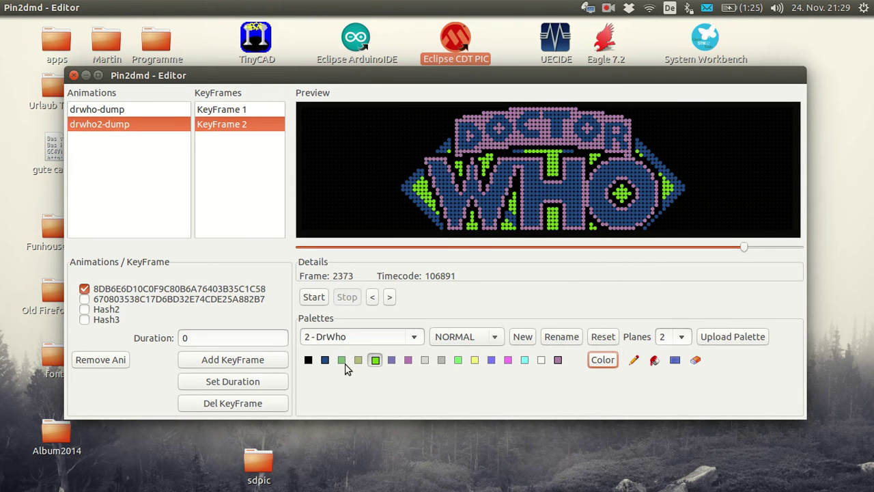
Recolour the second DrWho palette entry to yellow so the logo renders yellow.
click(325, 360)
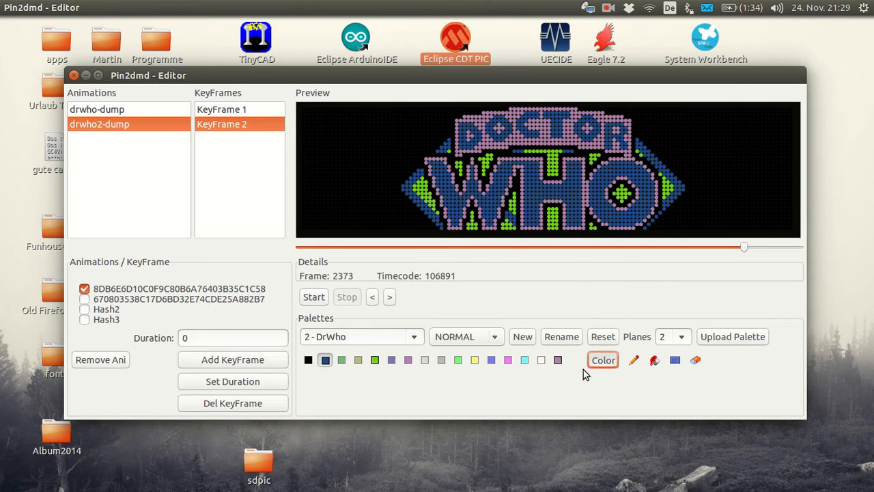
click(602, 360)
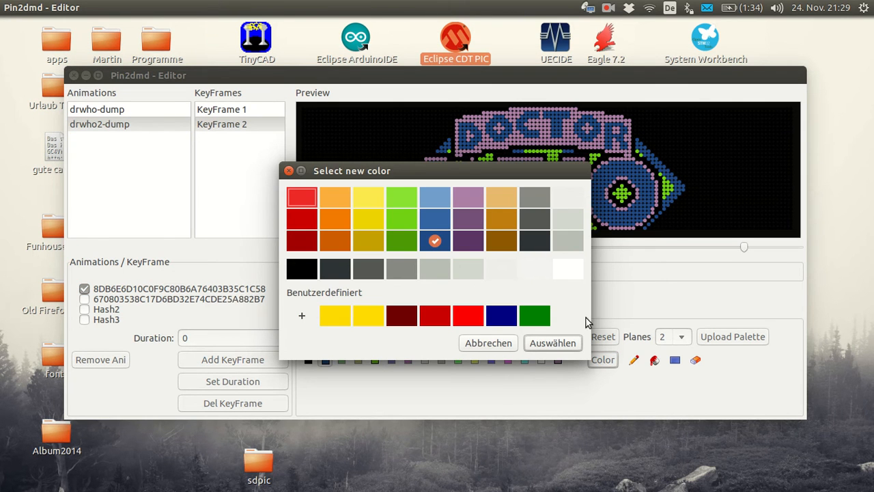
click(368, 218)
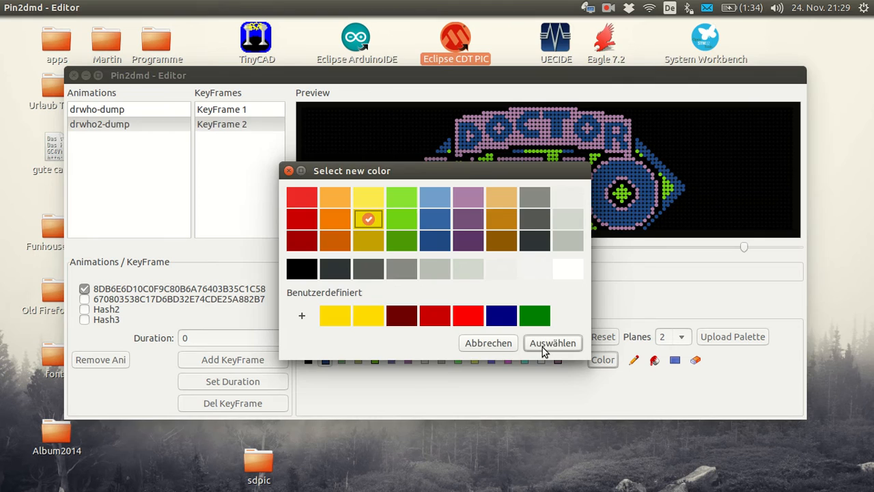
click(552, 343)
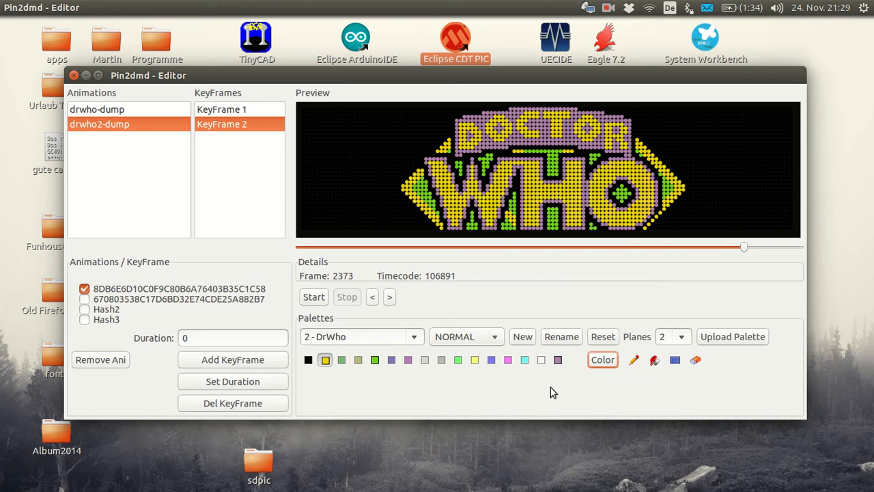
mouse_move(461, 283)
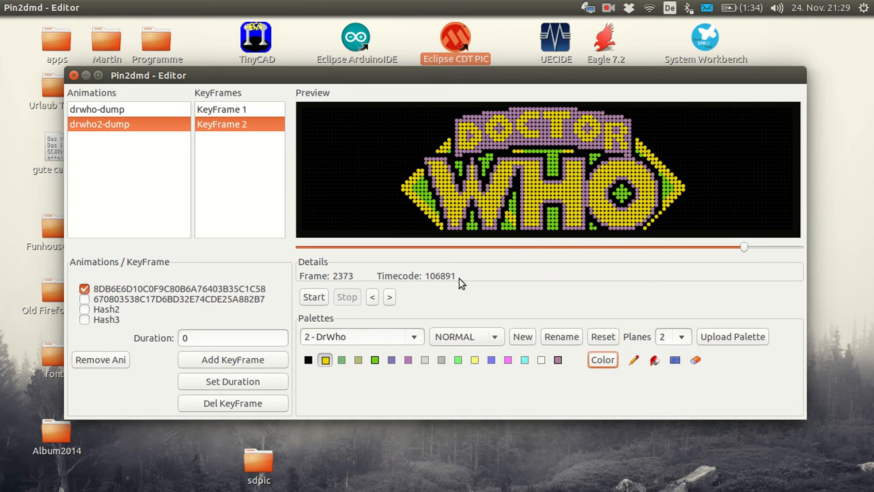
Advance to frame 2374 and set KeyFrame 2's duration, now reading 2496.
click(389, 296)
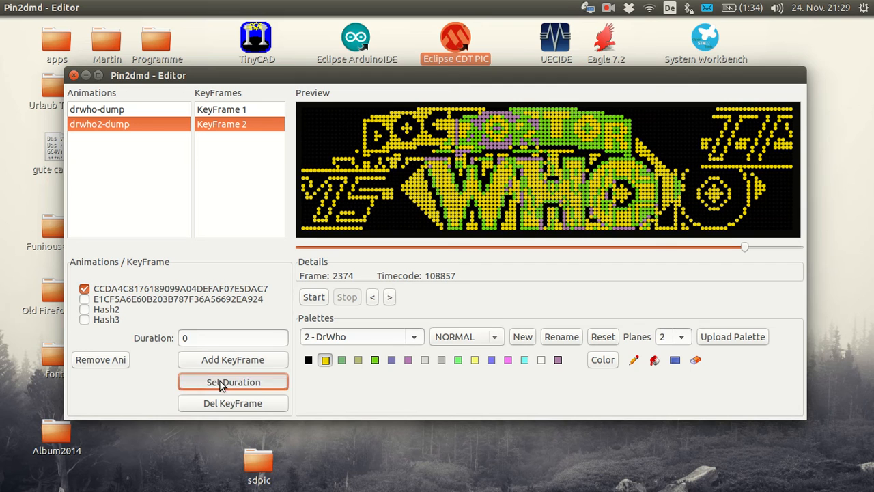
click(233, 381)
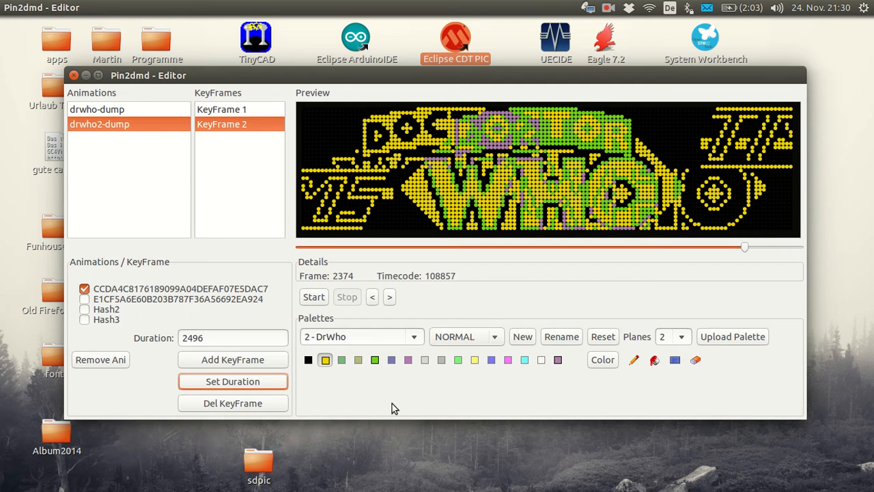
mouse_move(249, 217)
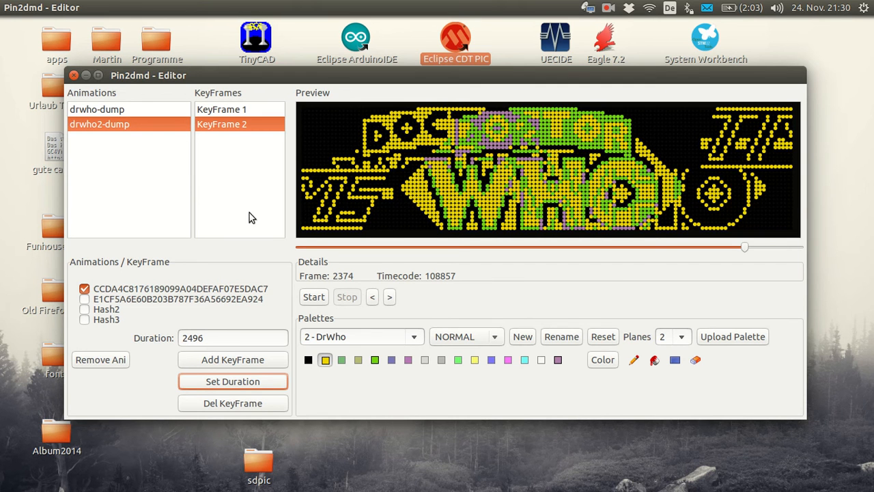
mouse_move(101, 159)
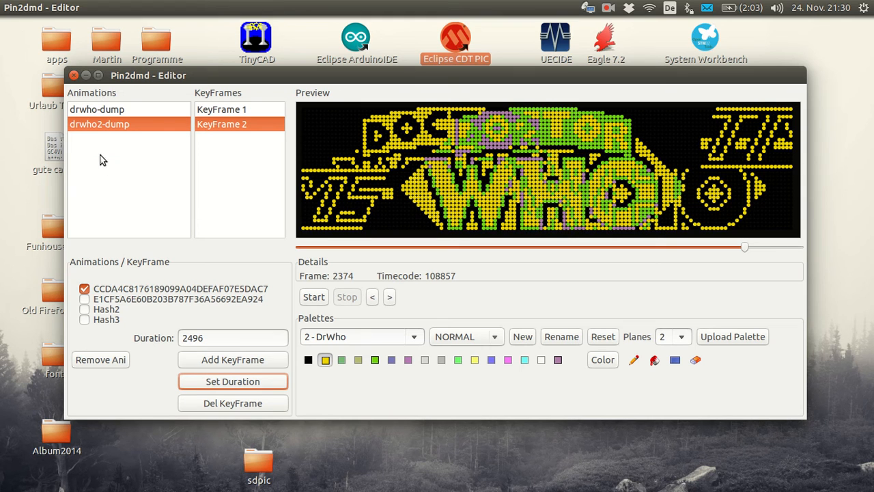
mouse_move(237, 196)
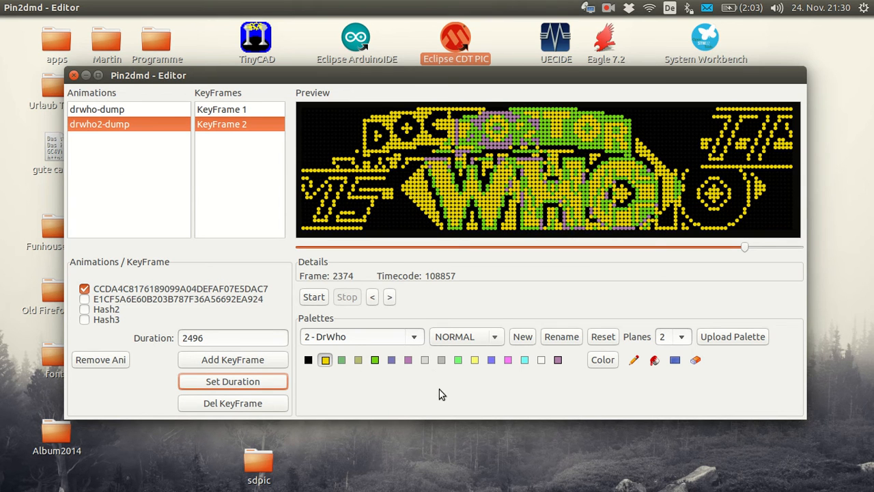
mouse_move(280, 294)
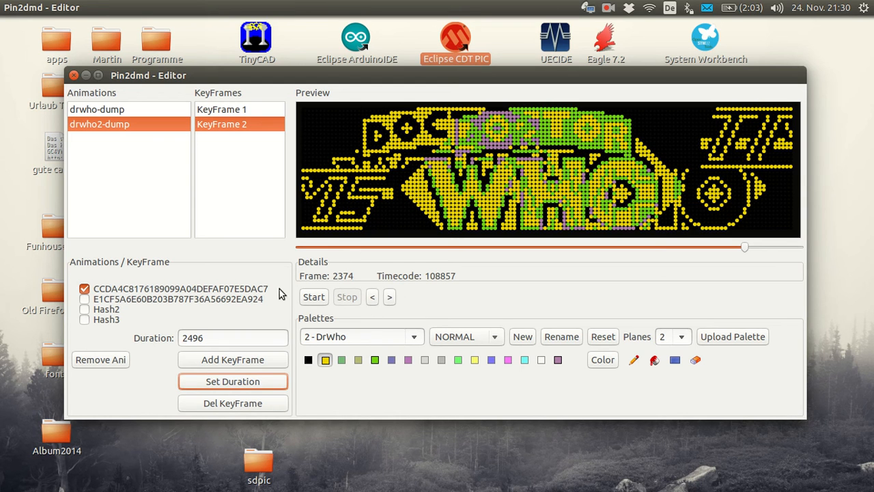
mouse_move(331, 389)
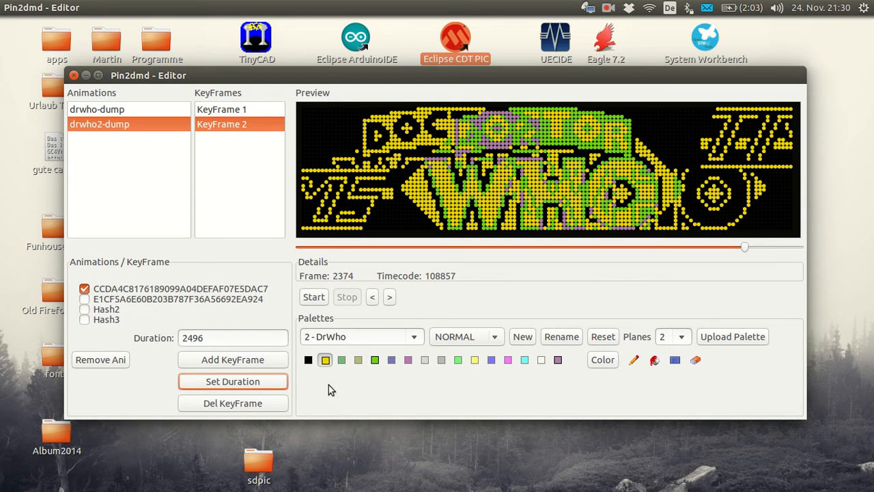
mouse_move(325, 336)
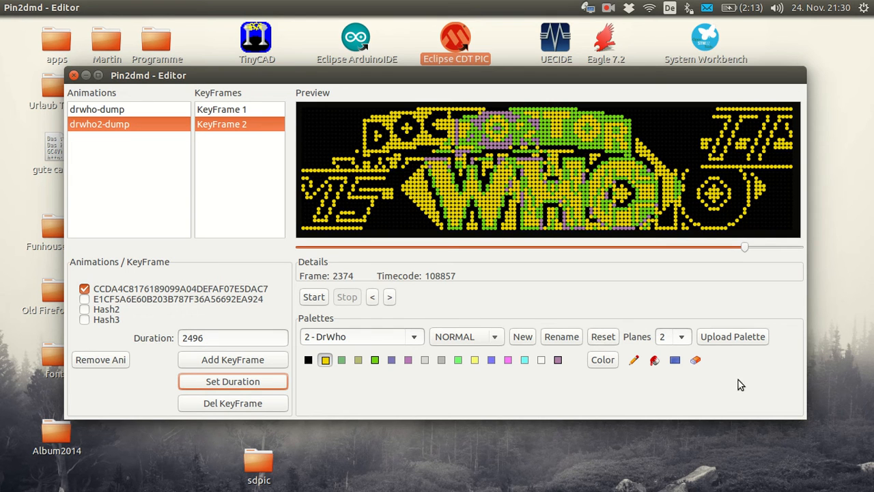
mouse_move(731, 344)
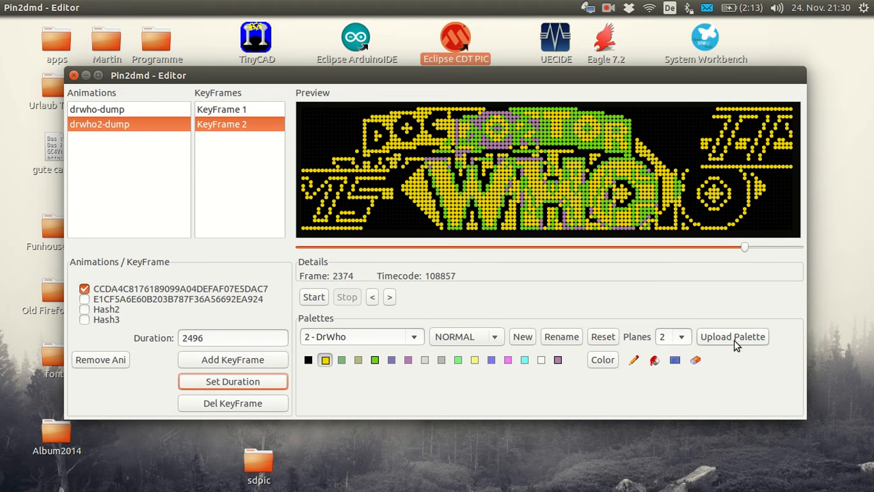
mouse_move(723, 366)
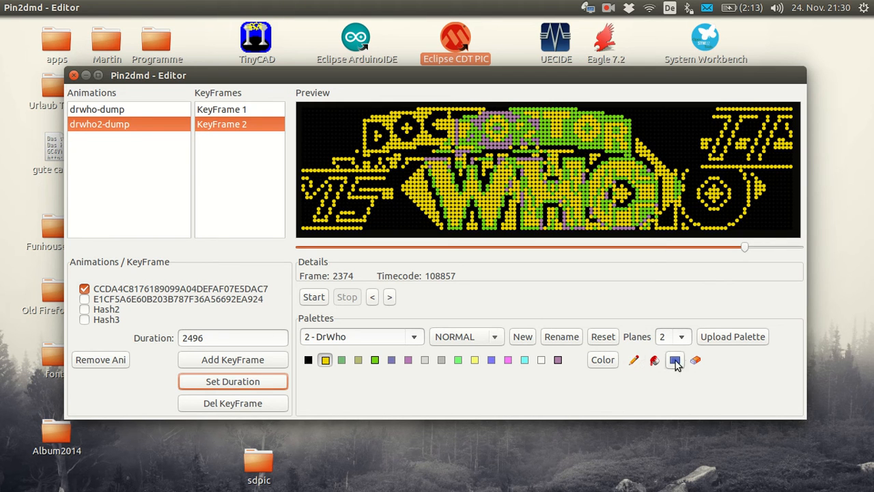
mouse_move(697, 380)
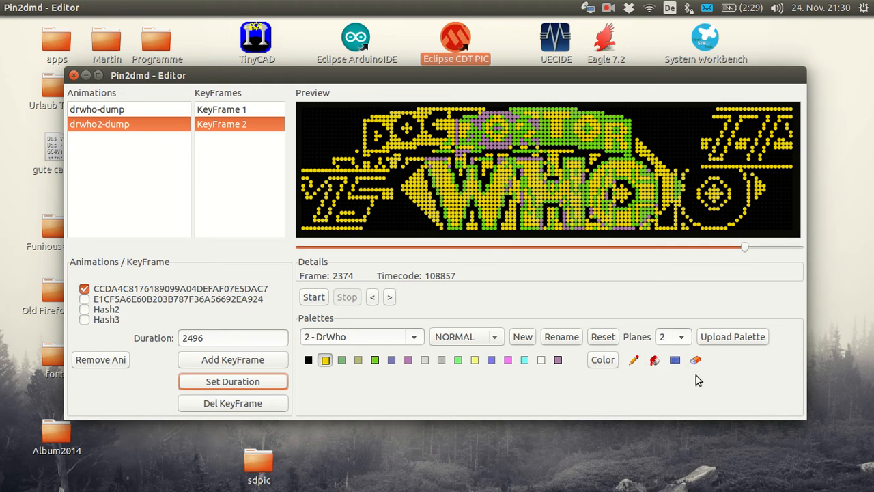
mouse_move(499, 296)
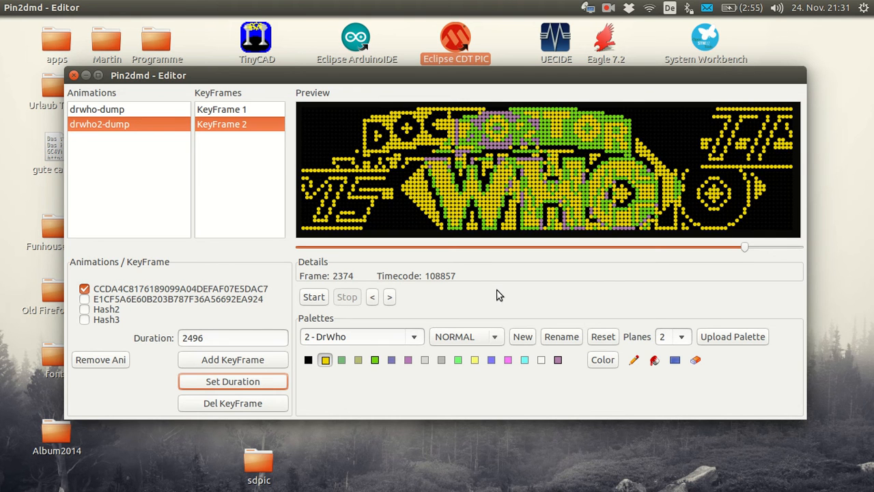
mouse_move(106, 39)
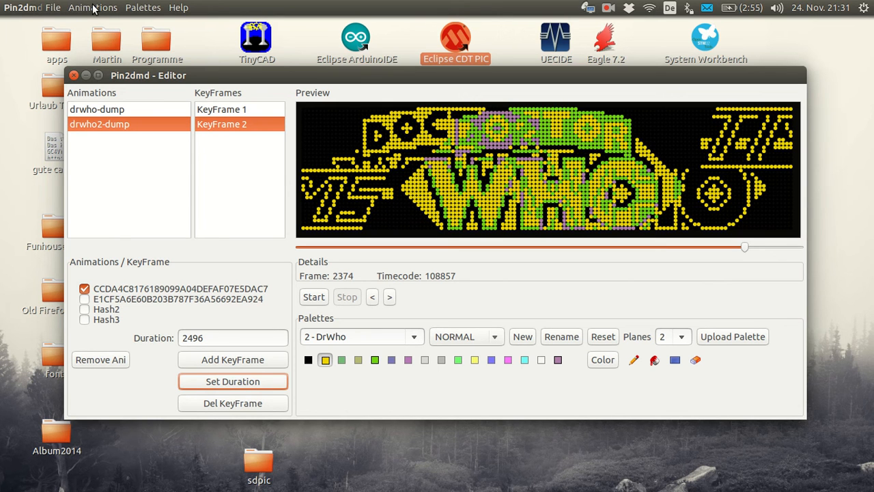
click(52, 8)
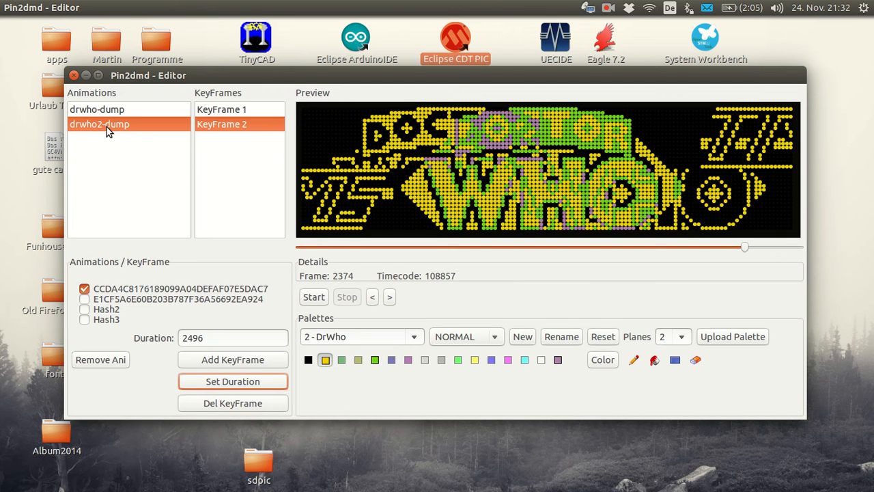
mouse_move(368, 222)
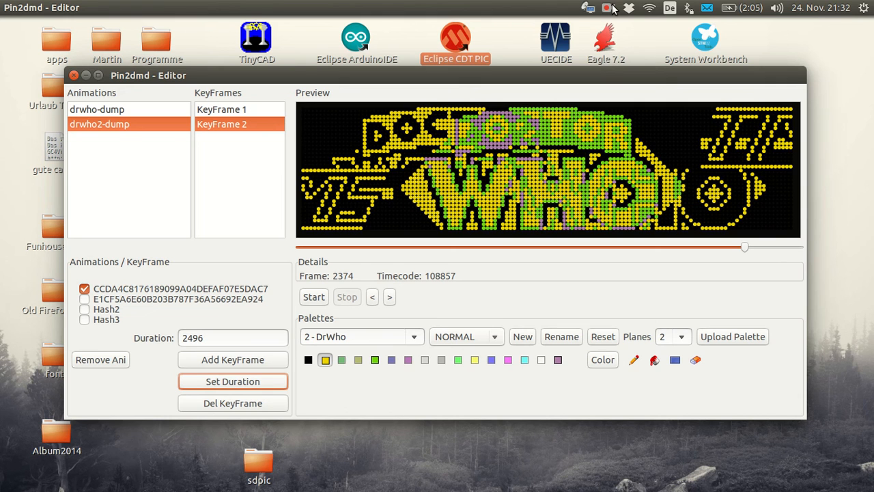
click(606, 8)
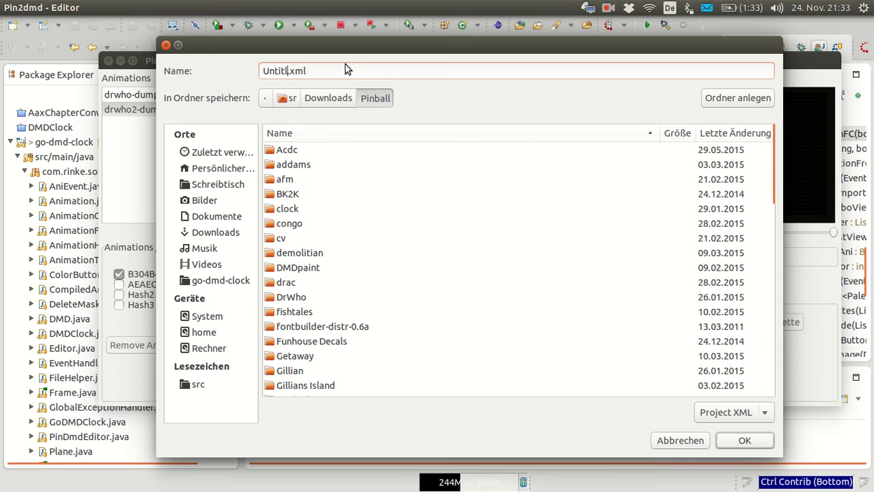
text(test)
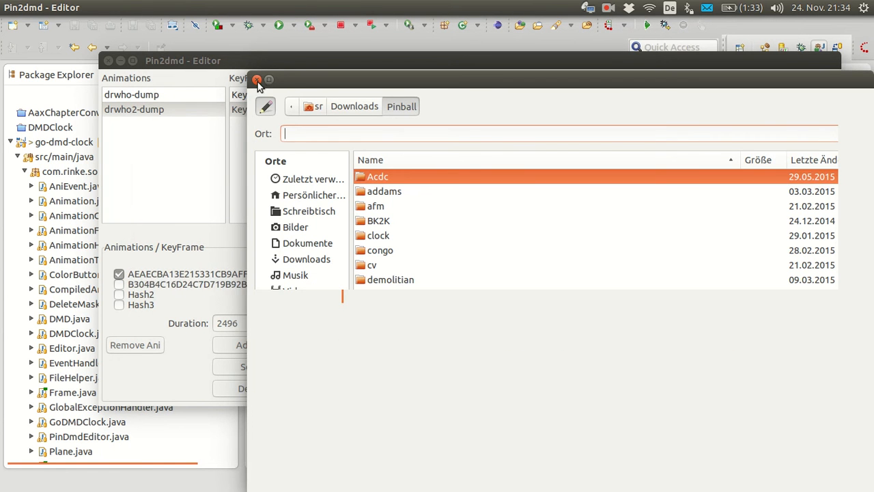
click(257, 80)
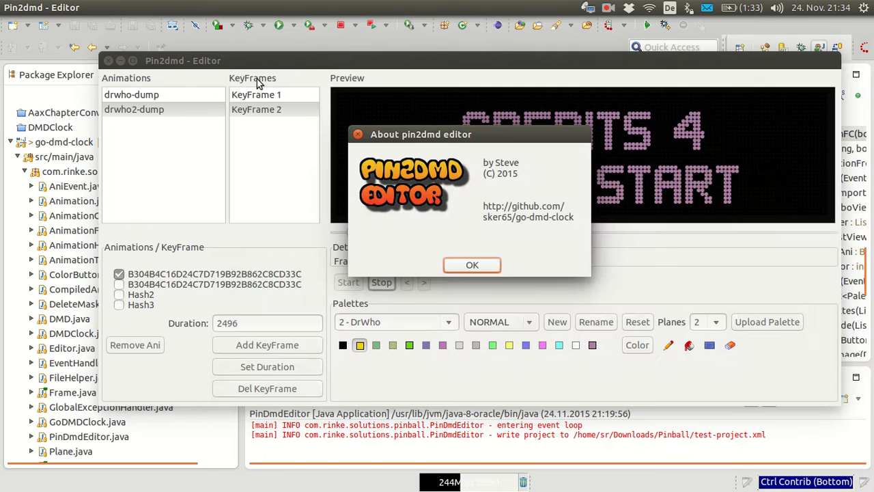
click(472, 265)
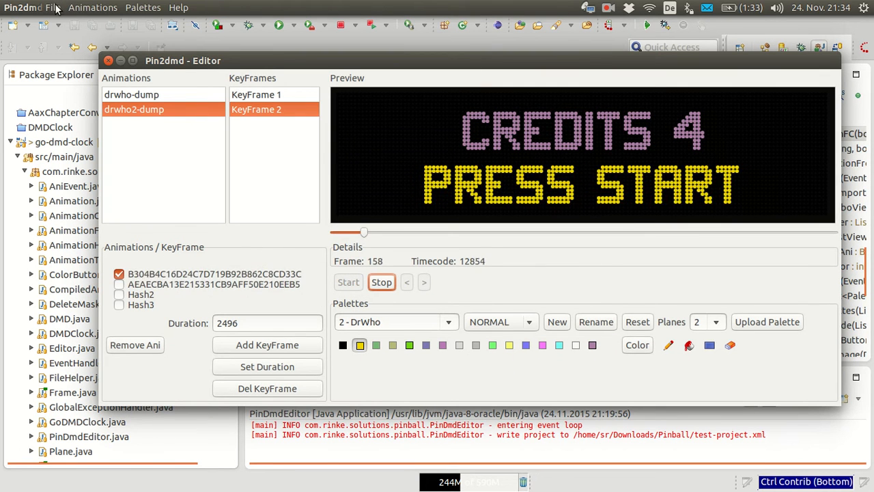
click(52, 8)
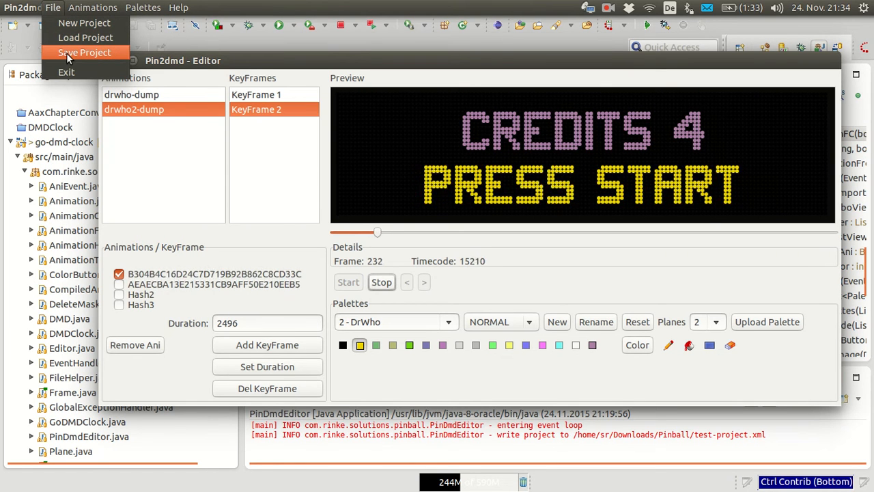
Save the project with the Export dat type as drwho.dat in Downloads/Pinball.
click(84, 52)
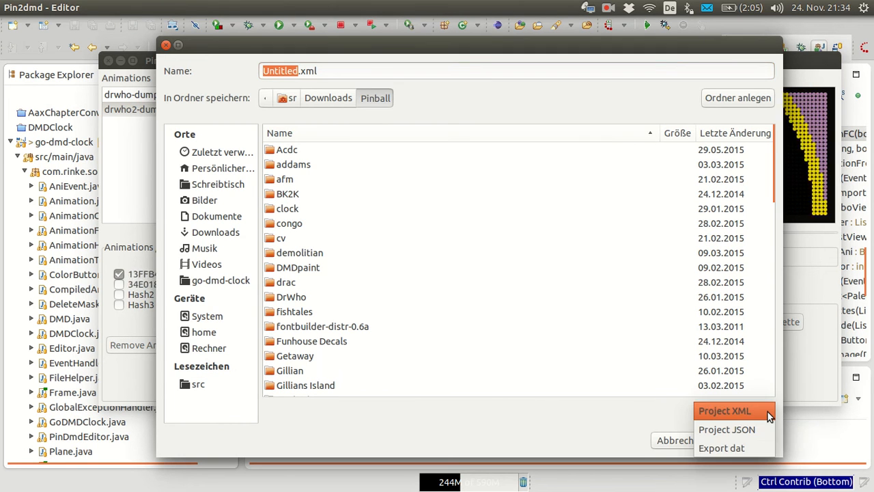
click(721, 448)
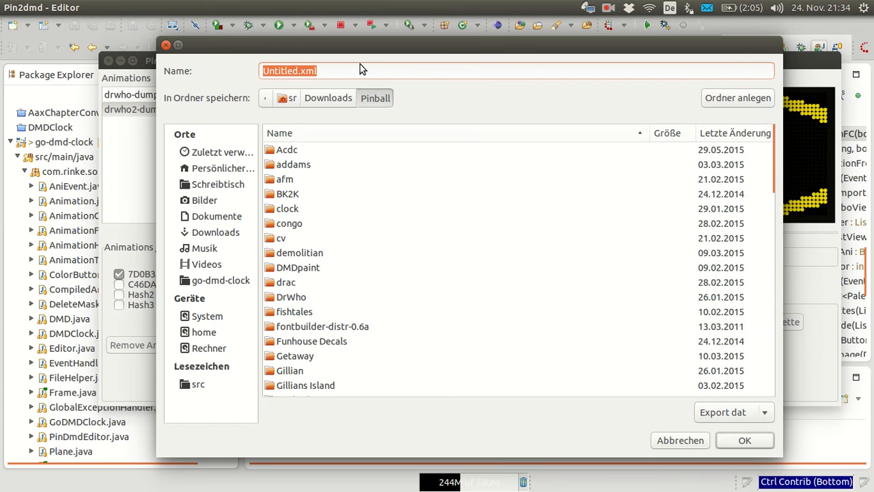
text(drwho.dat)
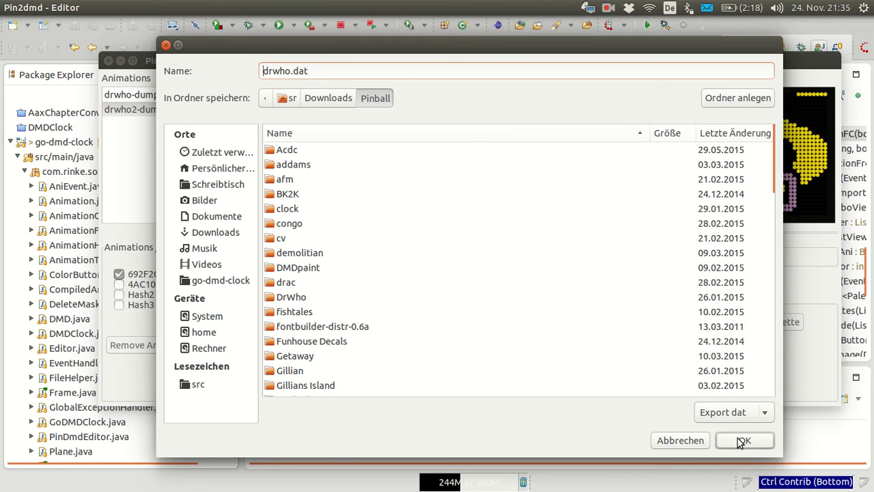
click(742, 439)
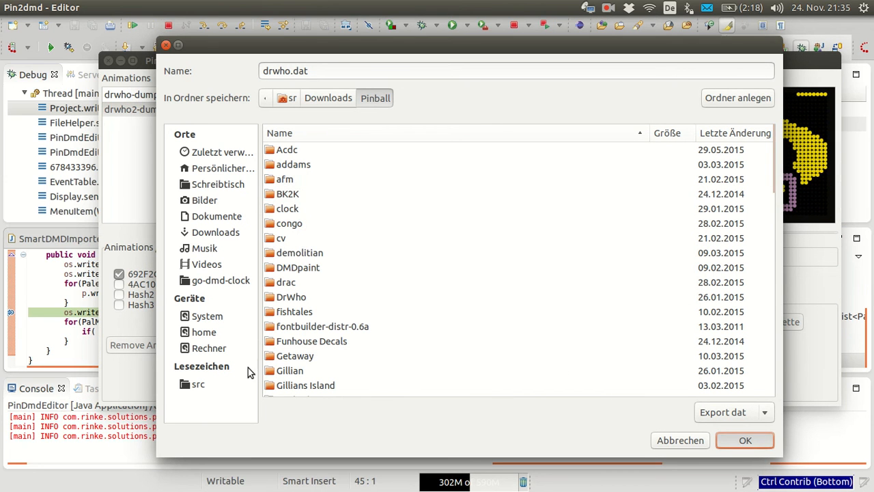
click(744, 440)
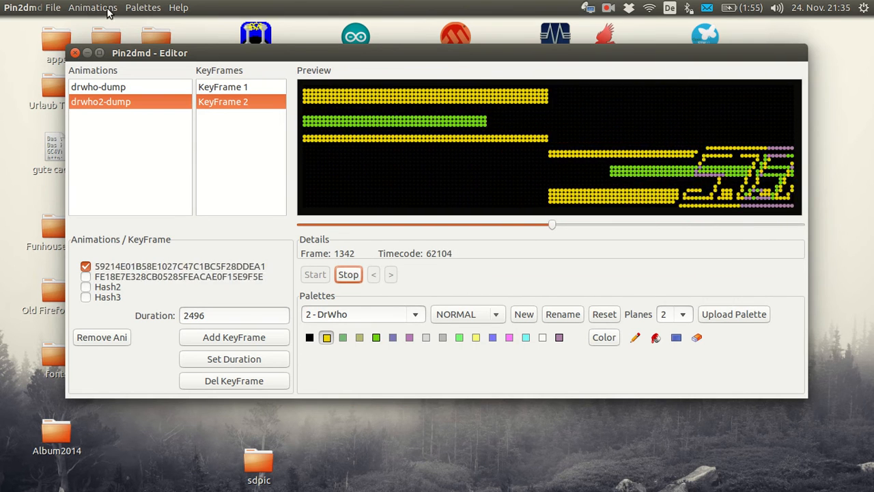
Import the smartdmd.txt palette file from the recently used files via Palettes > import.
click(93, 8)
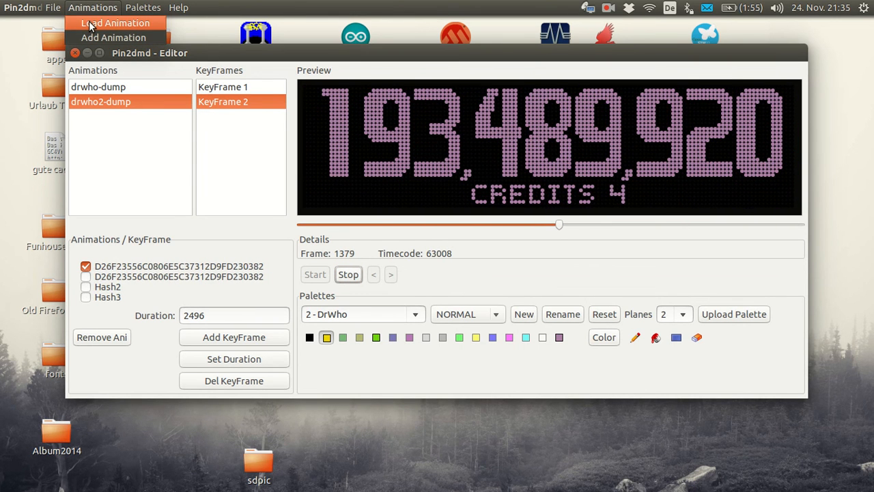
click(52, 8)
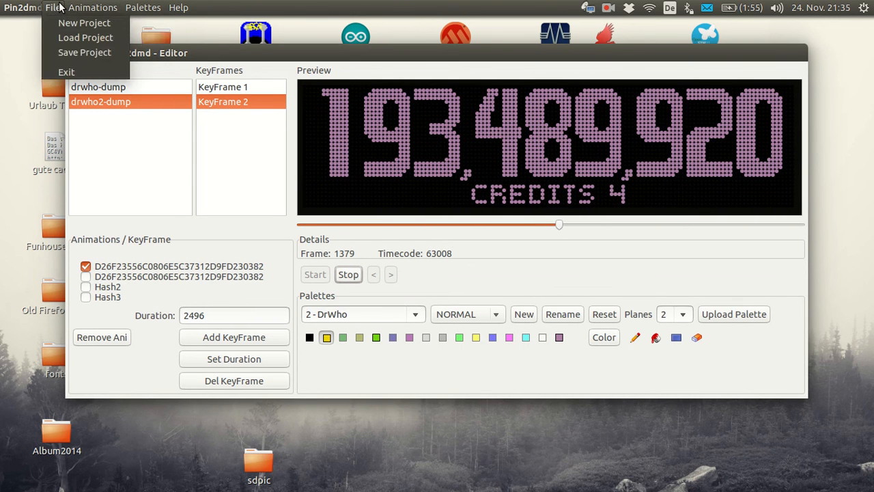
click(142, 9)
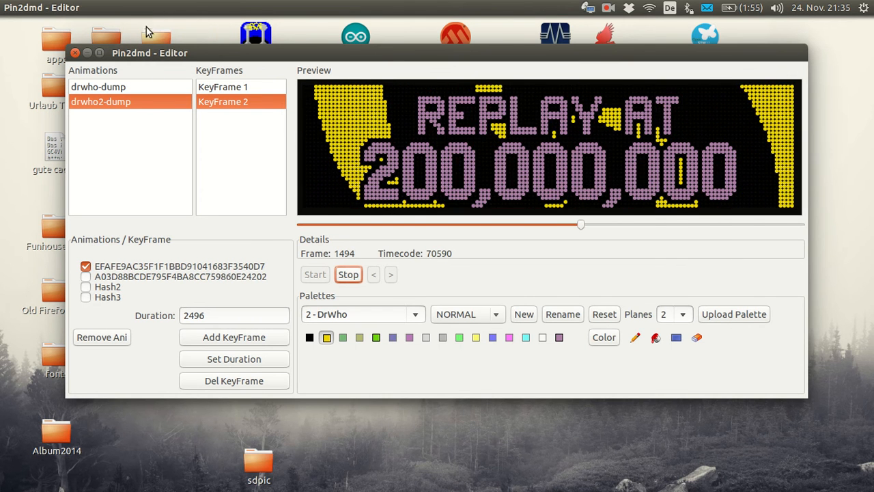
click(733, 312)
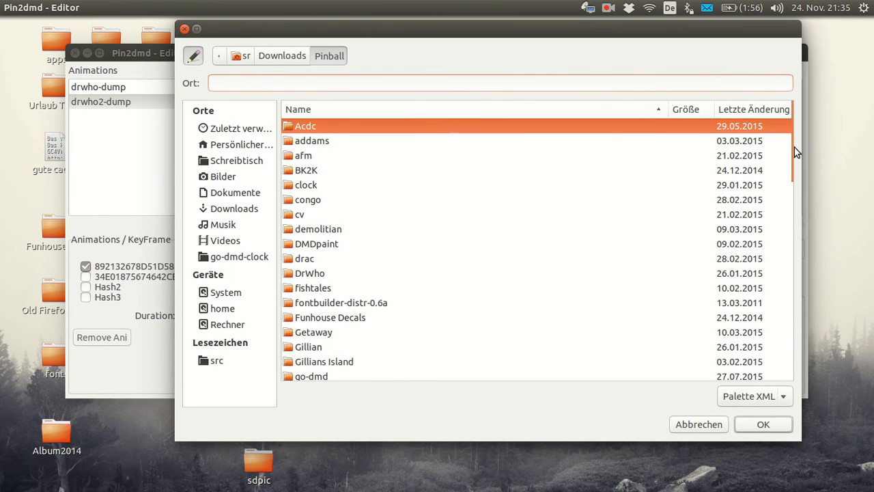
scroll(down, 3)
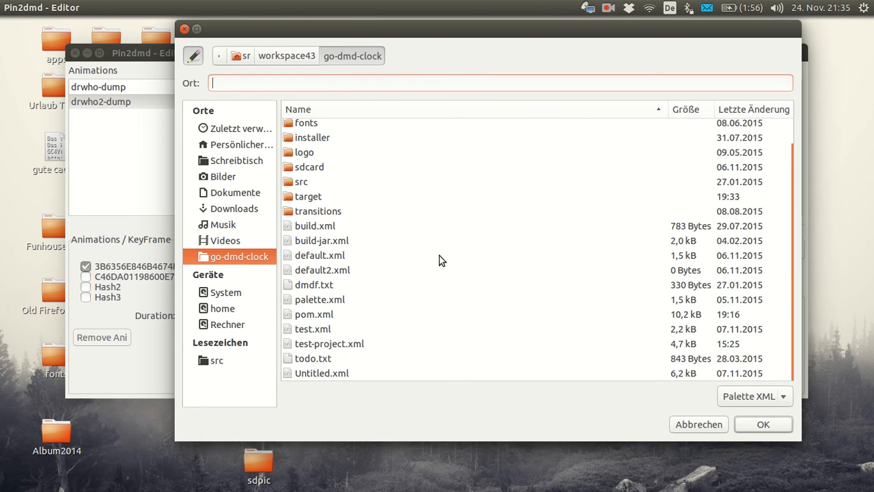
scroll(up, 3)
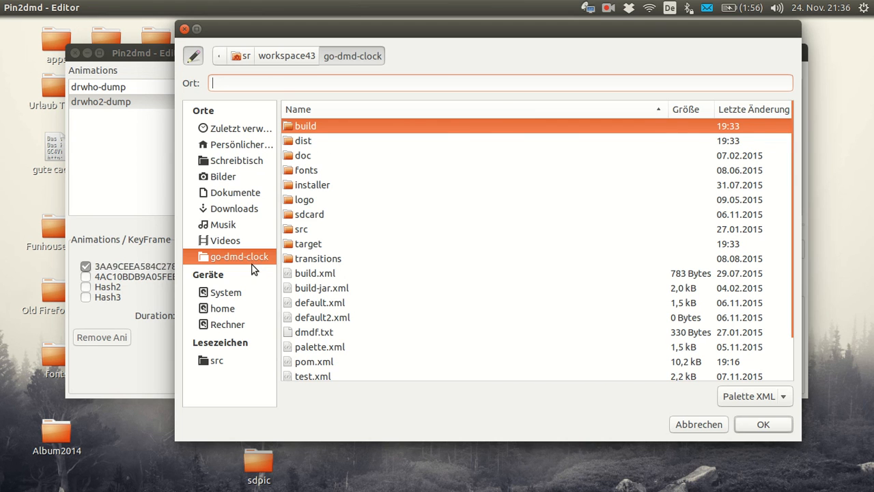
click(242, 129)
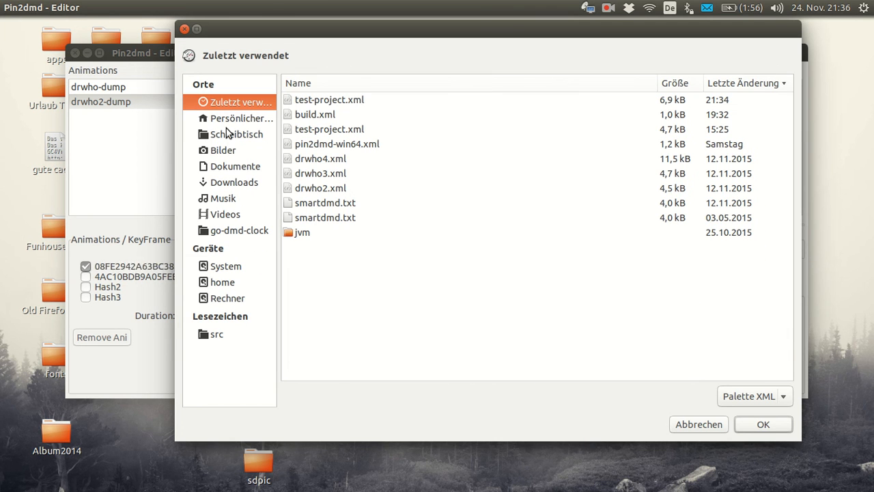
mouse_move(327, 202)
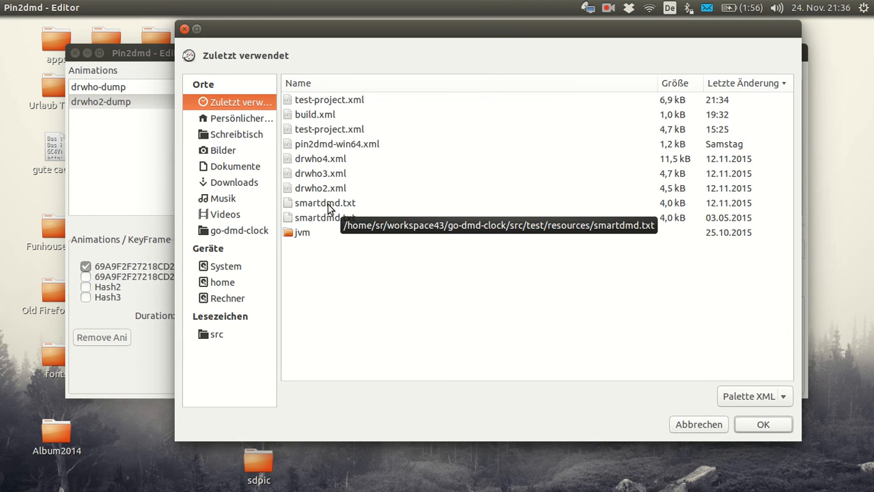
click(762, 423)
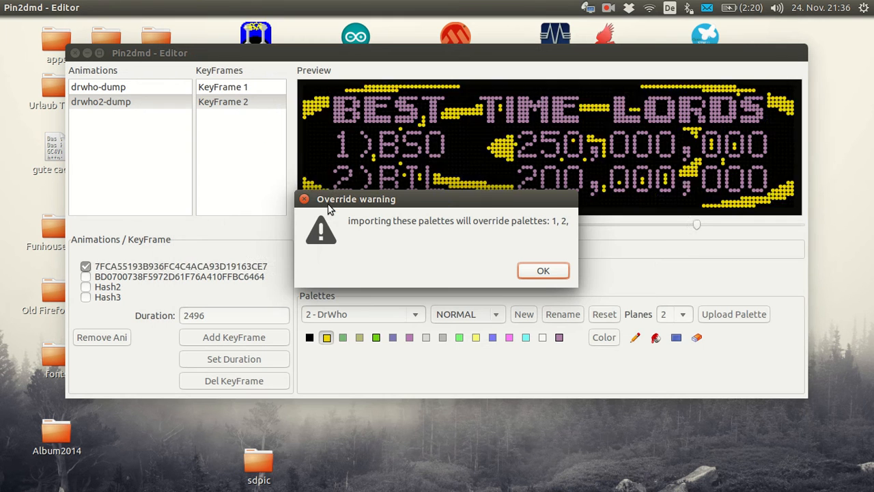
mouse_move(625, 308)
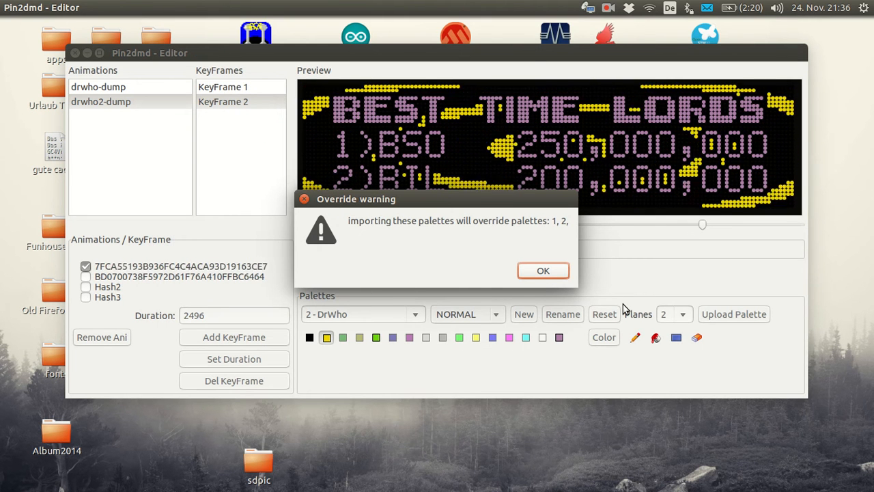
mouse_move(577, 238)
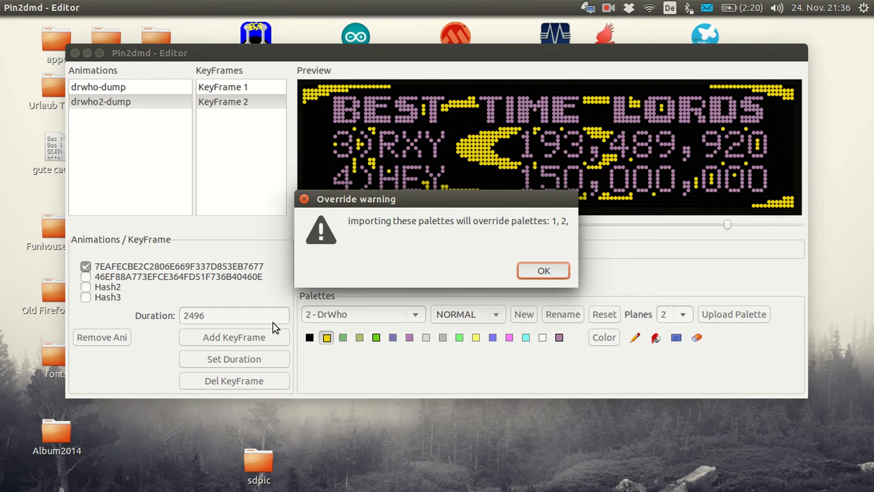
Accept overriding palettes 1 and 2, then import the second SmartDMD palette file from resources.
click(543, 270)
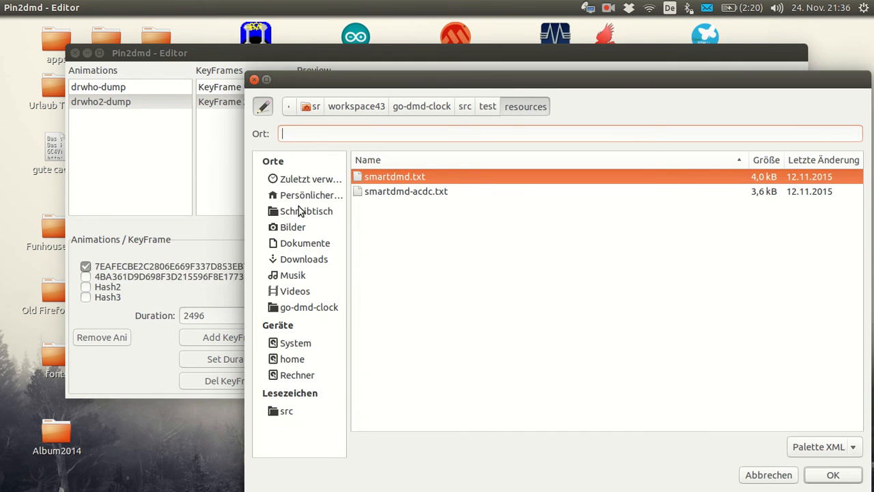
click(833, 475)
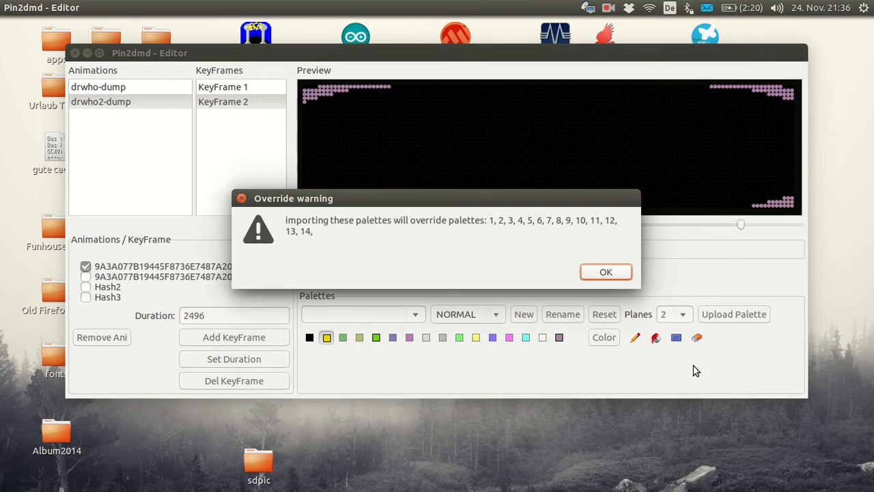
Accept overriding palettes 1 to 14, then preview the Ship and logo palettes from the imported list.
click(605, 271)
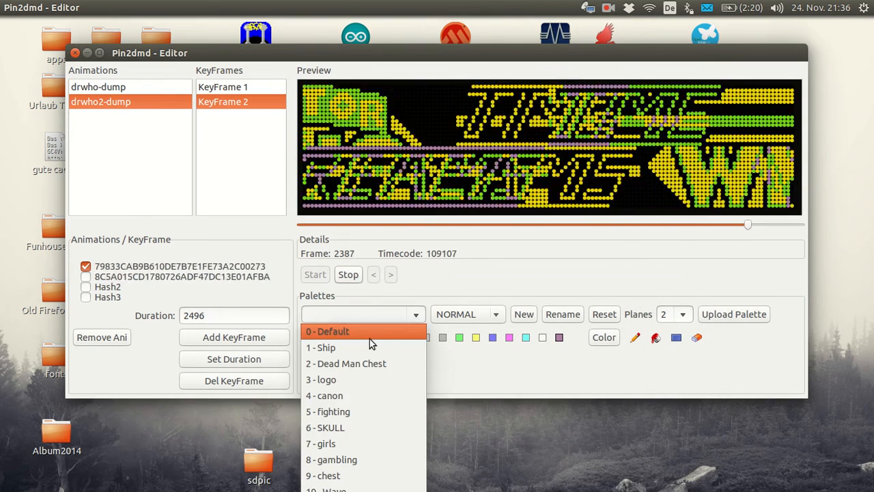
click(321, 346)
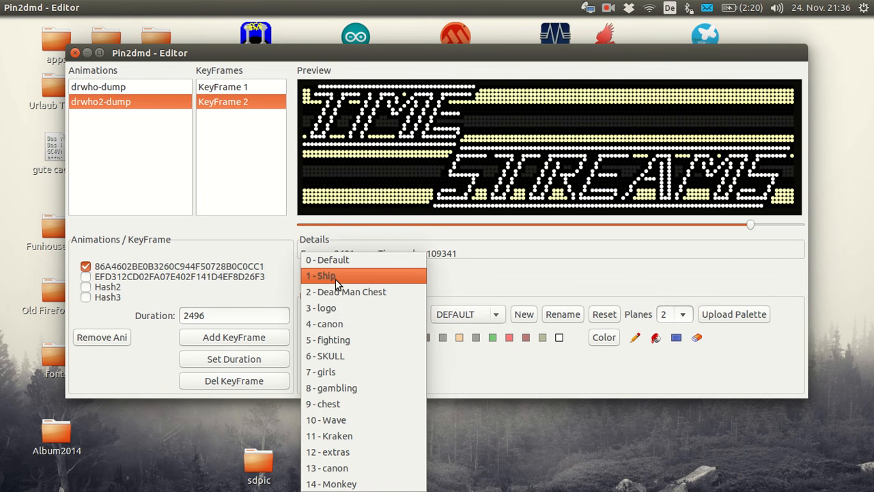
click(320, 276)
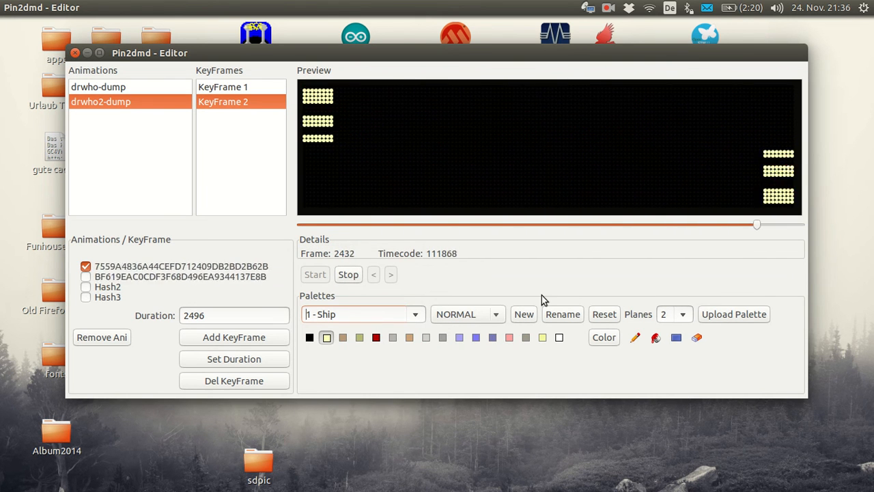
click(415, 314)
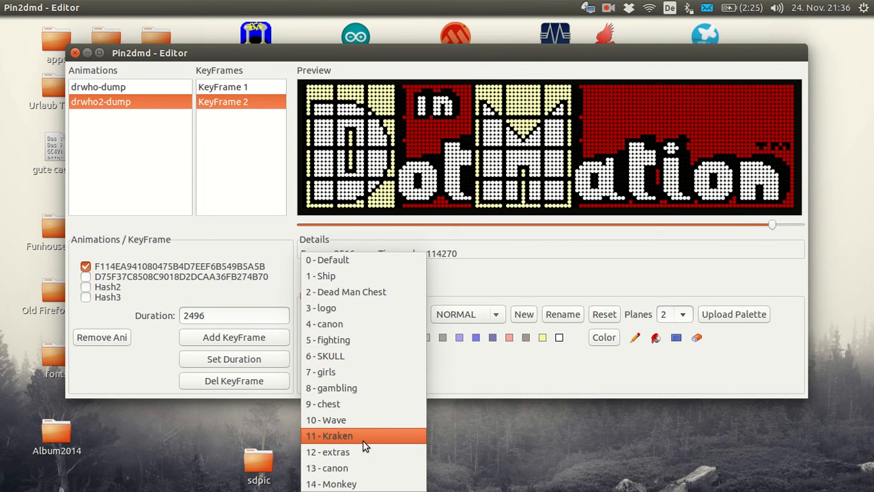
mouse_move(354, 307)
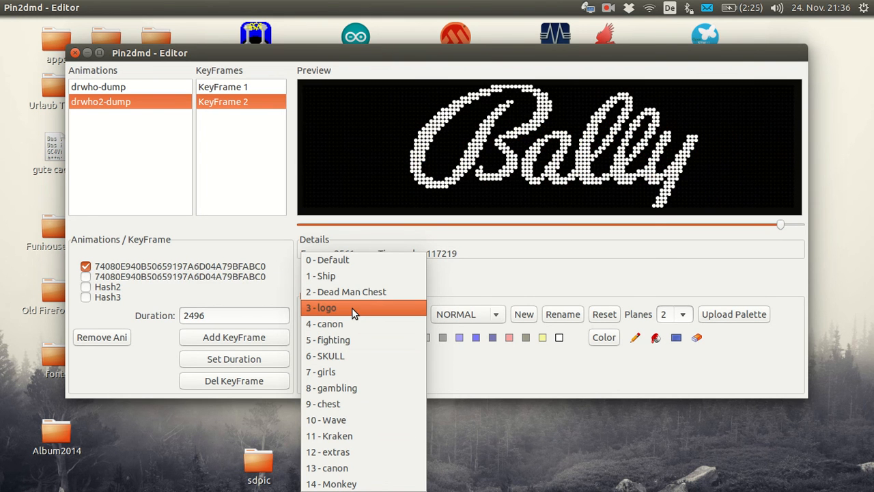
click(330, 339)
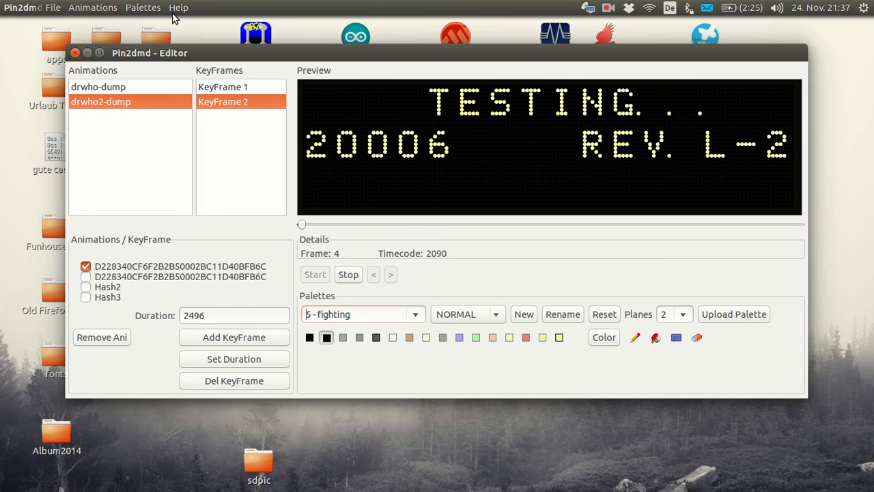
Look at the Help menu and nudge the position slider.
click(177, 8)
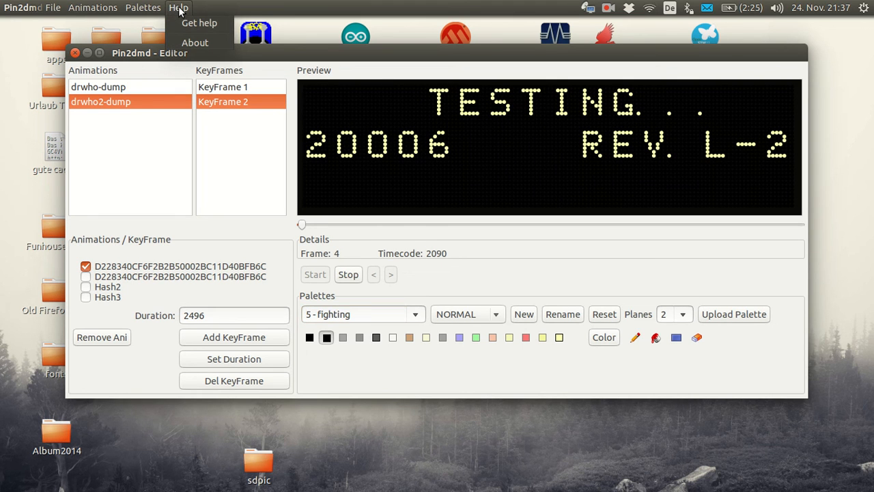
drag(302, 224, 308, 224)
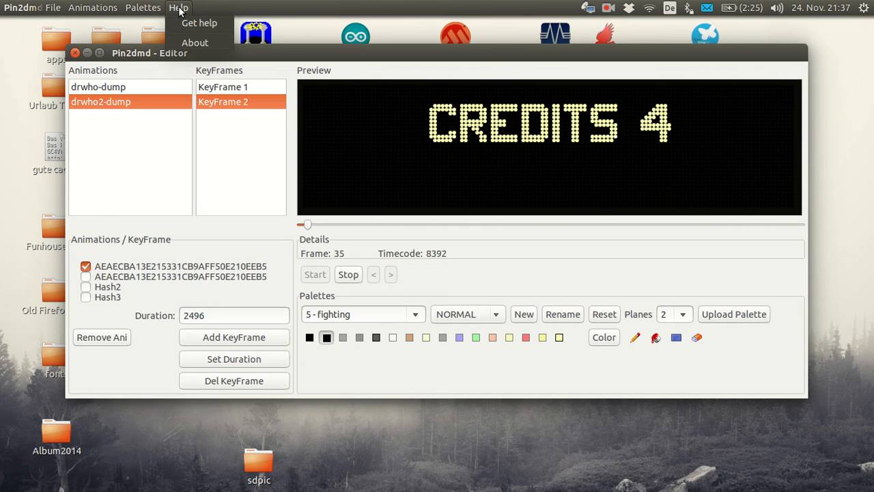